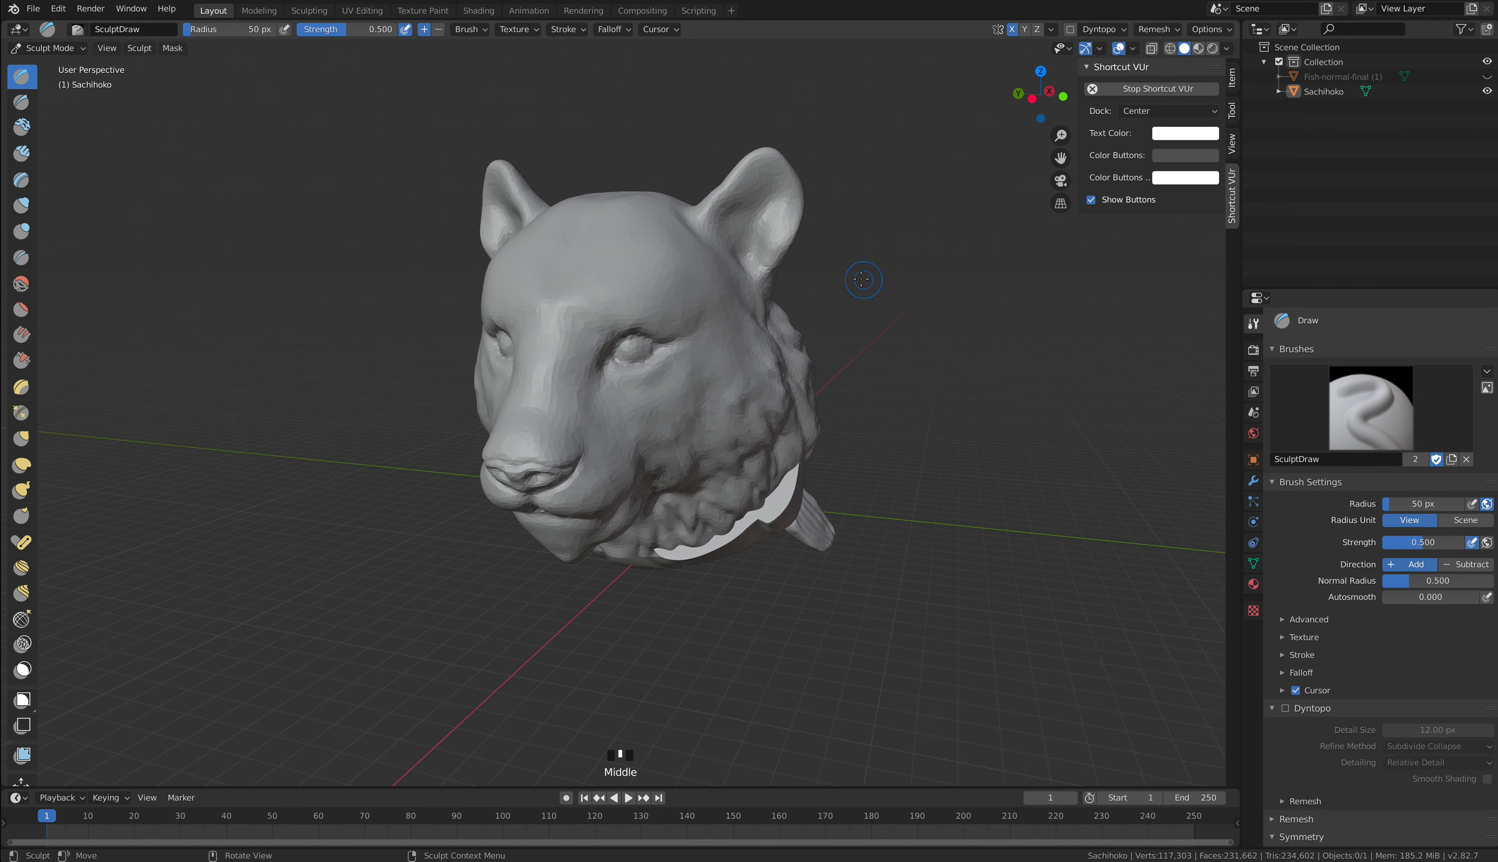
mouse_move(50, 48)
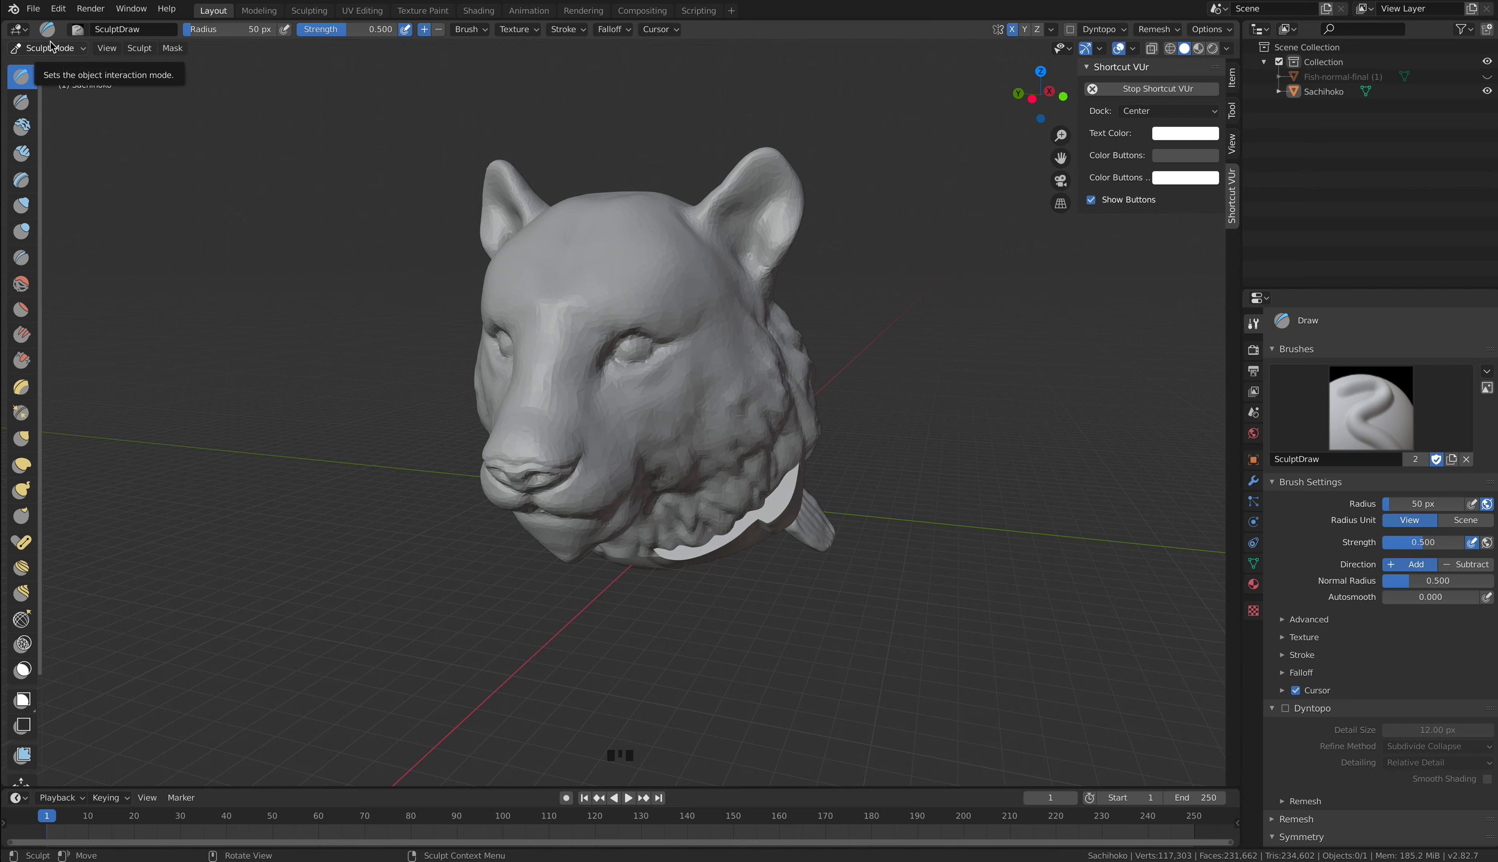
Return to Sculpt Mode on the tiger head from the interaction mode menu.
click(49, 48)
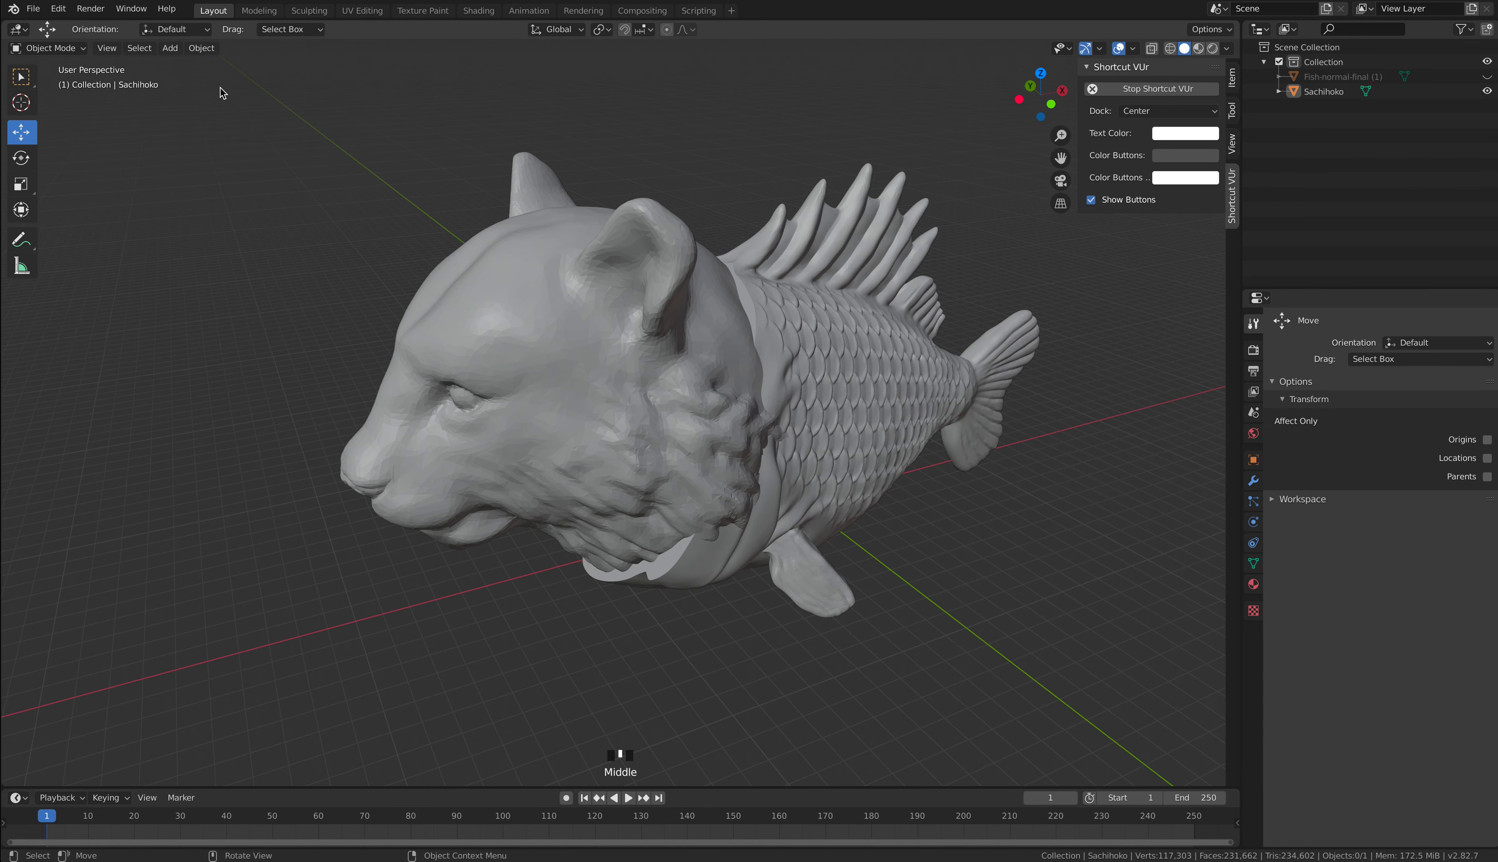
click(50, 48)
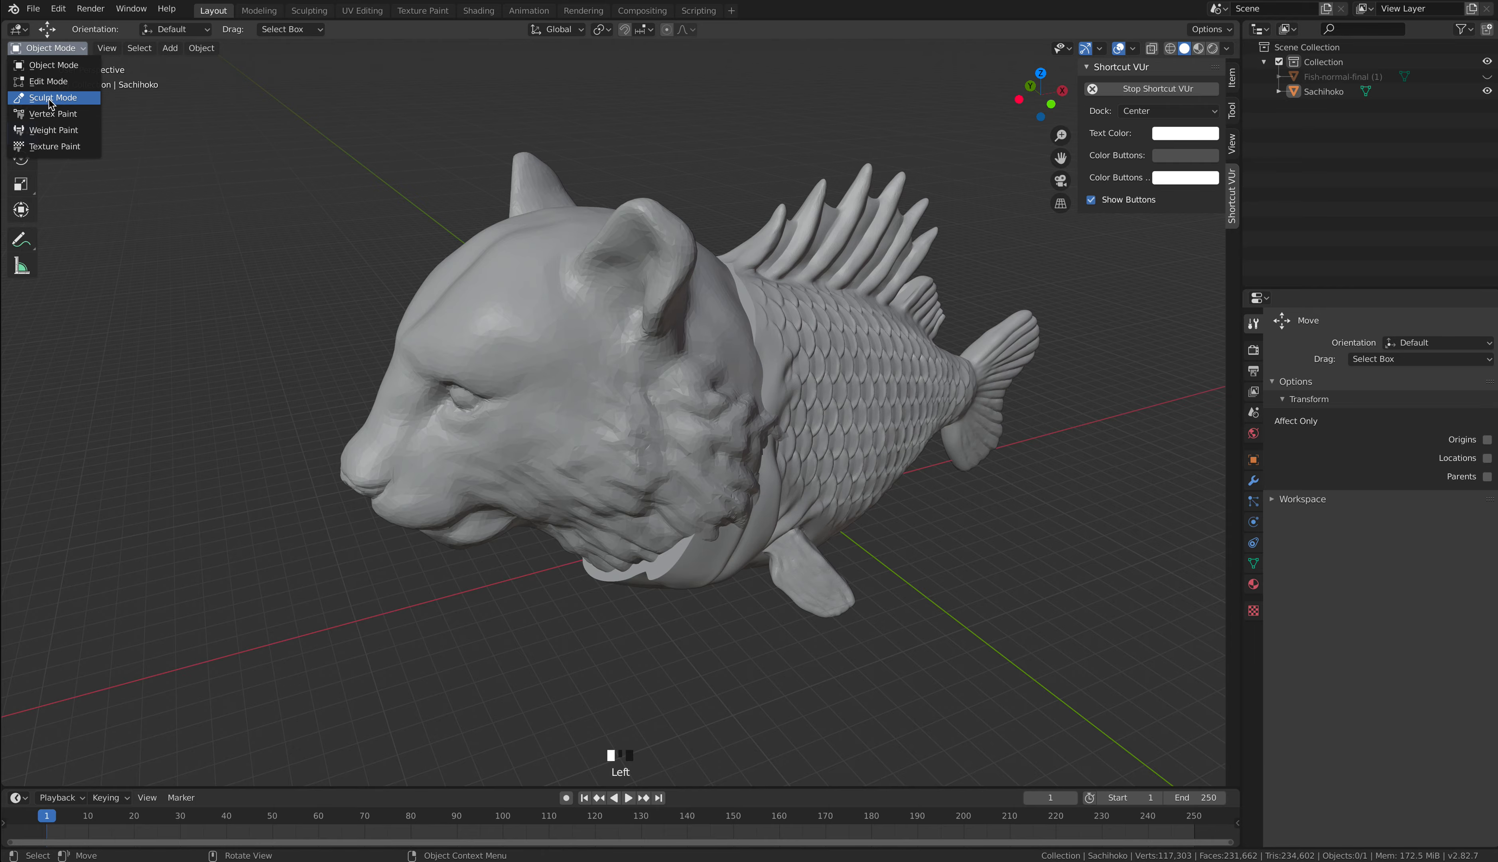
click(53, 97)
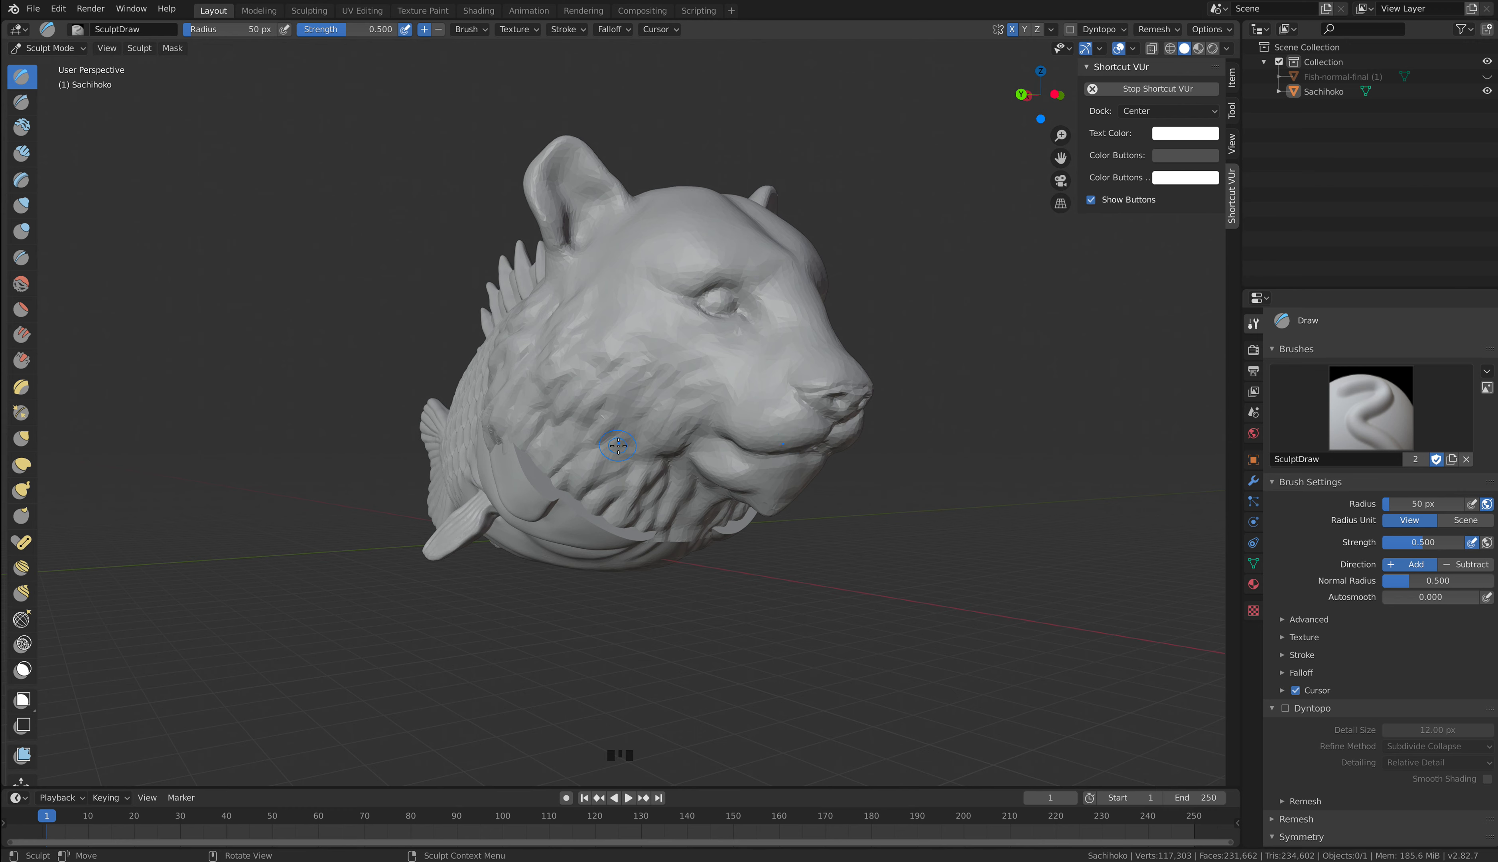
mouse_move(288, 398)
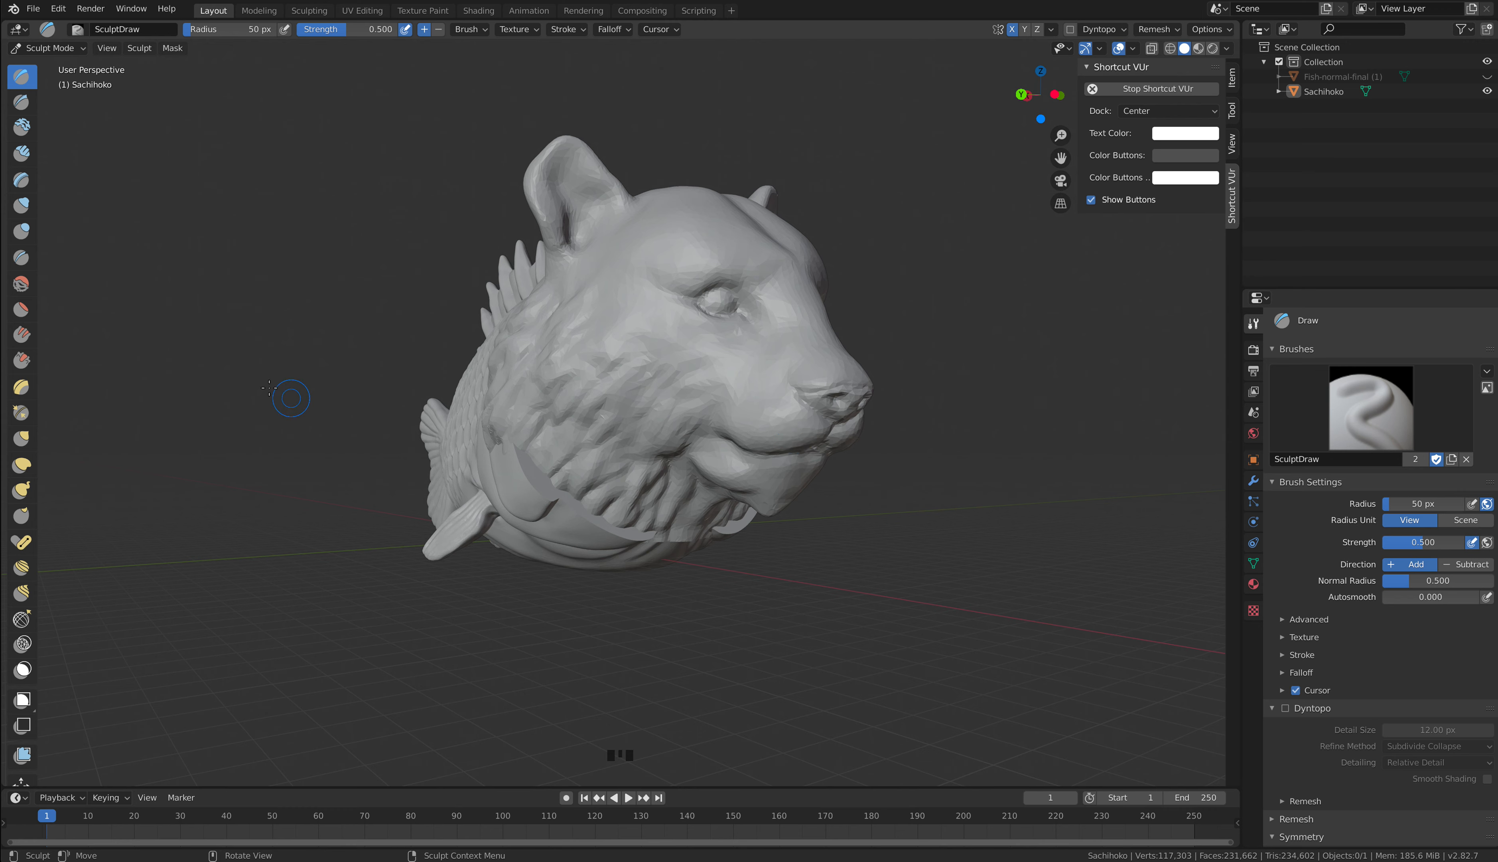
mouse_move(972, 456)
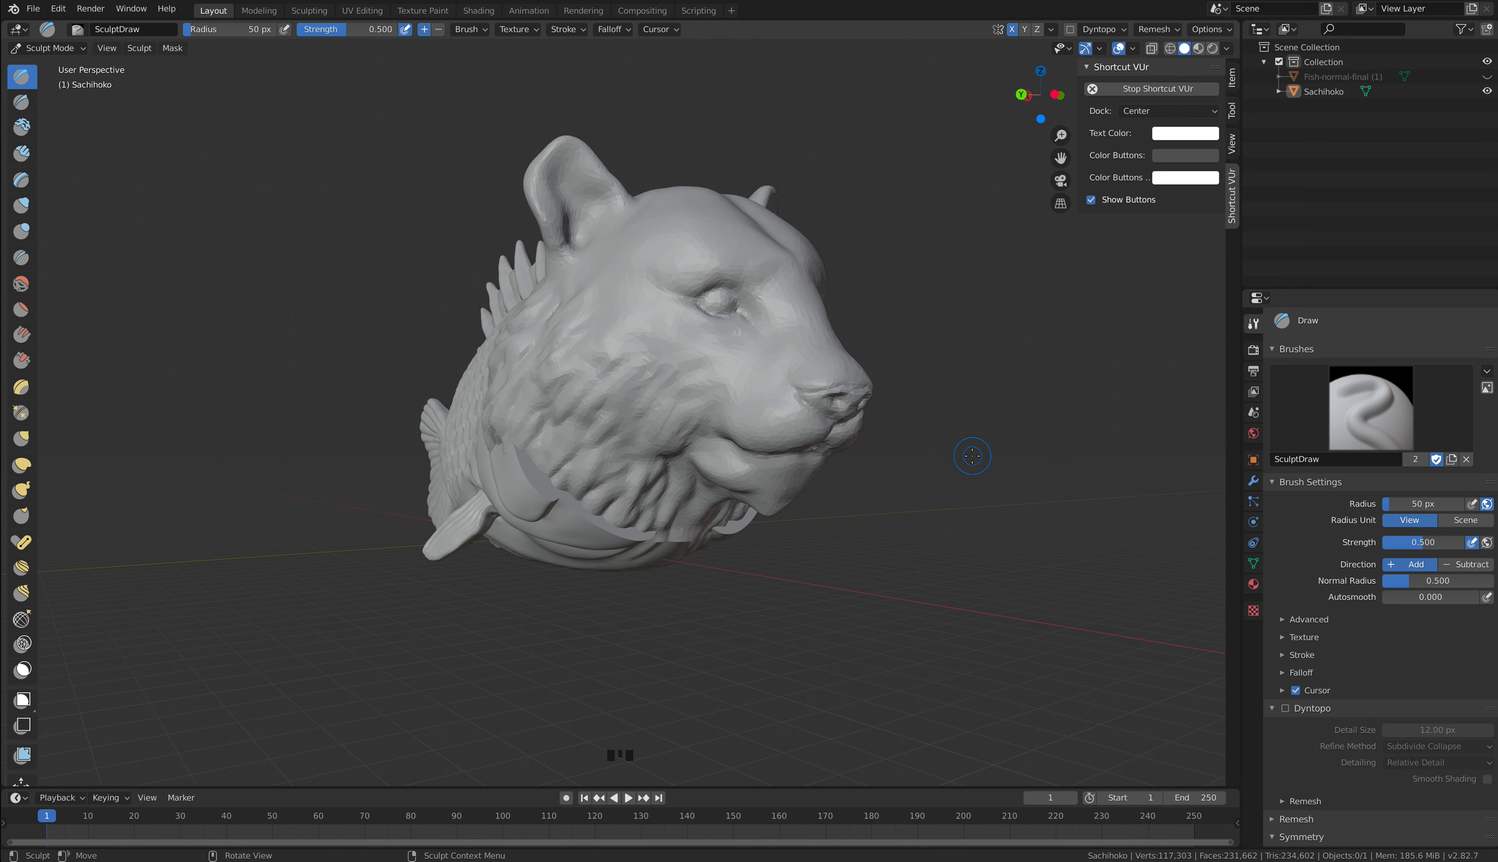
mouse_move(1189, 560)
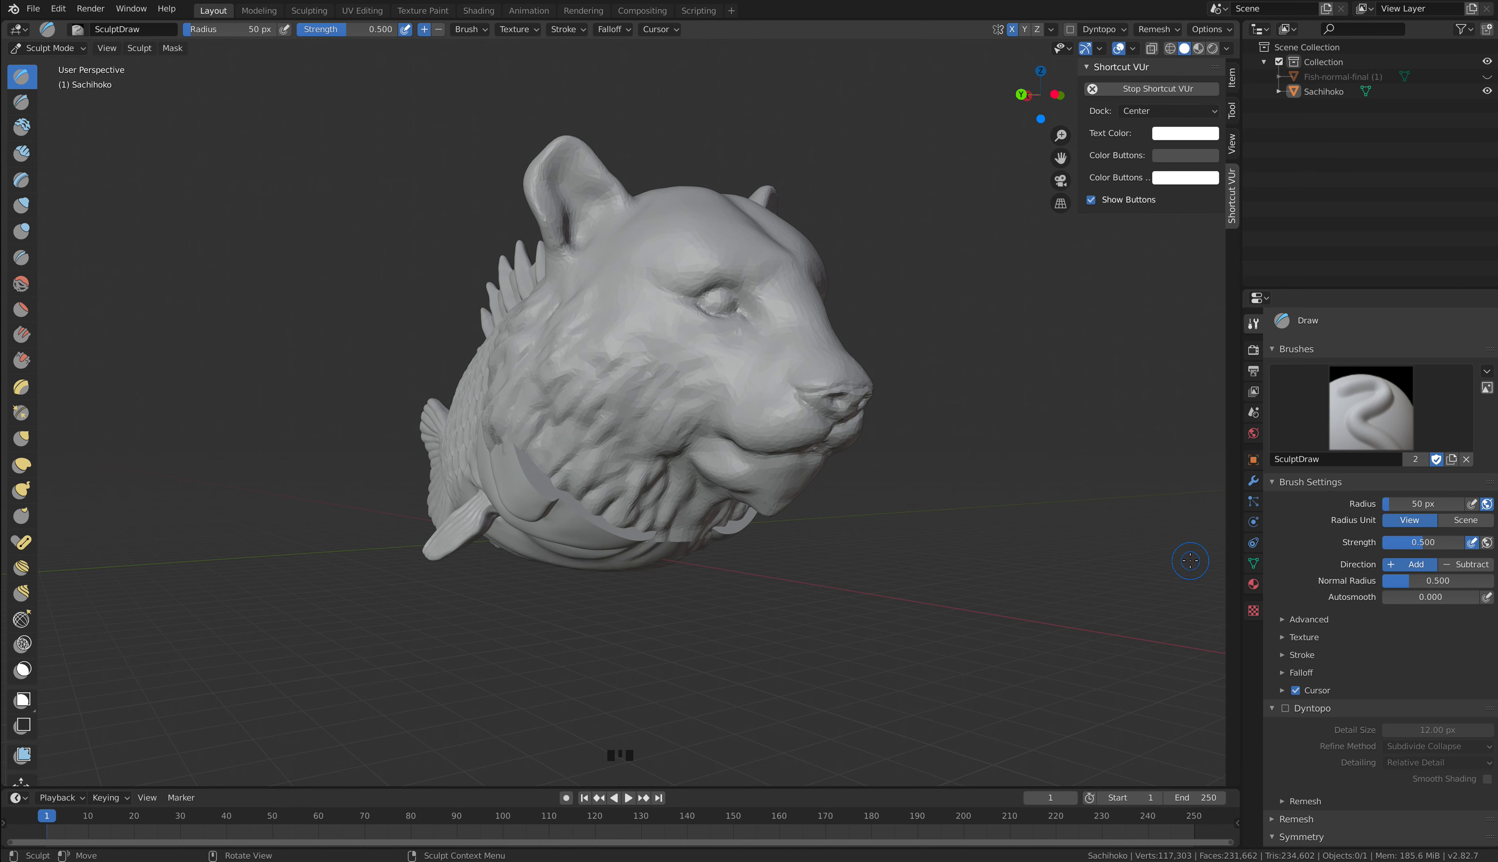
mouse_move(460, 293)
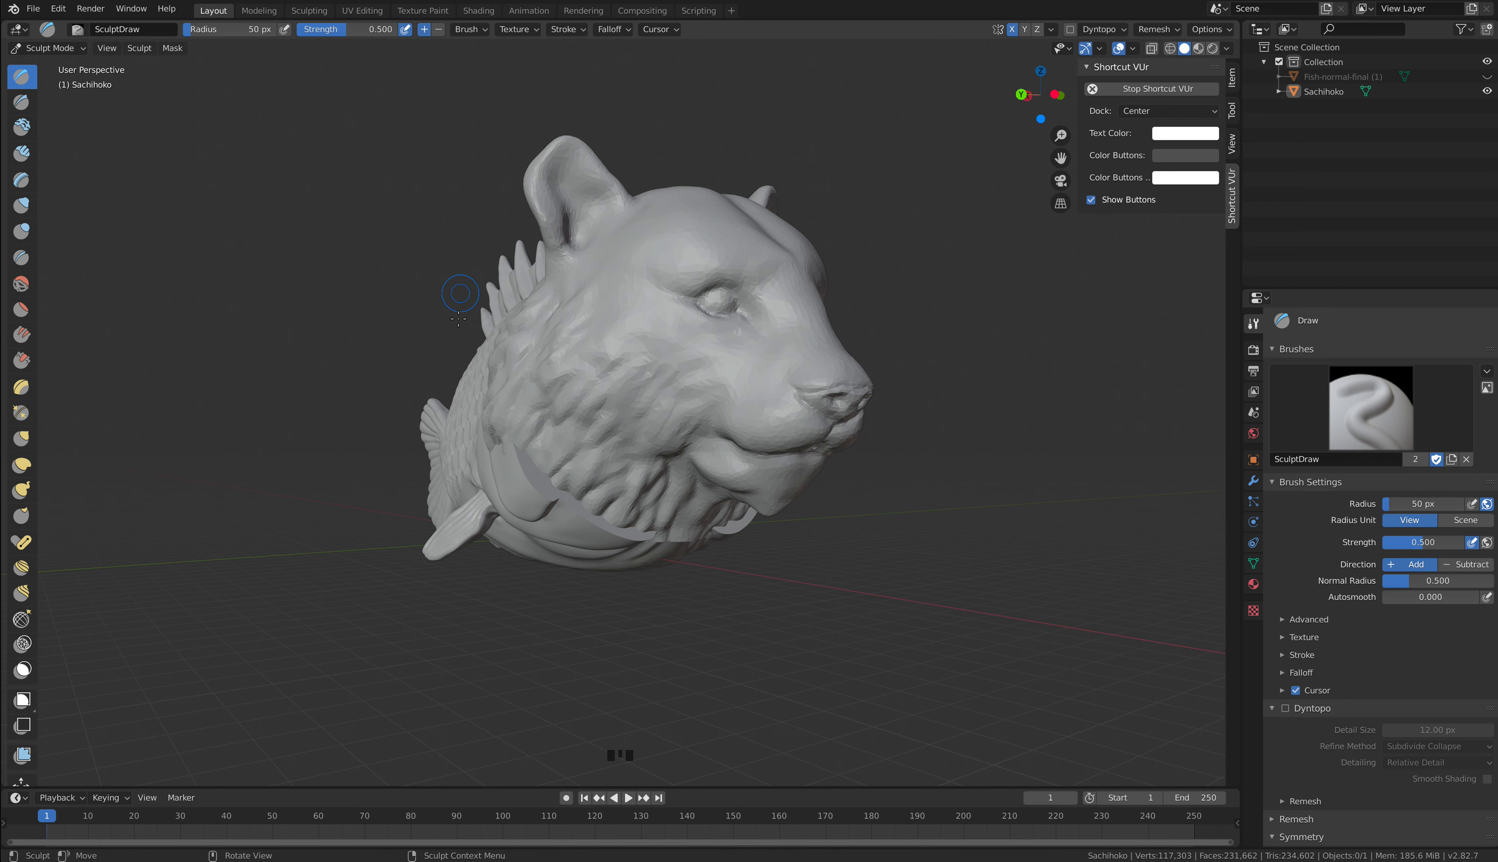
mouse_move(466, 333)
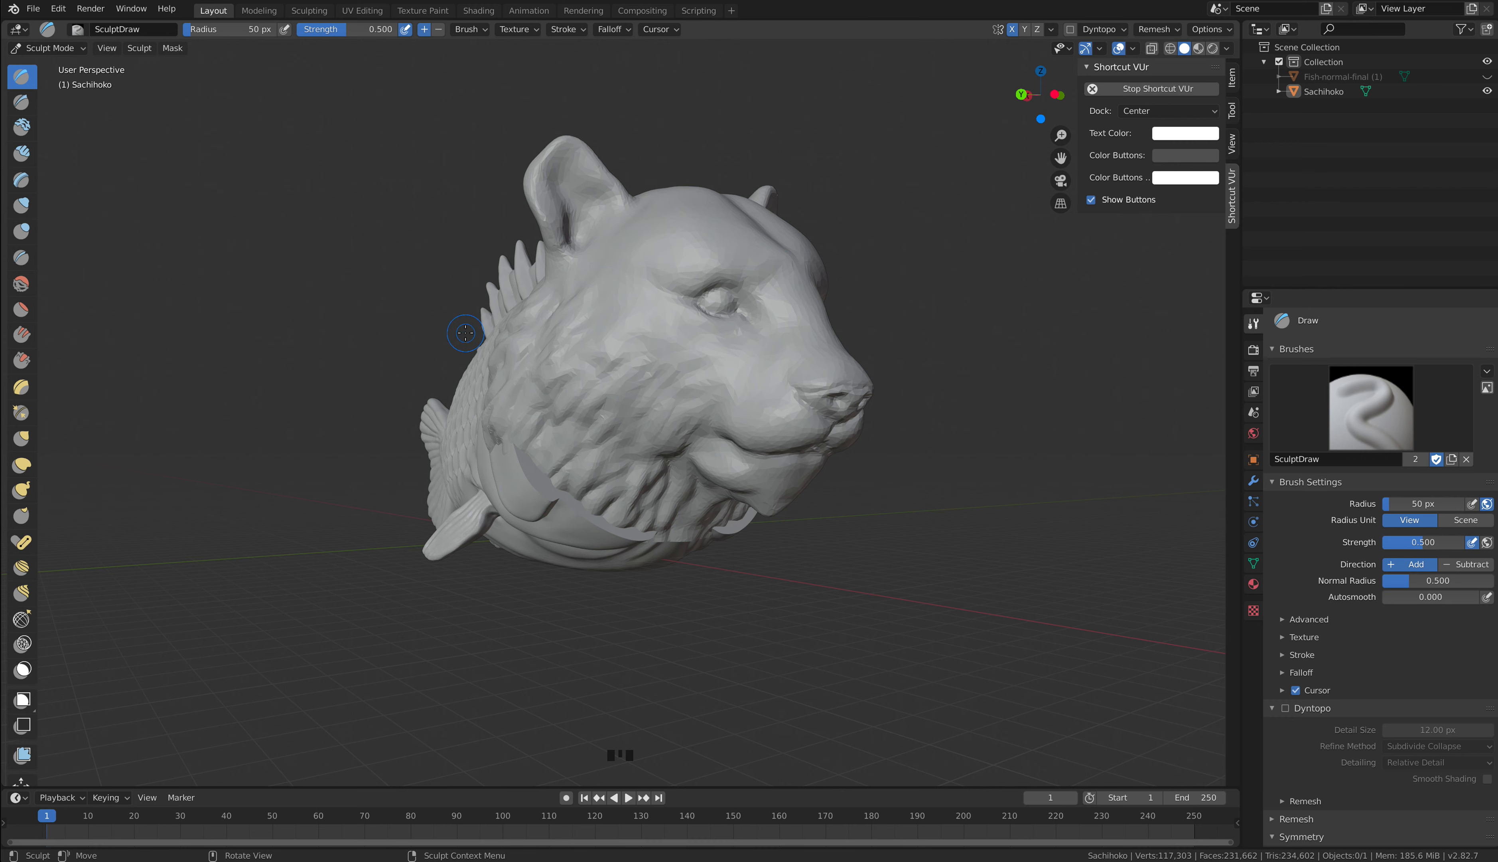
mouse_move(160, 227)
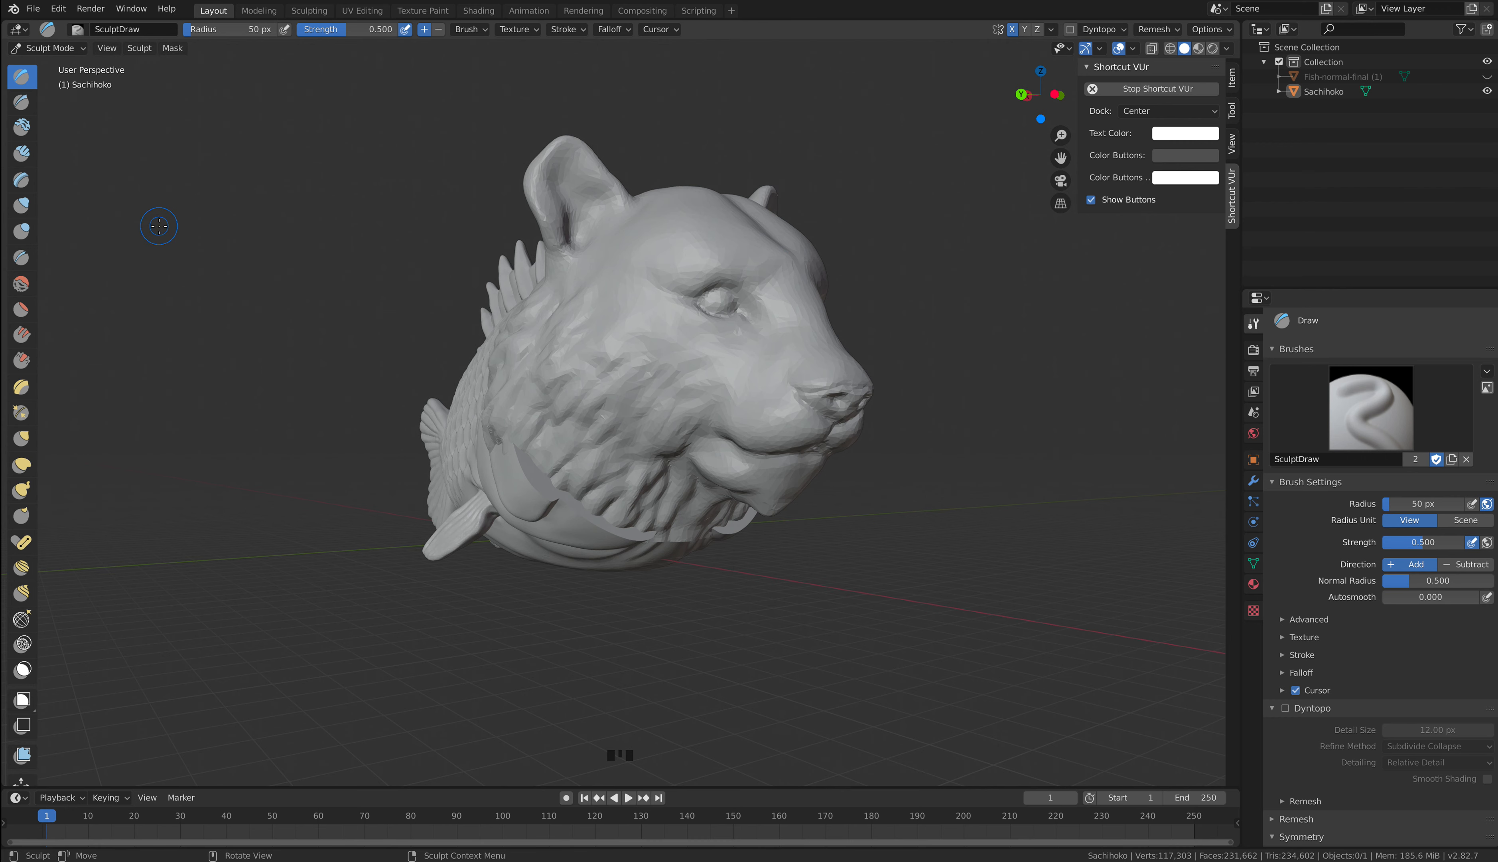
mouse_move(226, 228)
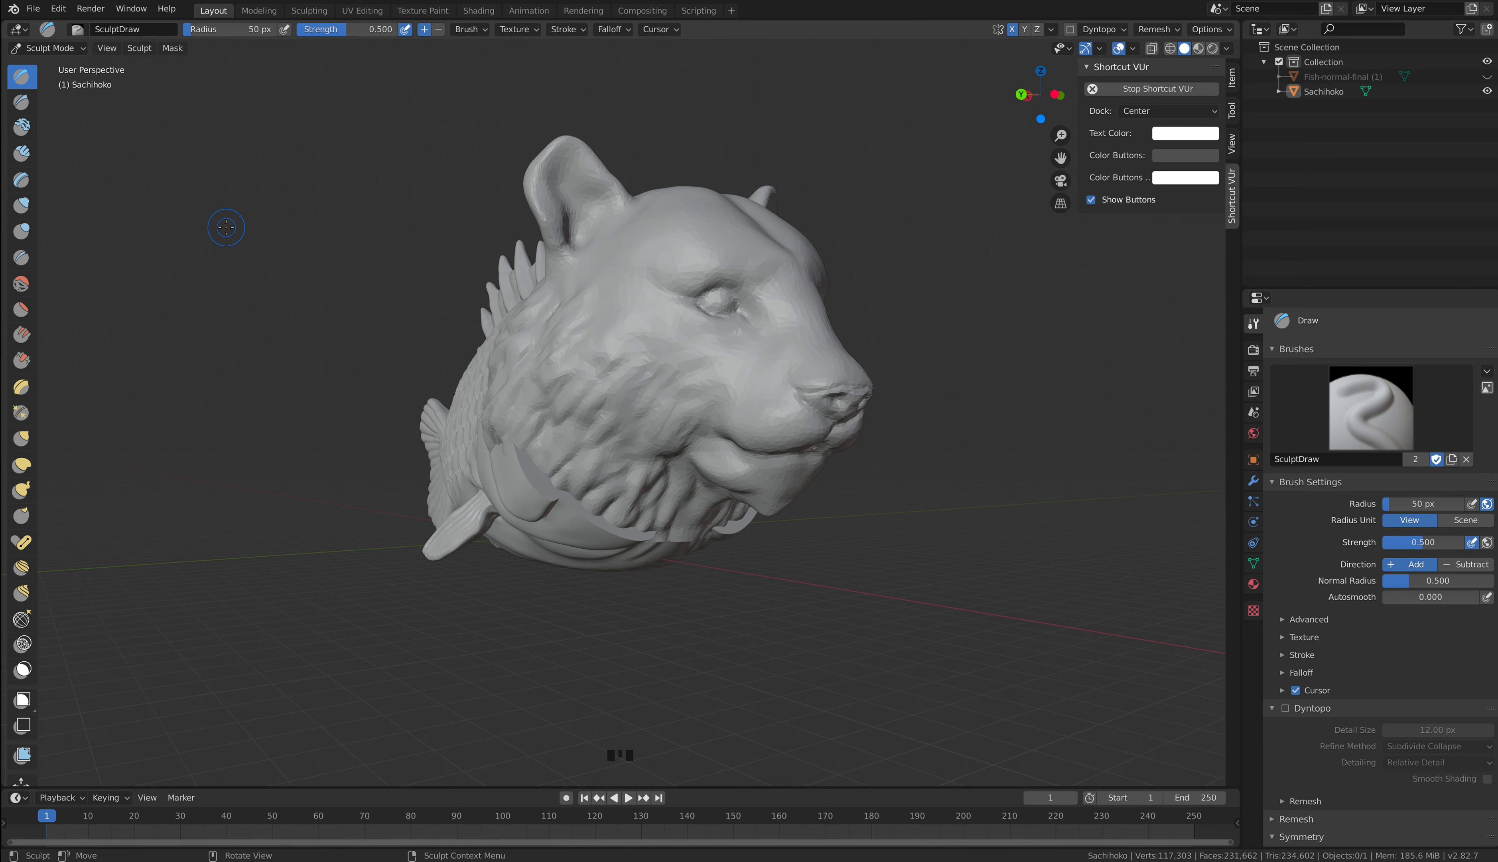
Enable Dyntopo in the Tool properties and accept the Vertex Data Detected warning.
scroll(down, 3)
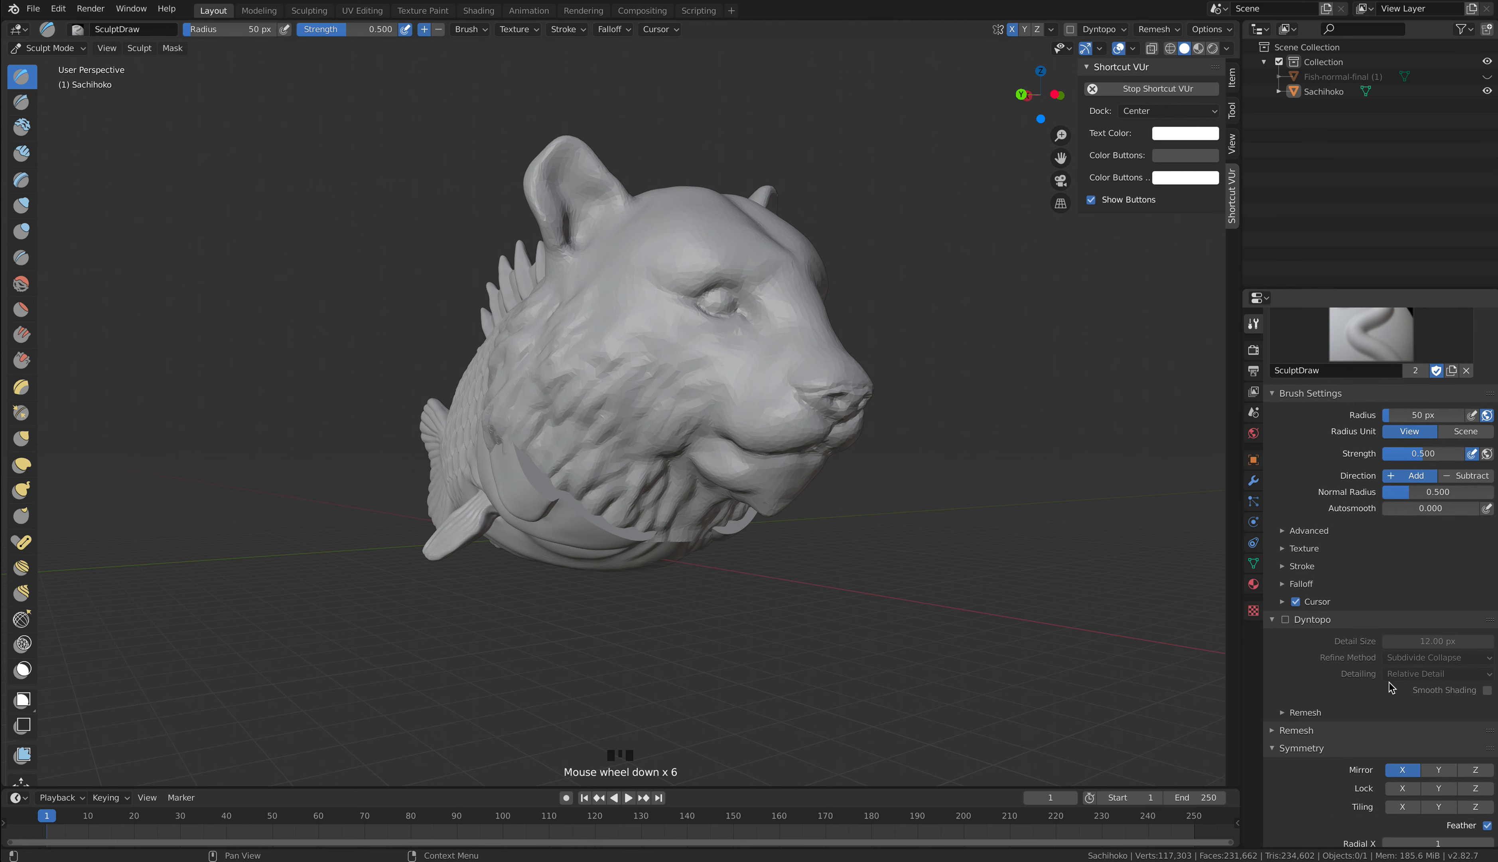
scroll(down, 3)
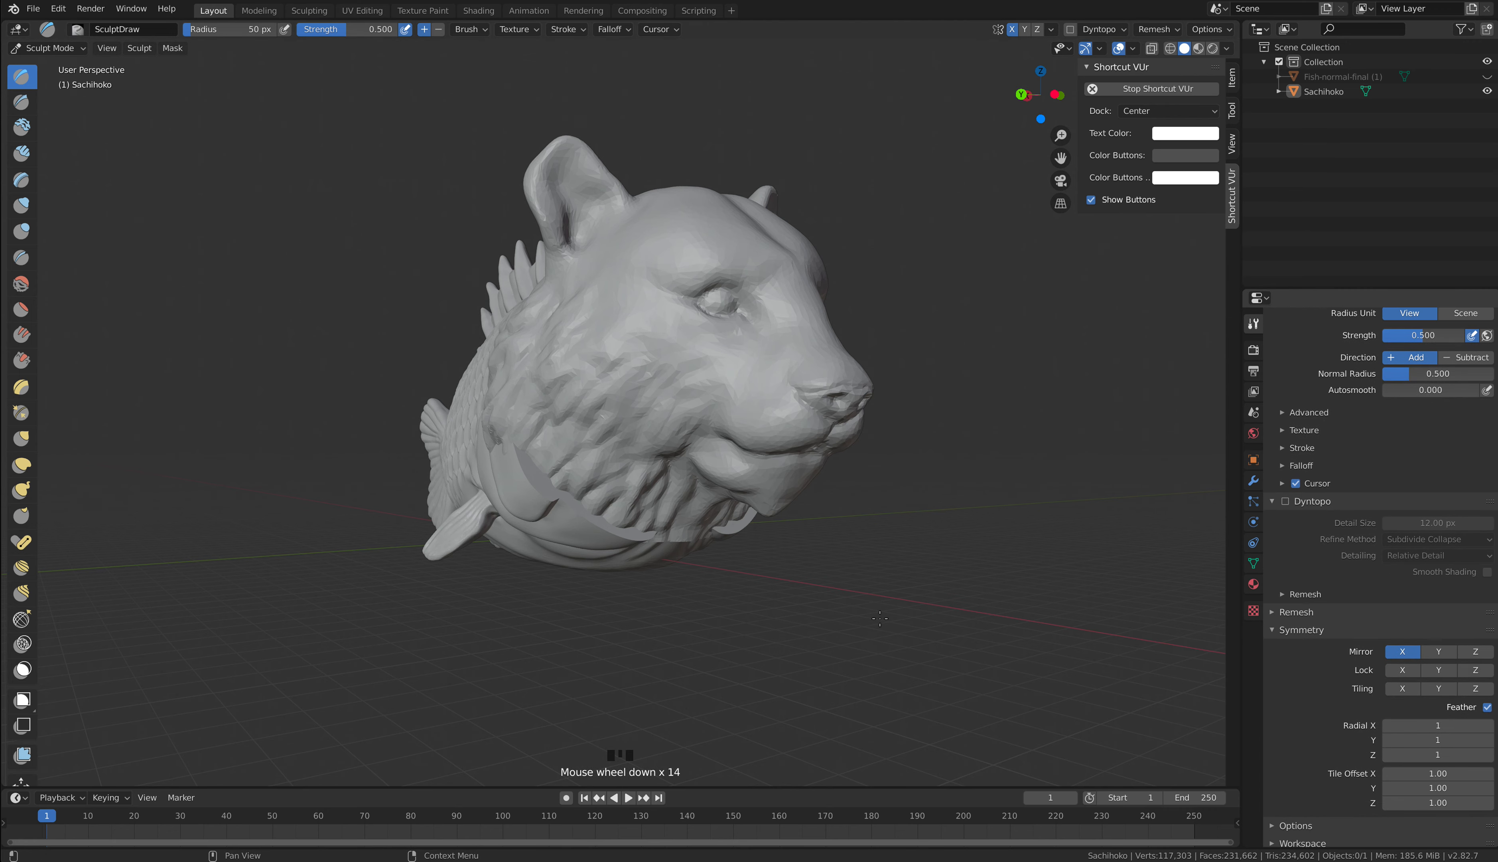
mouse_move(769, 335)
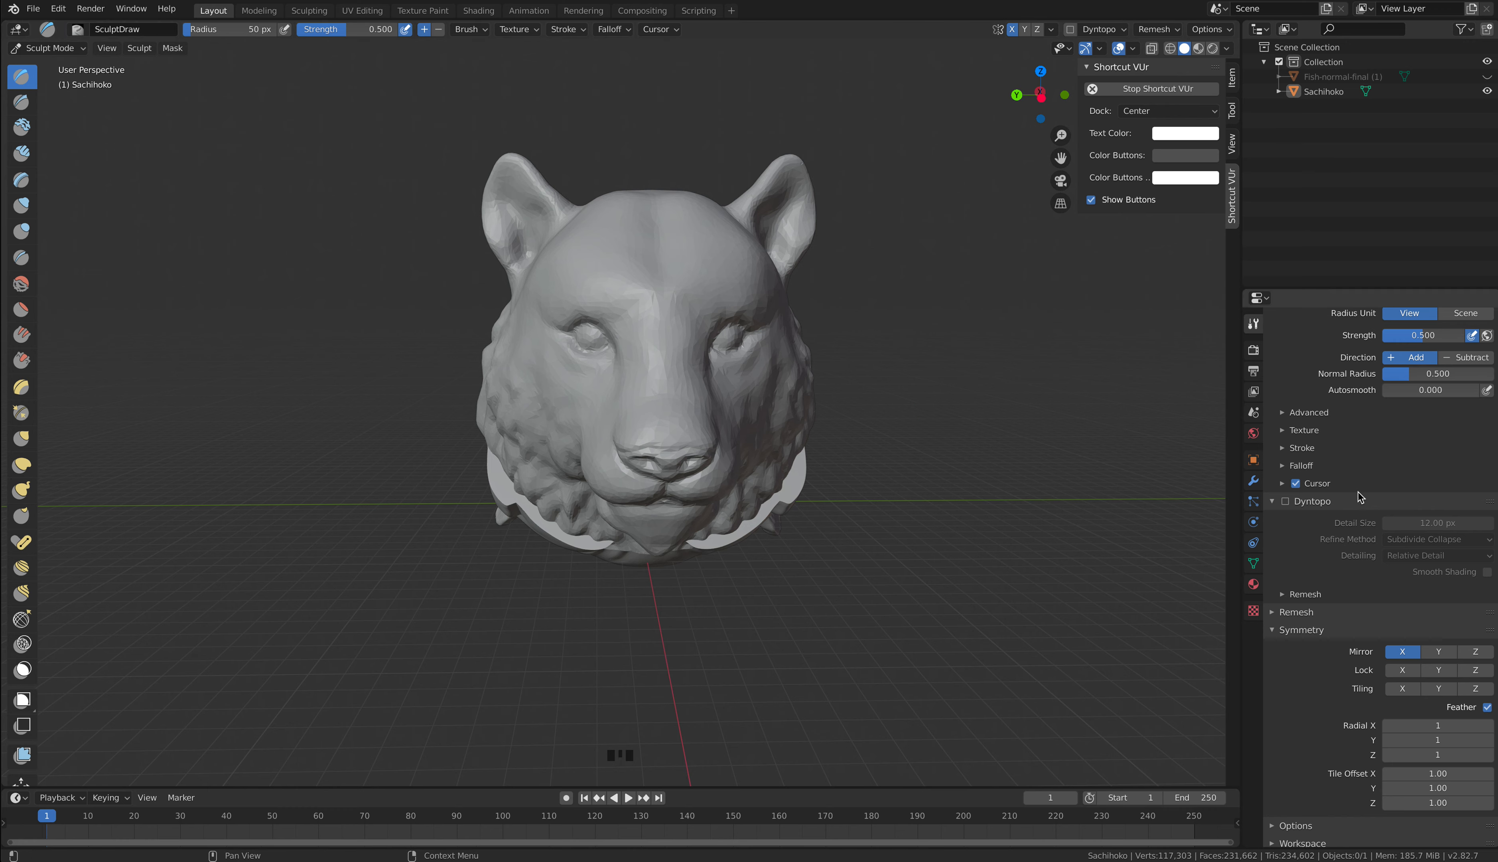
click(1300, 629)
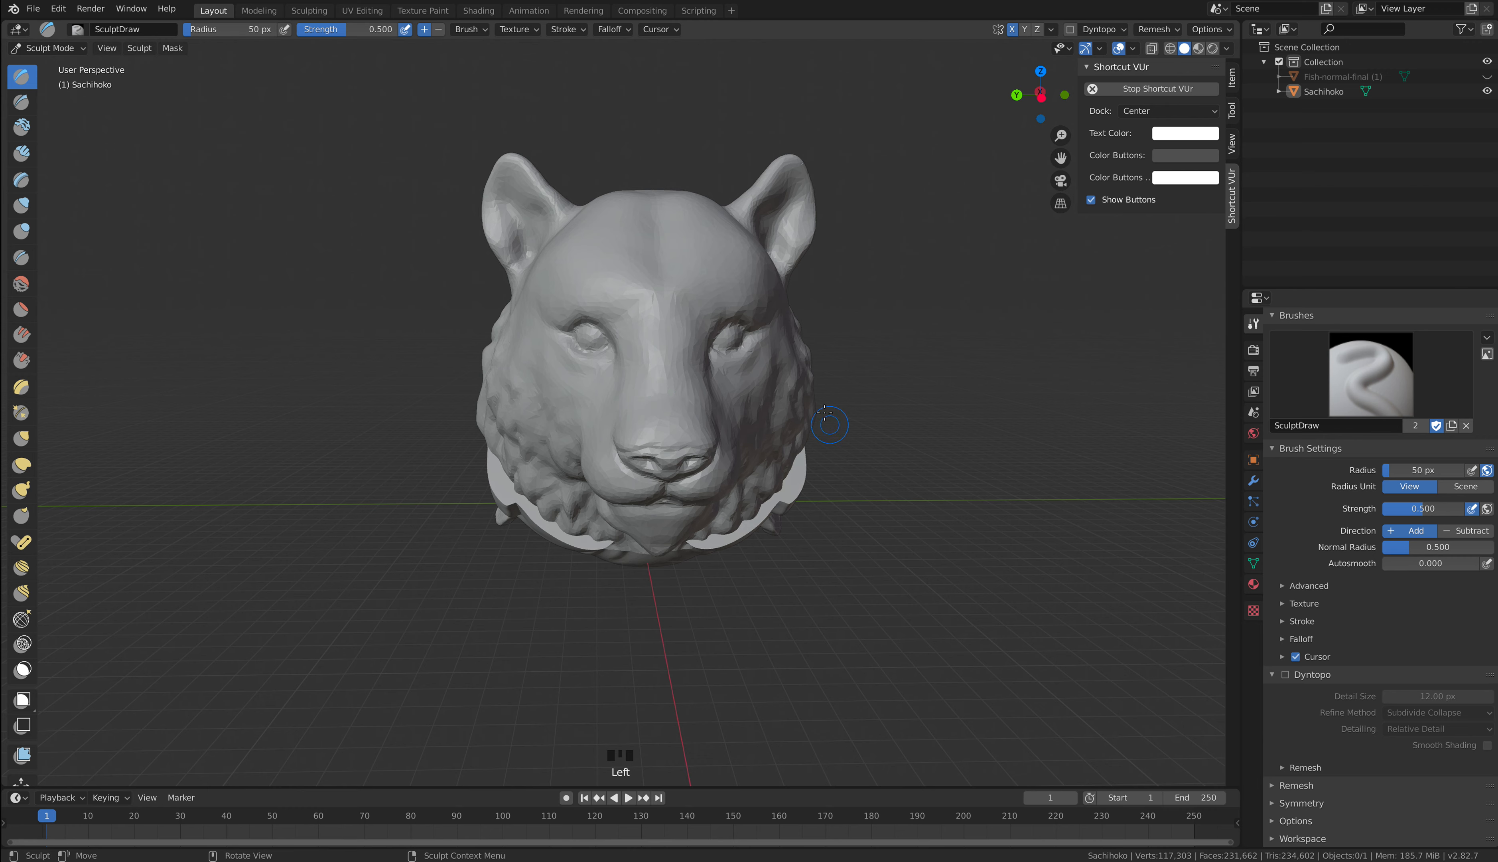
mouse_move(993, 652)
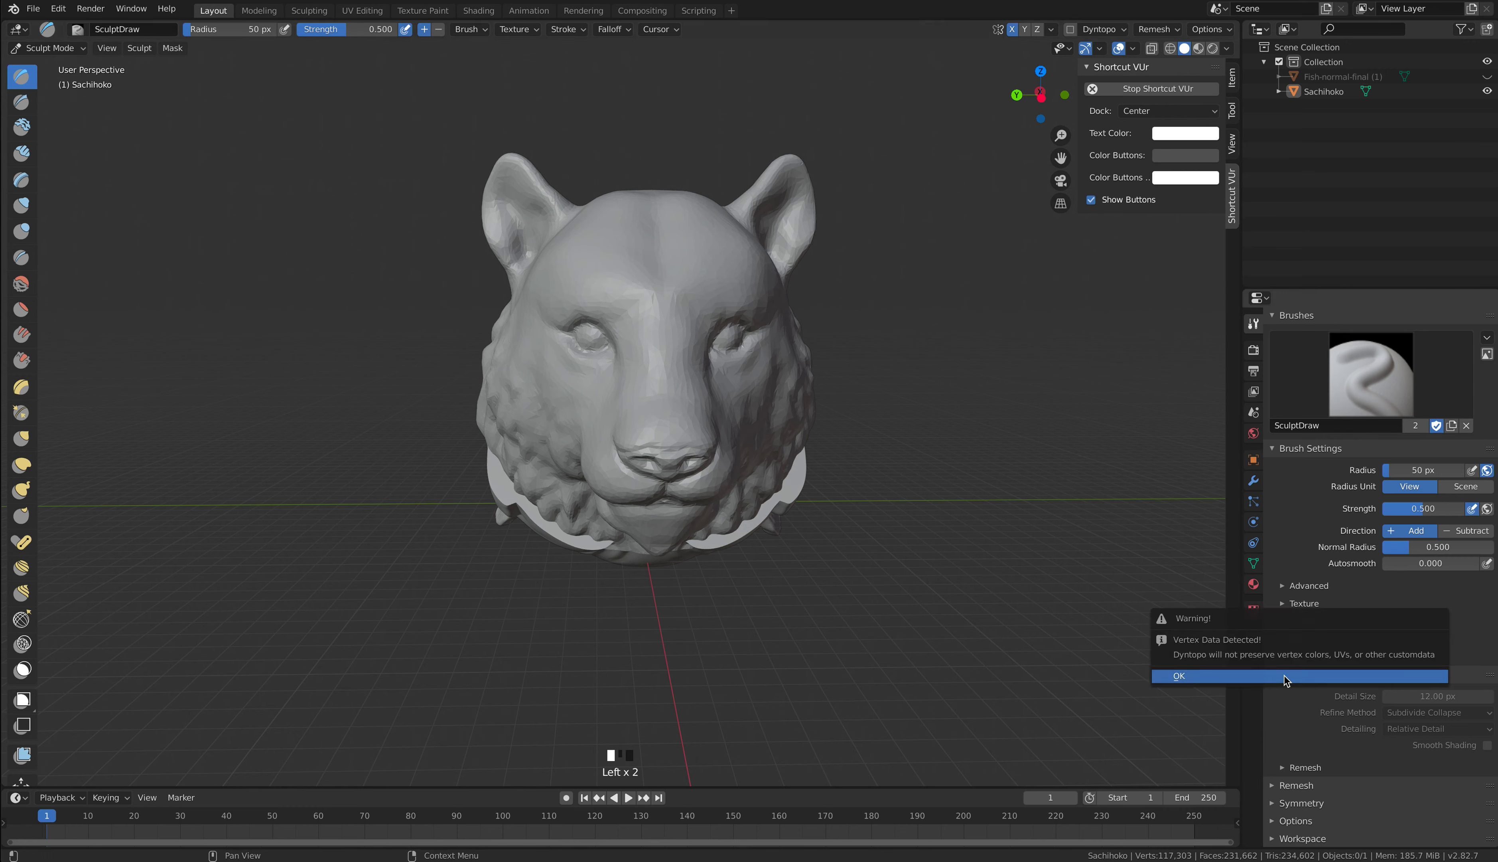
mouse_move(1285, 678)
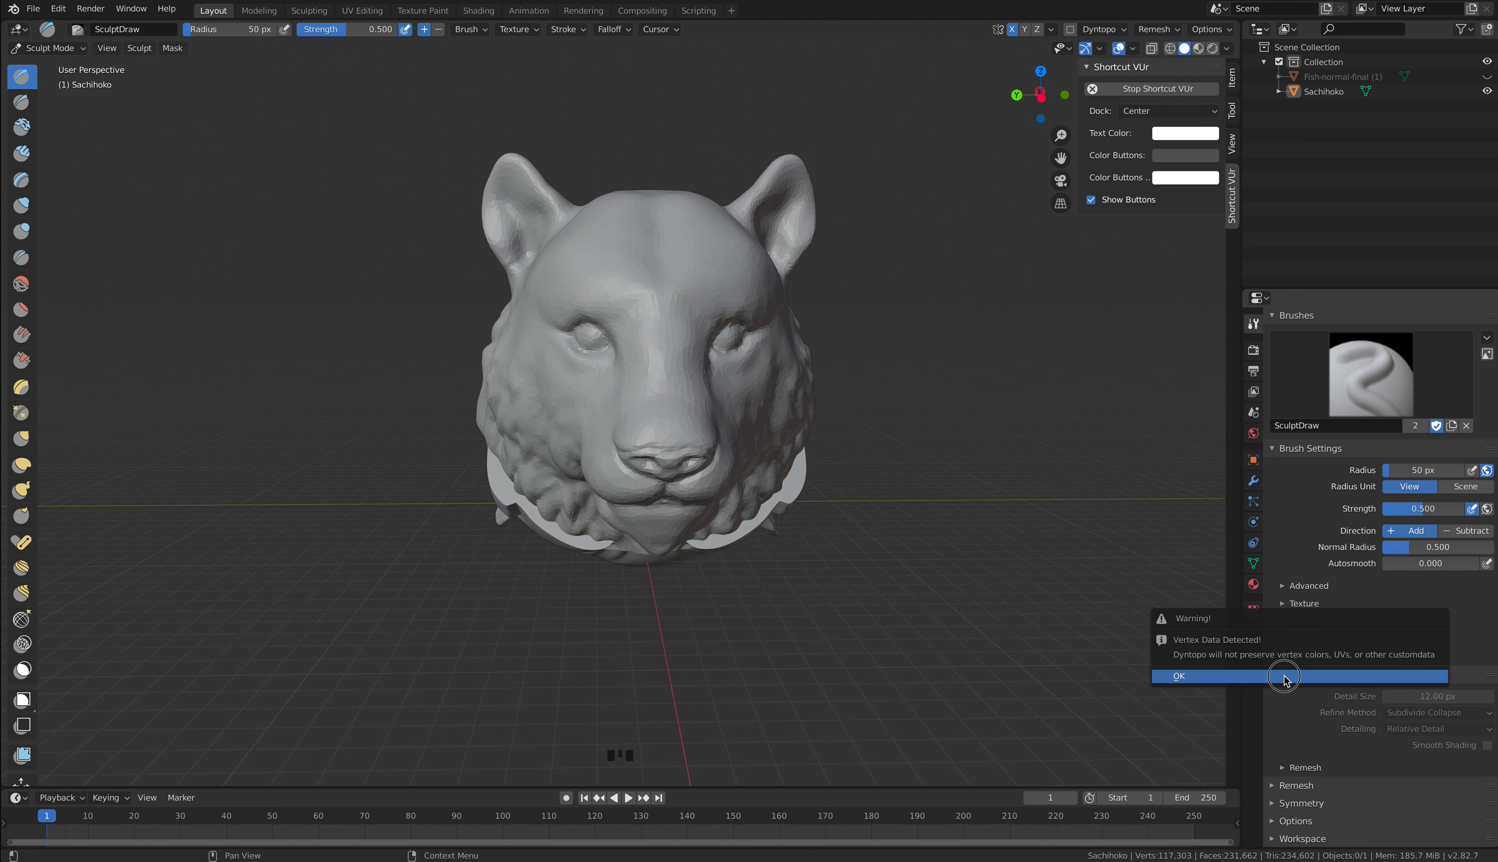
click(1178, 676)
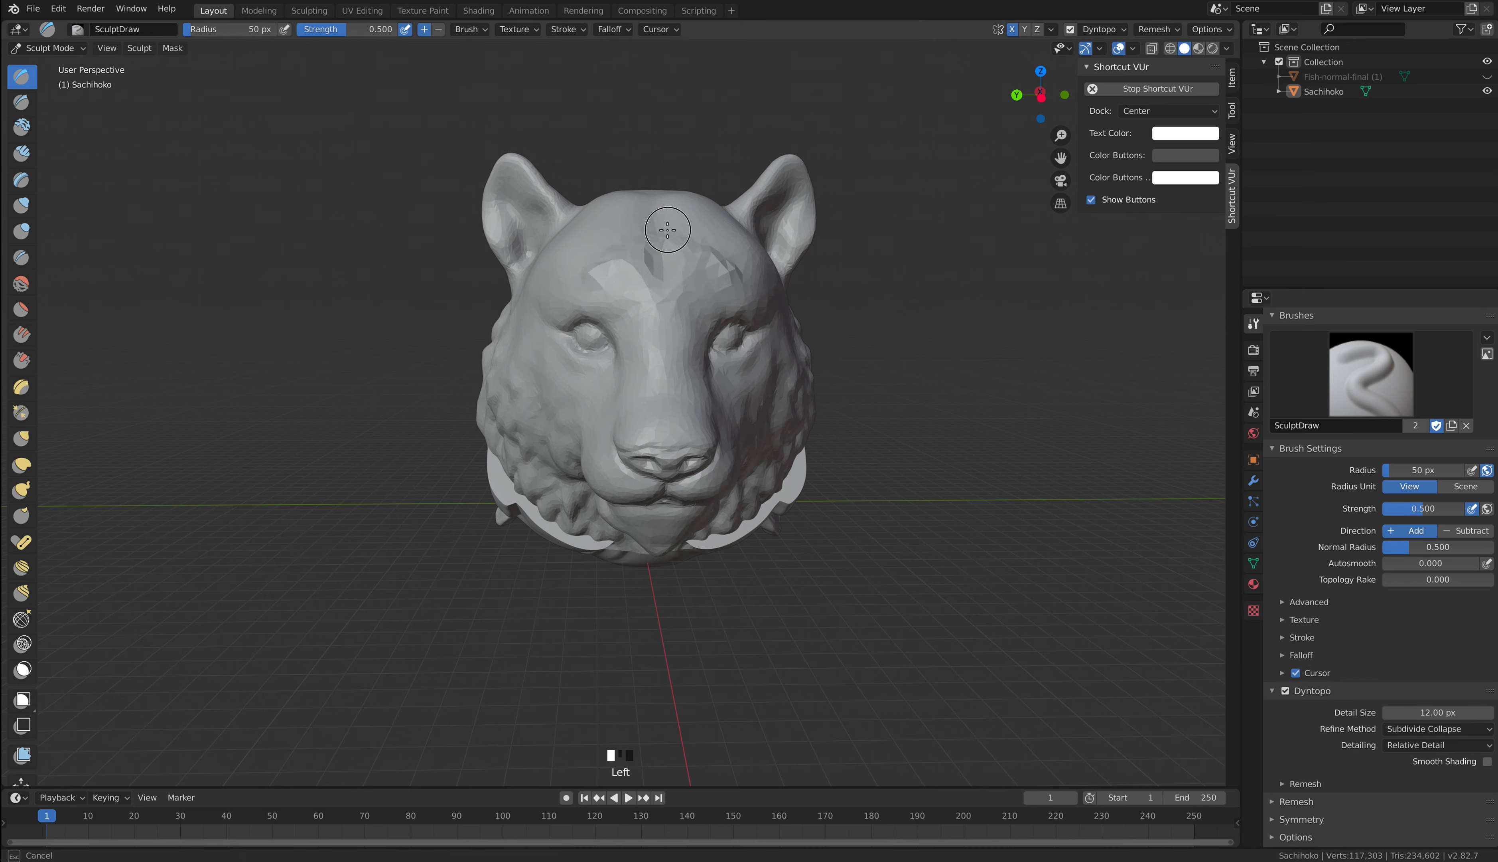
mouse_move(522, 374)
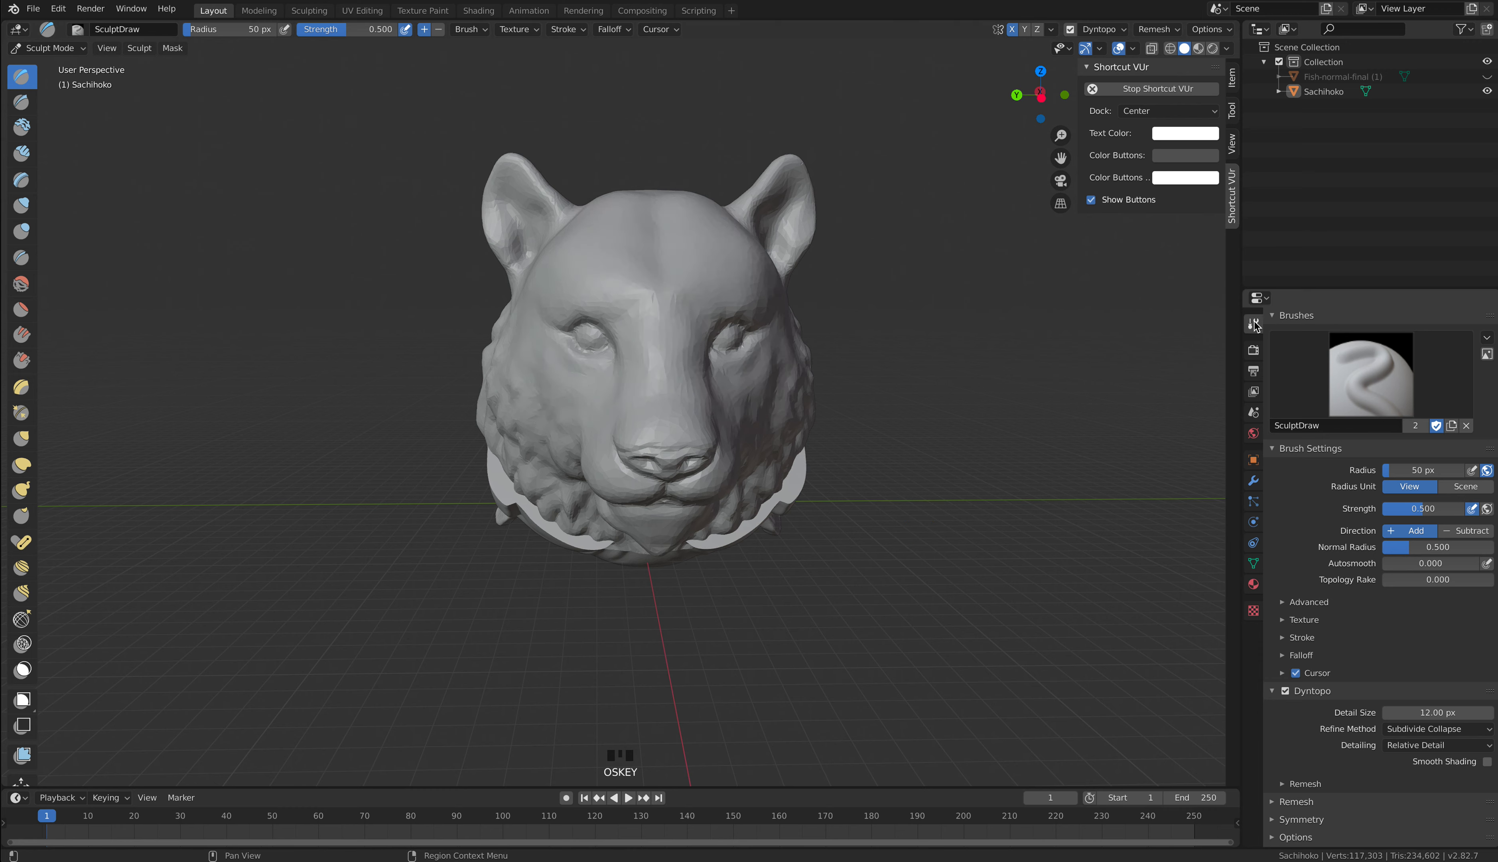
mouse_move(1252, 330)
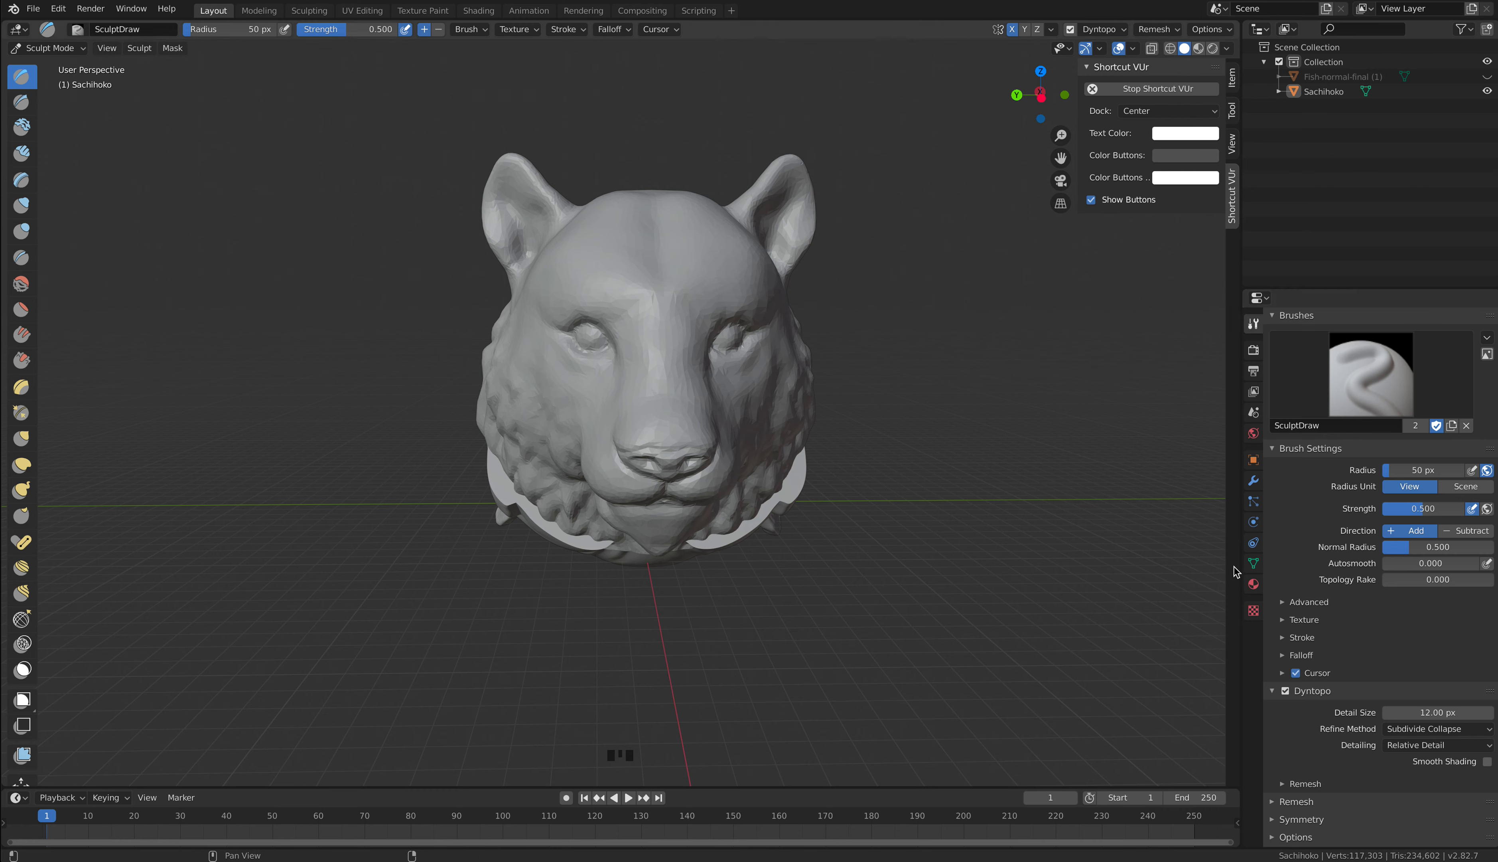
mouse_move(23, 281)
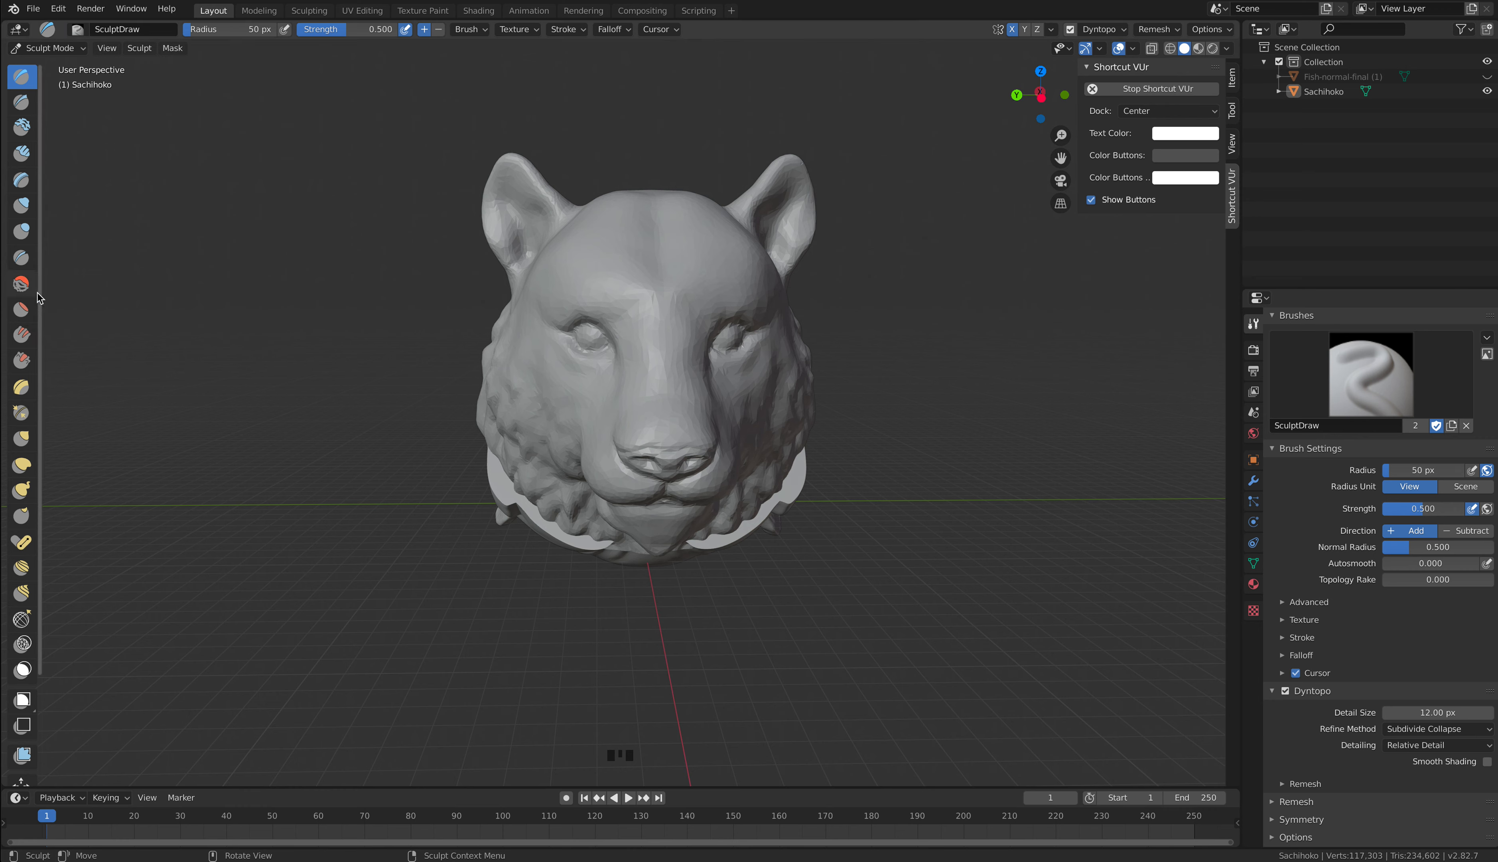
click(20, 284)
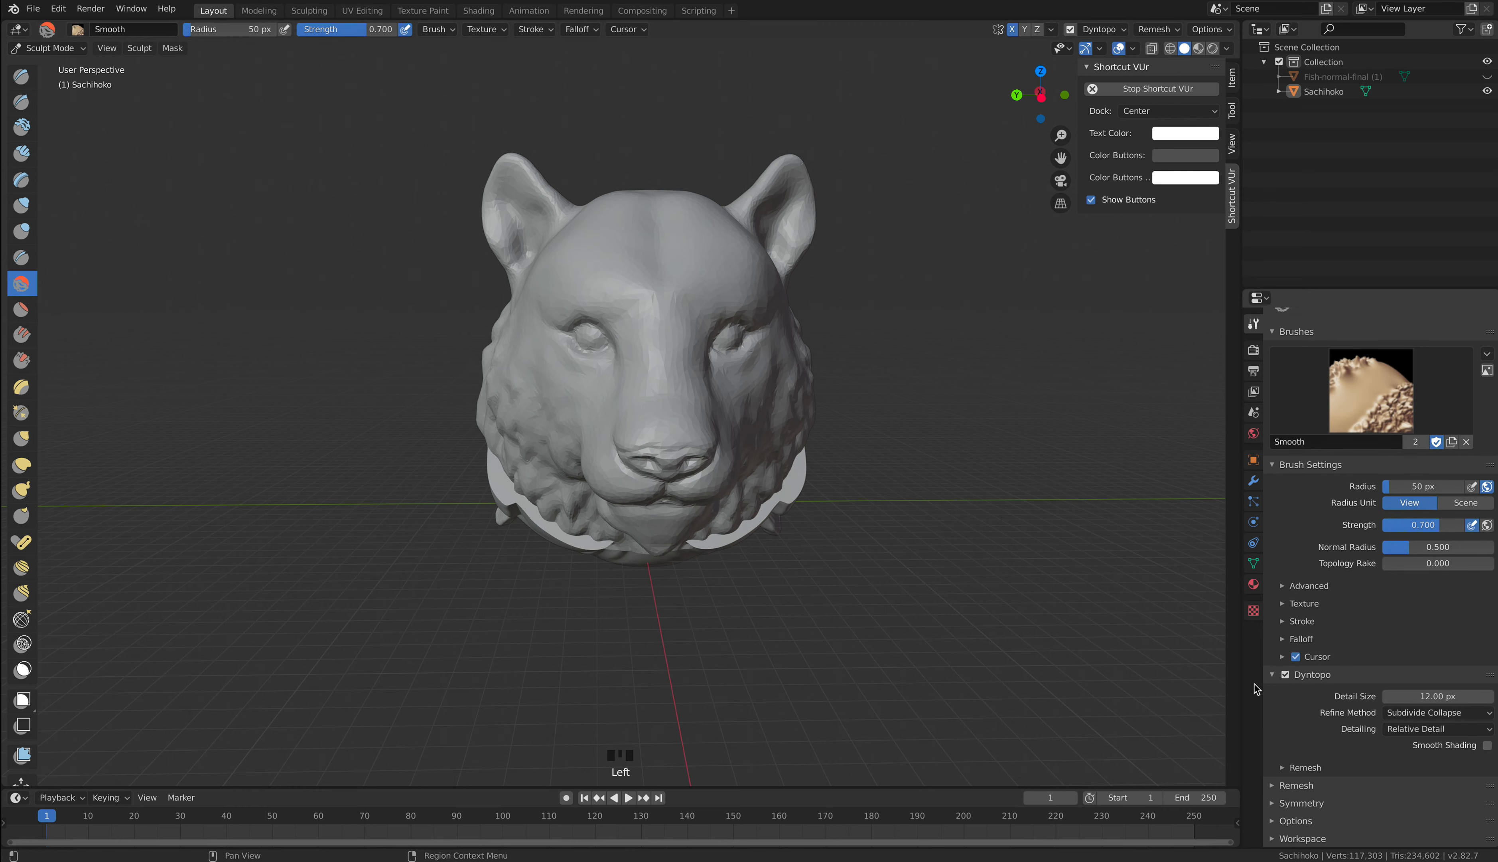
mouse_move(1125, 648)
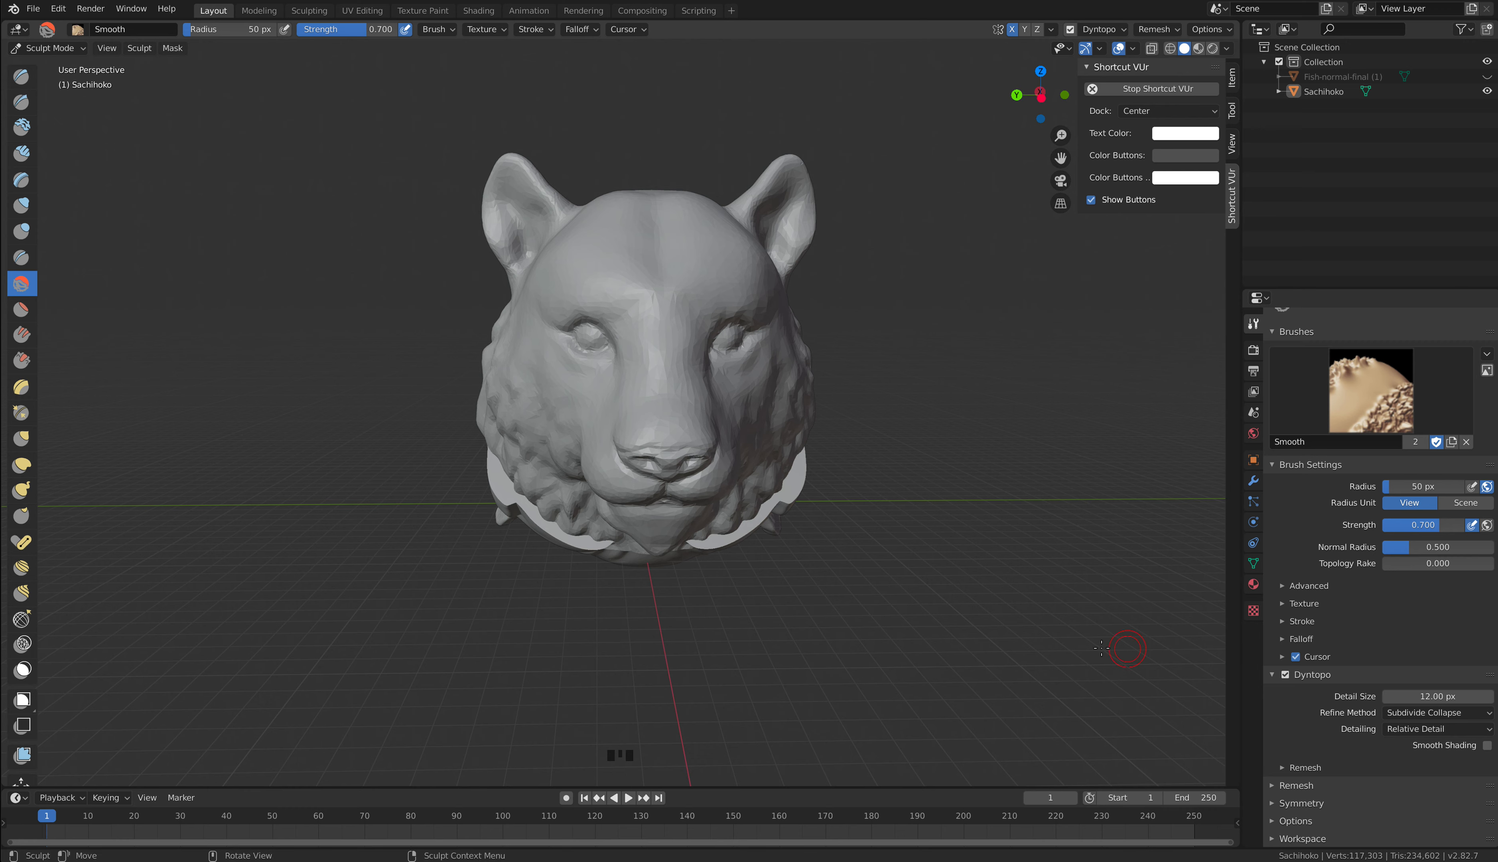
mouse_move(1287, 580)
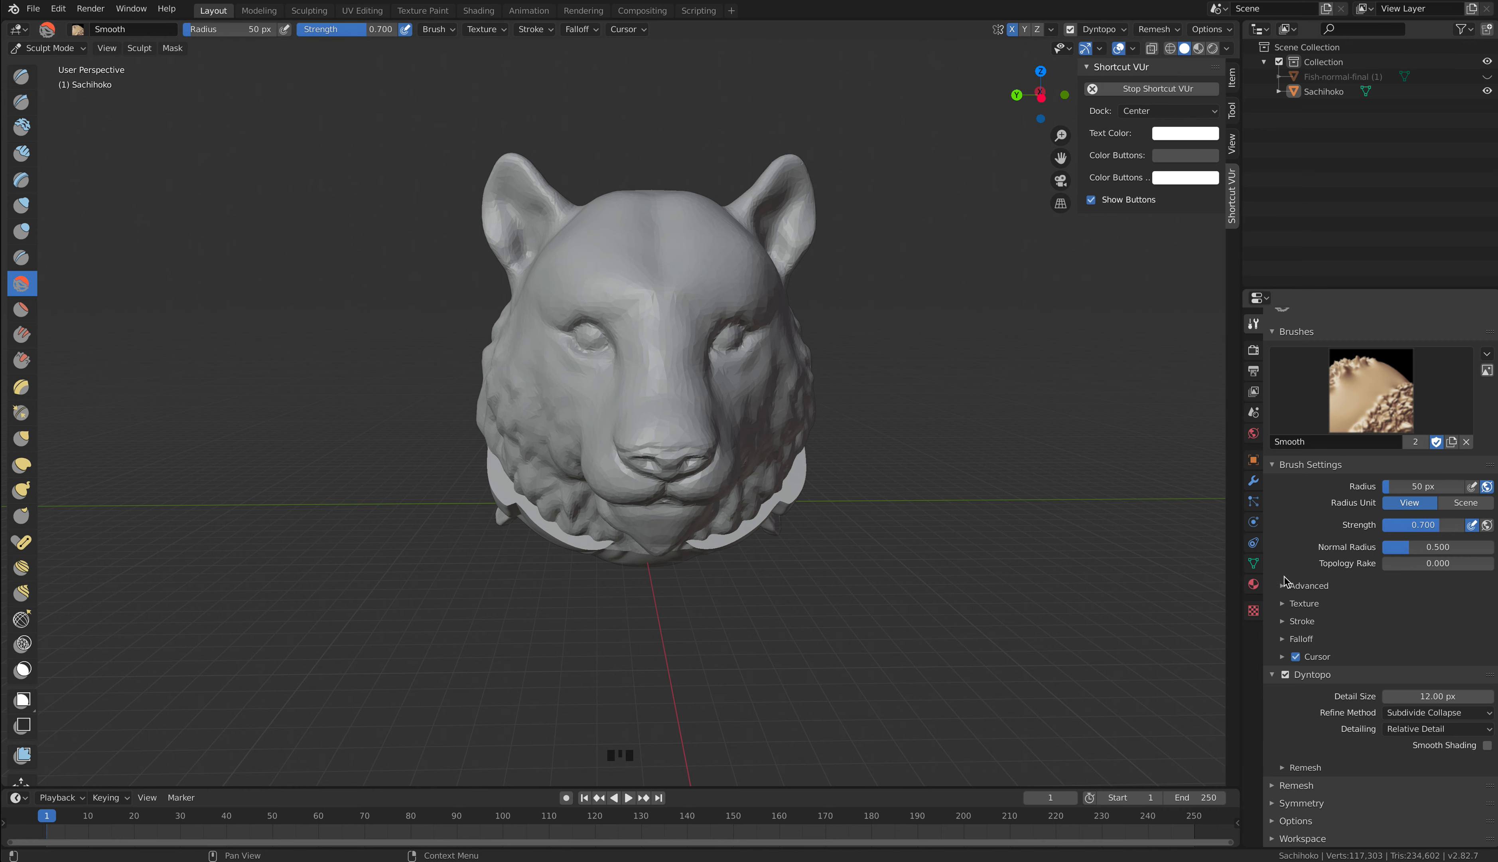
click(1434, 711)
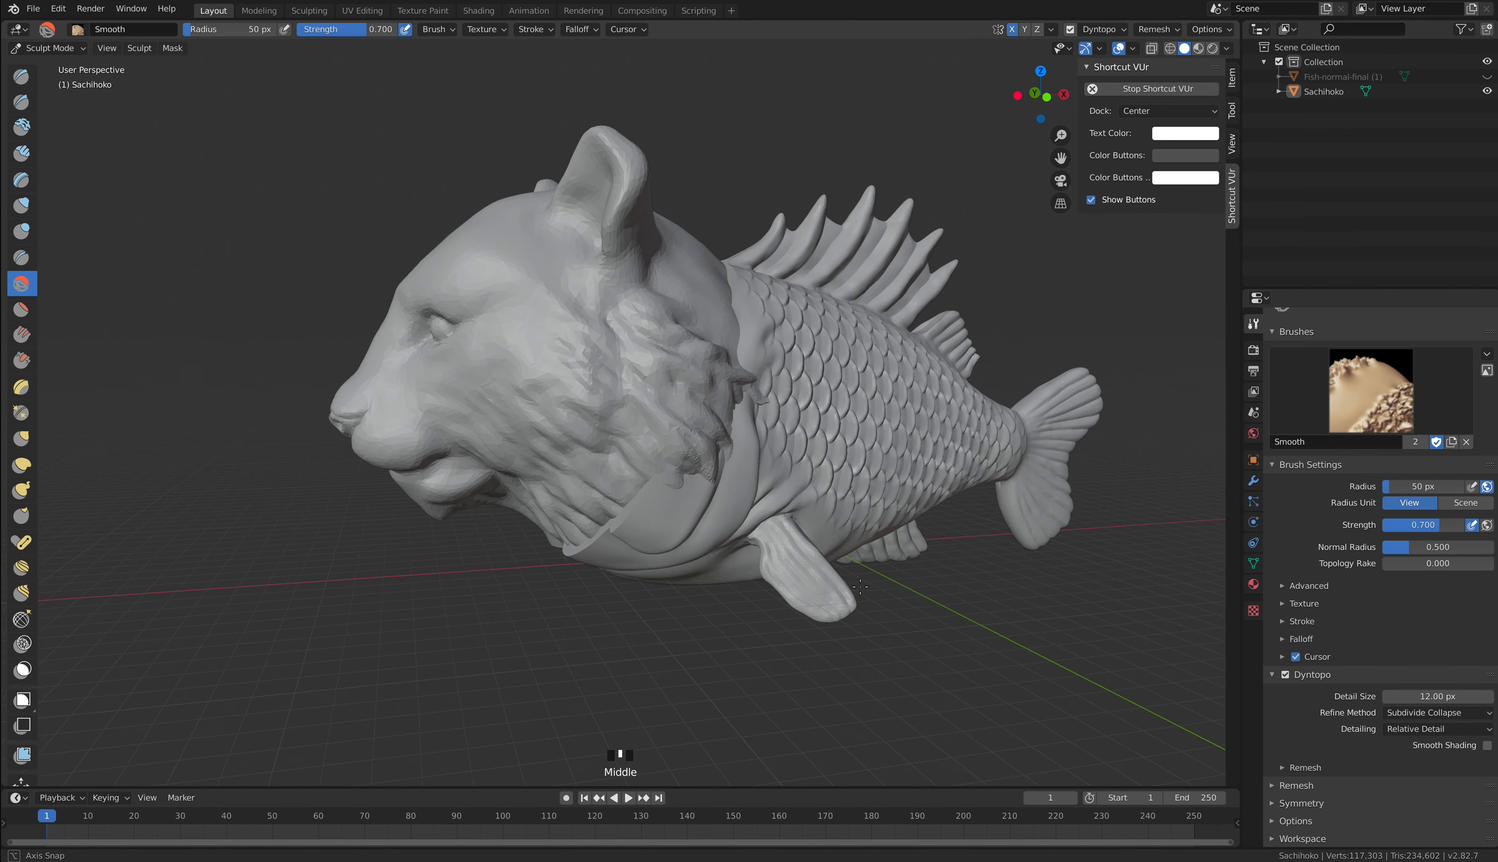
drag(669, 382, 622, 334)
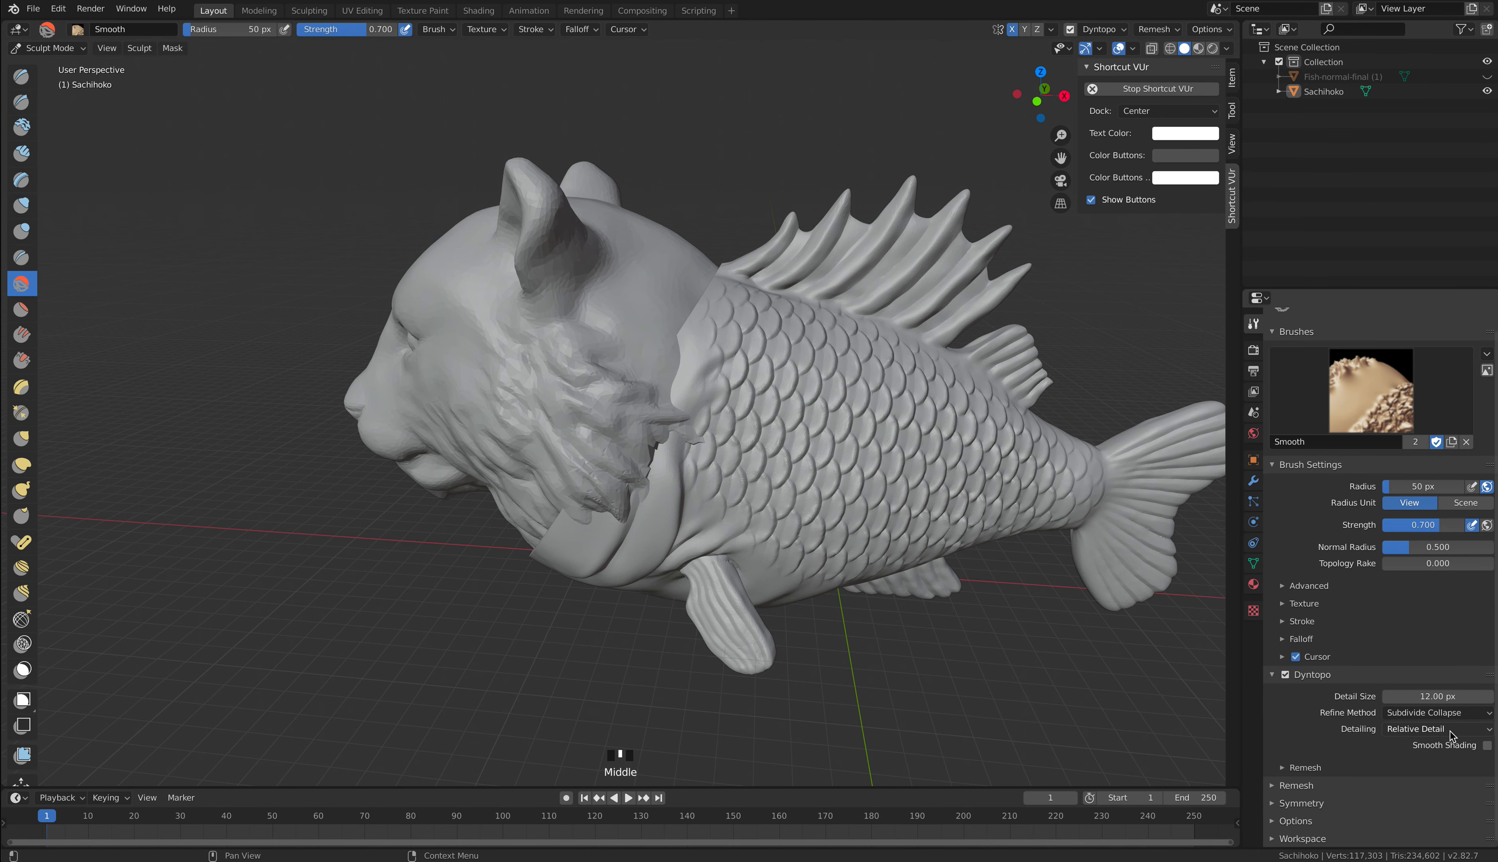
mouse_move(1415, 728)
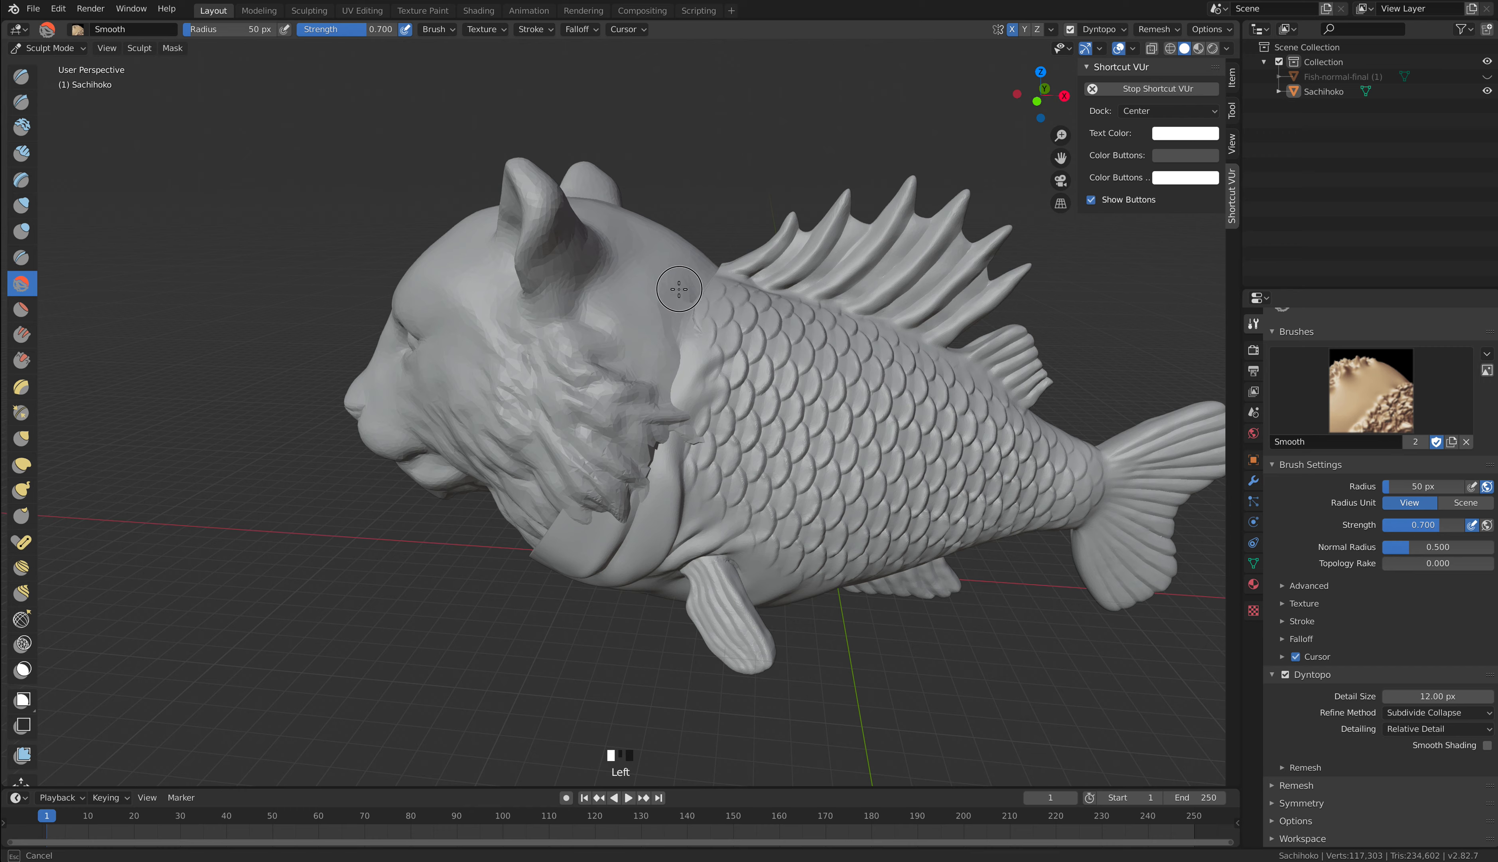
Smooth over the underside seam where the mane meets the collar with a brush near 198 px.
scroll(up, 3)
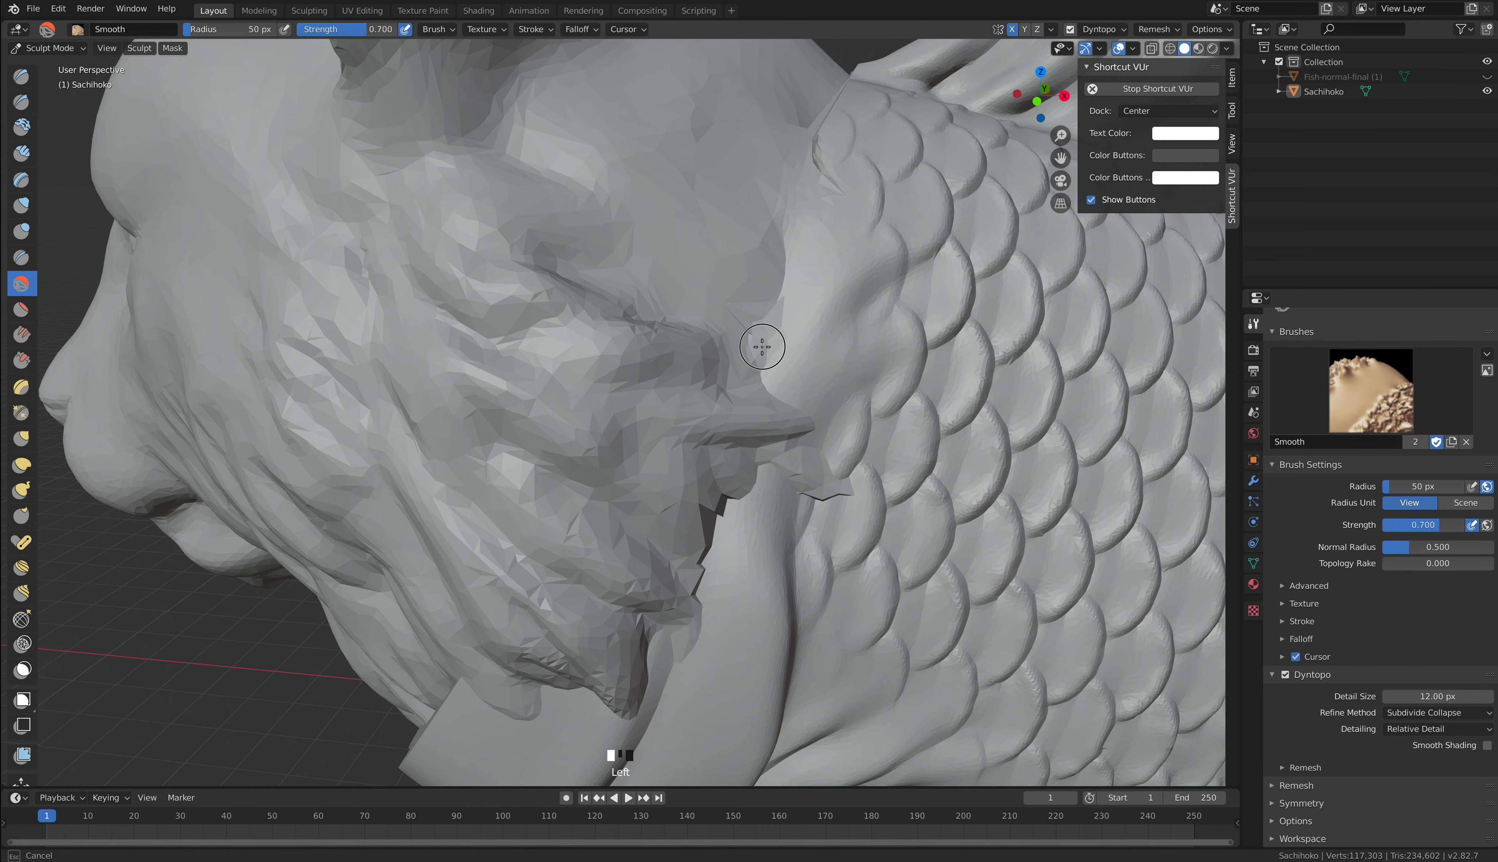
scroll(down, 3)
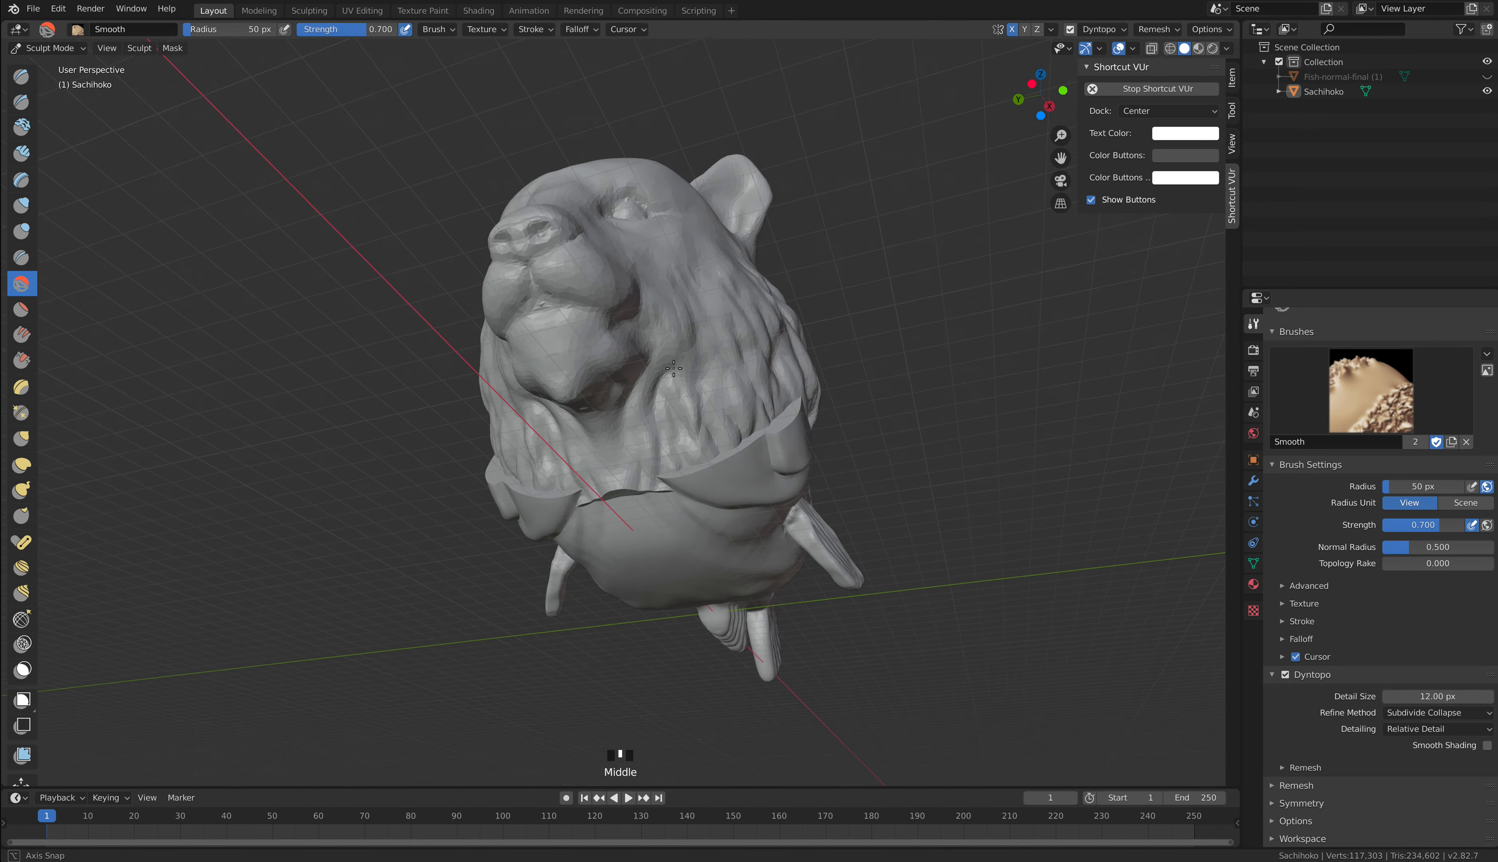
scroll(up, 3)
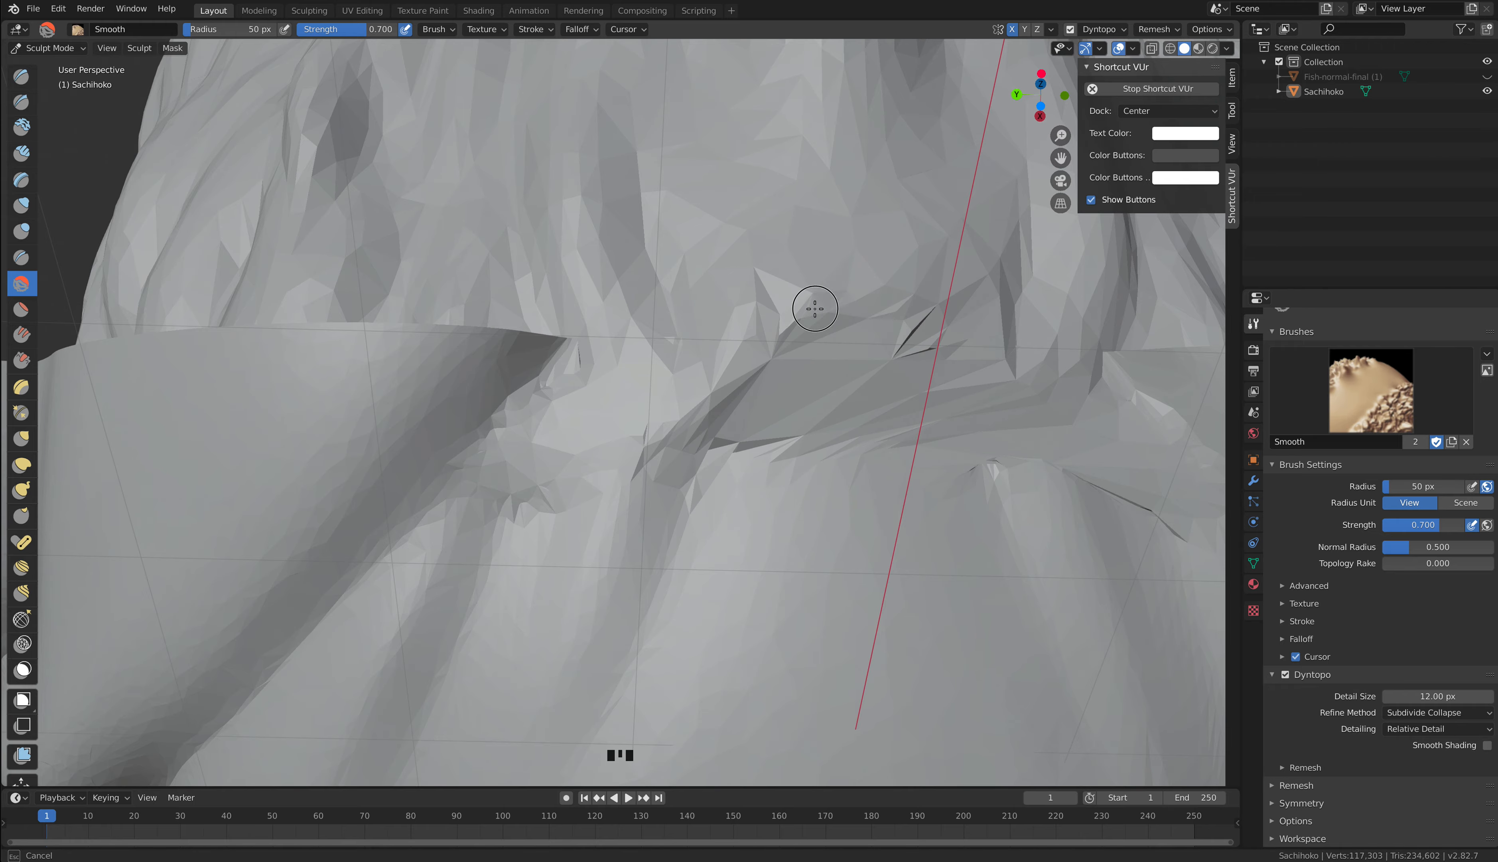
scroll(down, 3)
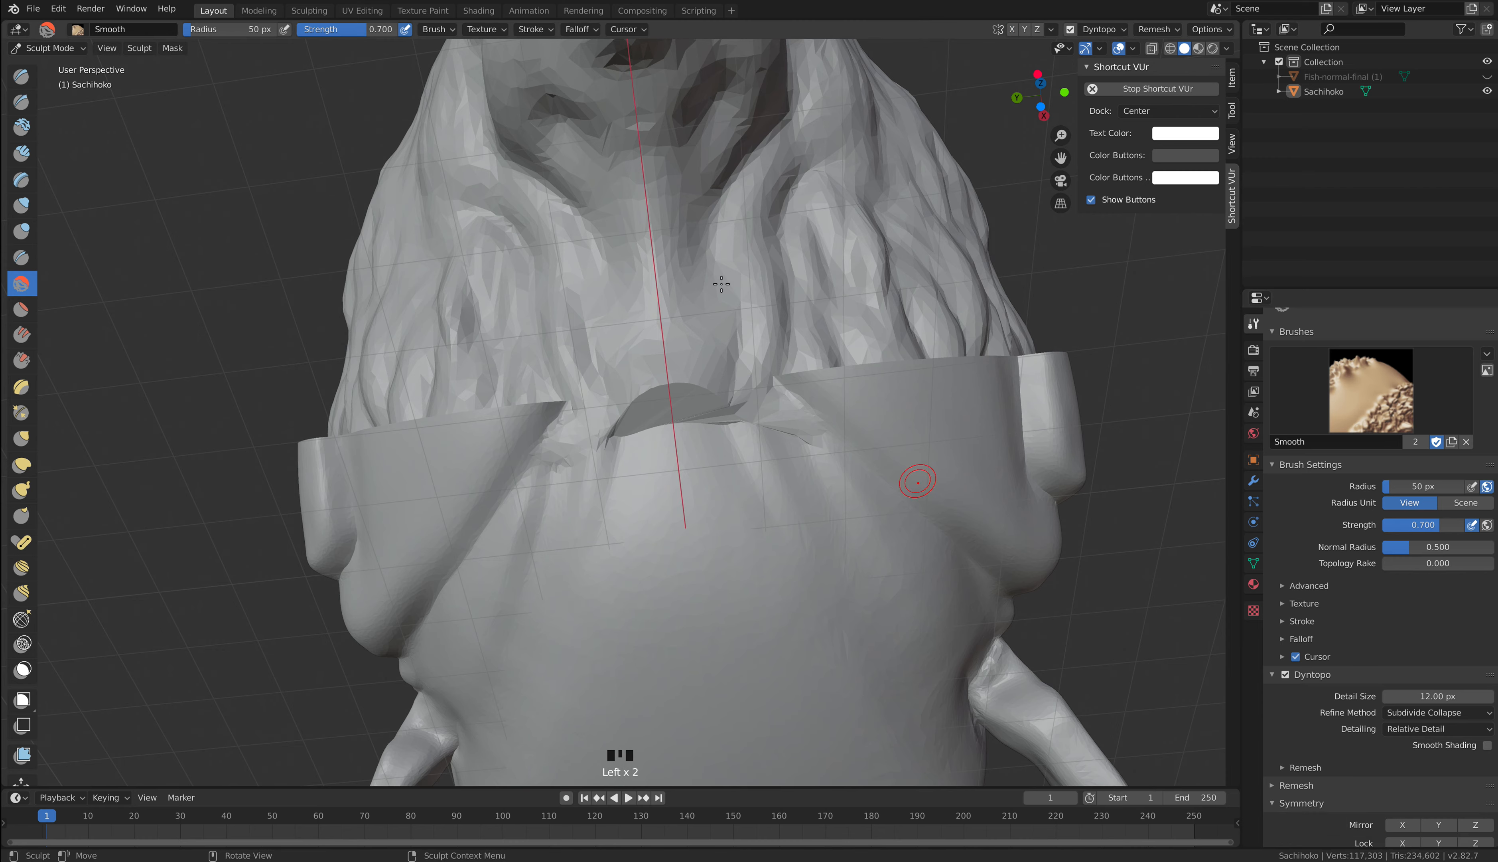
scroll(up, 3)
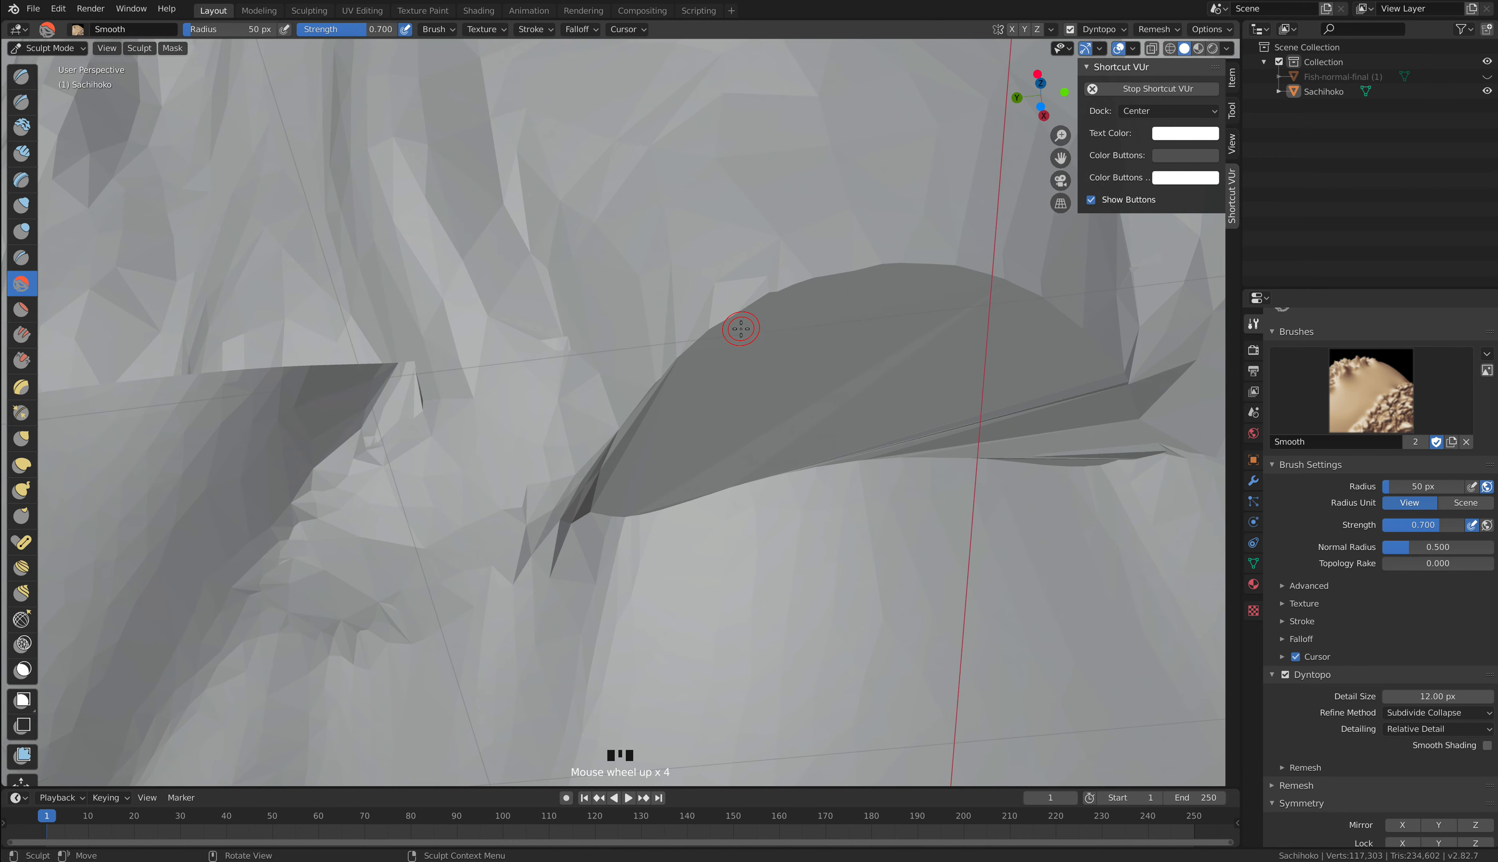
scroll(down, 3)
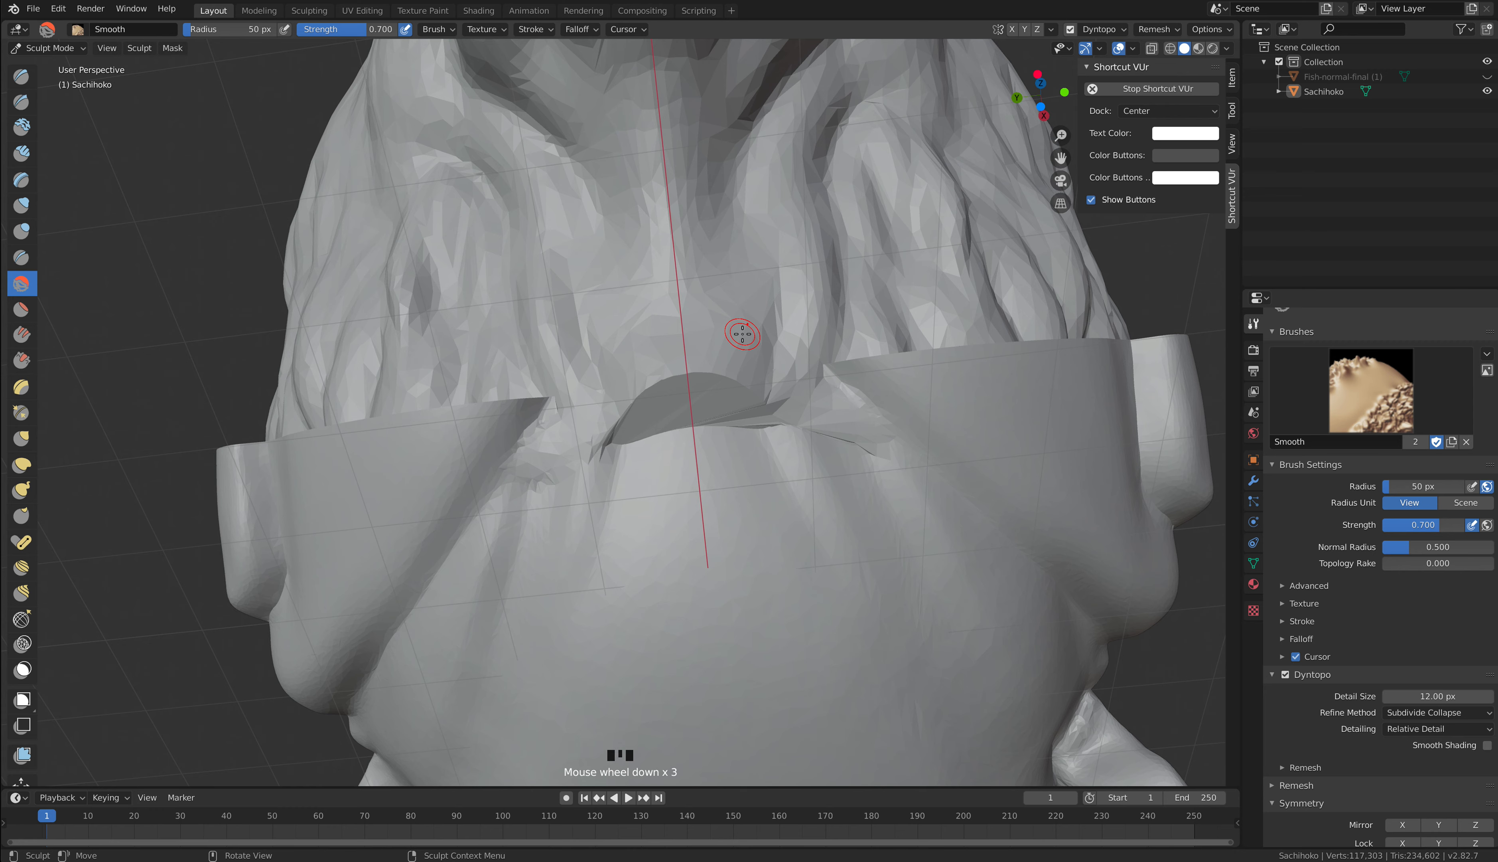
scroll(down, 3)
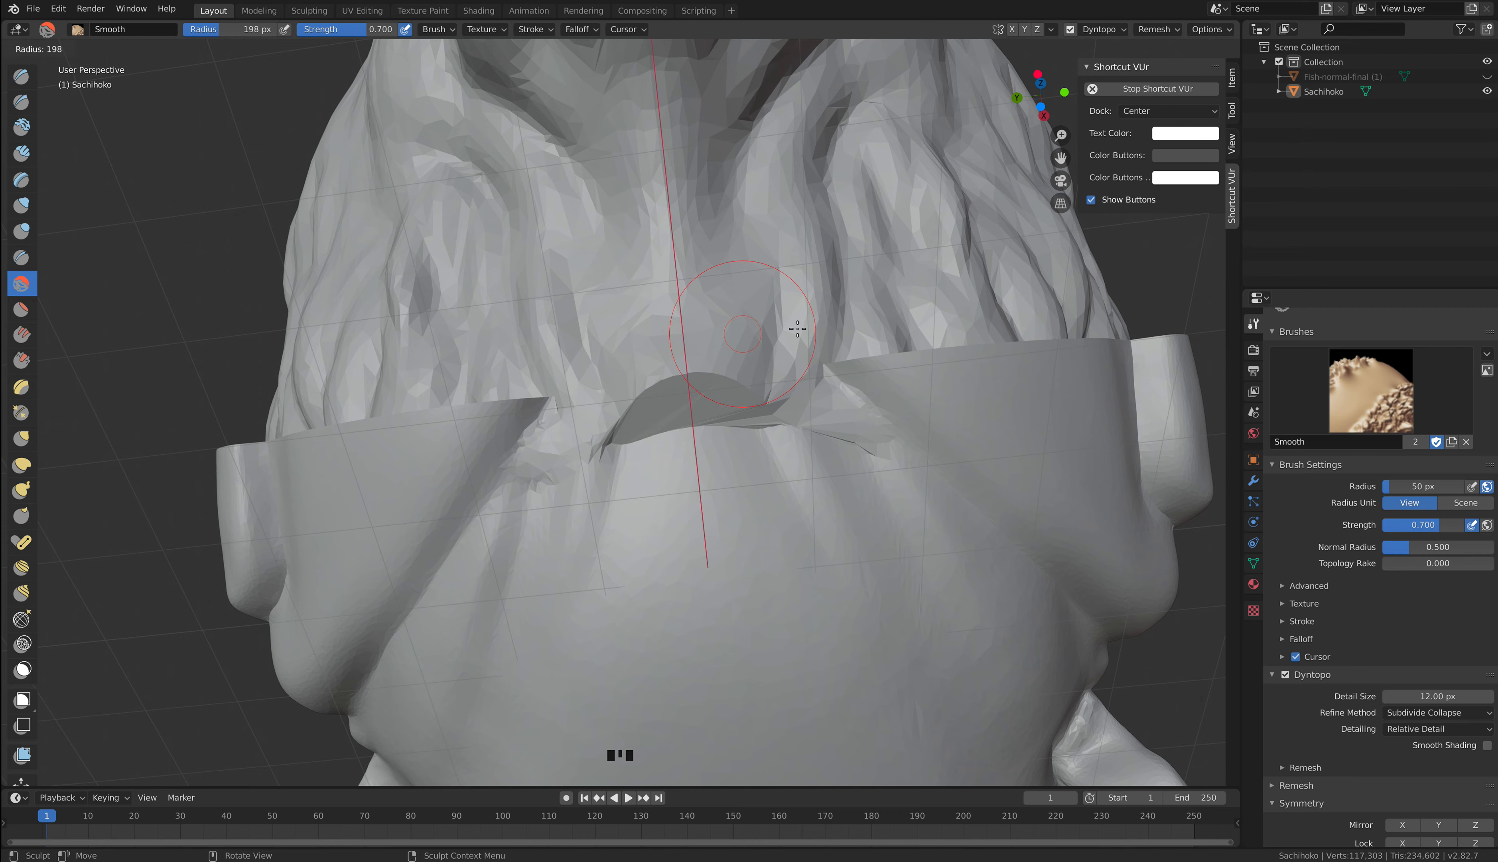
Soften the faceted seam under the chin with the Smooth brush at 226 px.
scroll(up, 3)
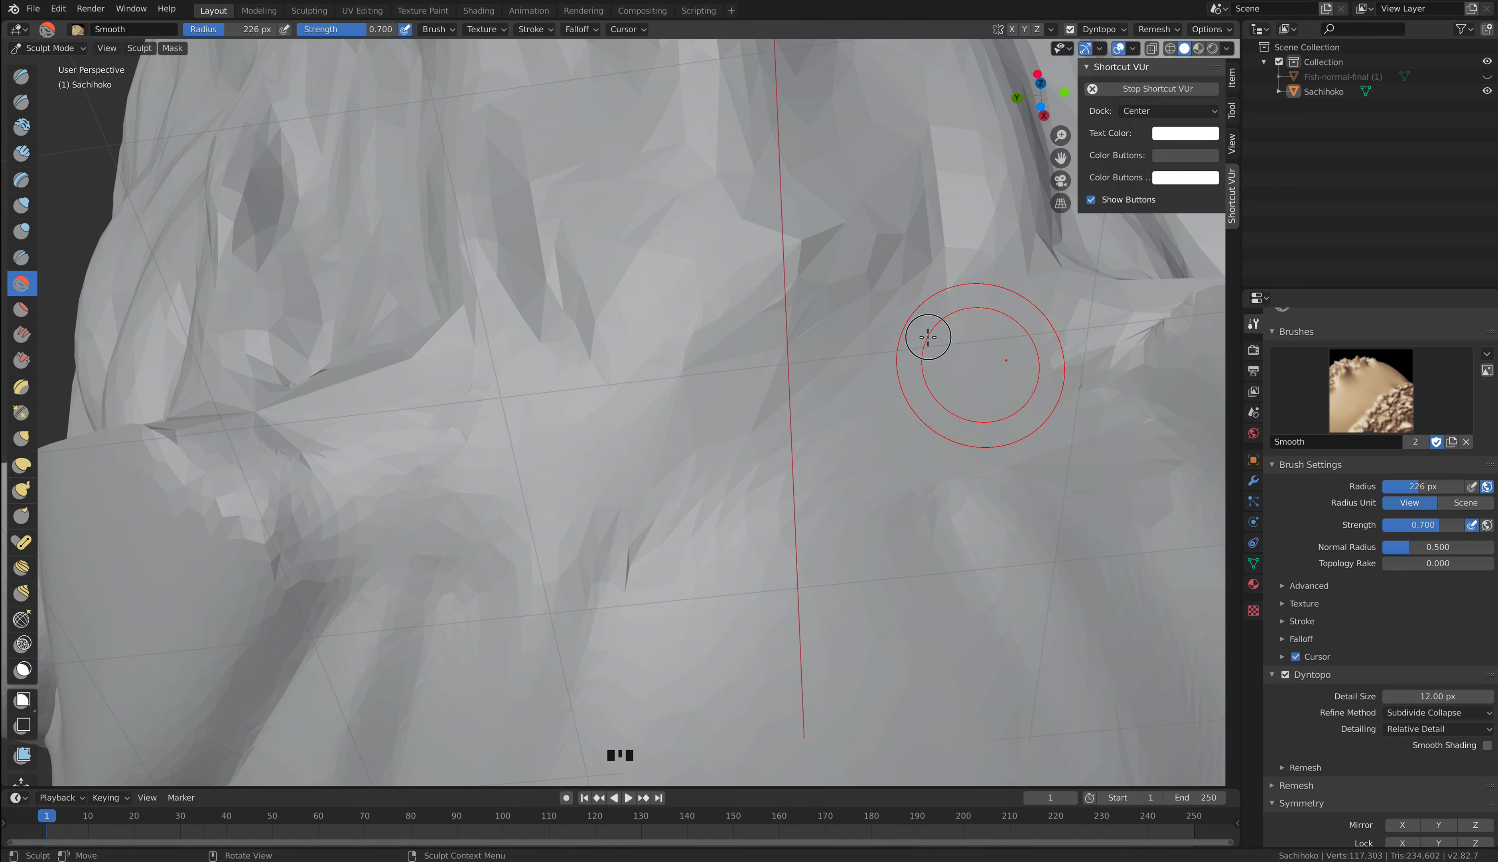
scroll(up, 3)
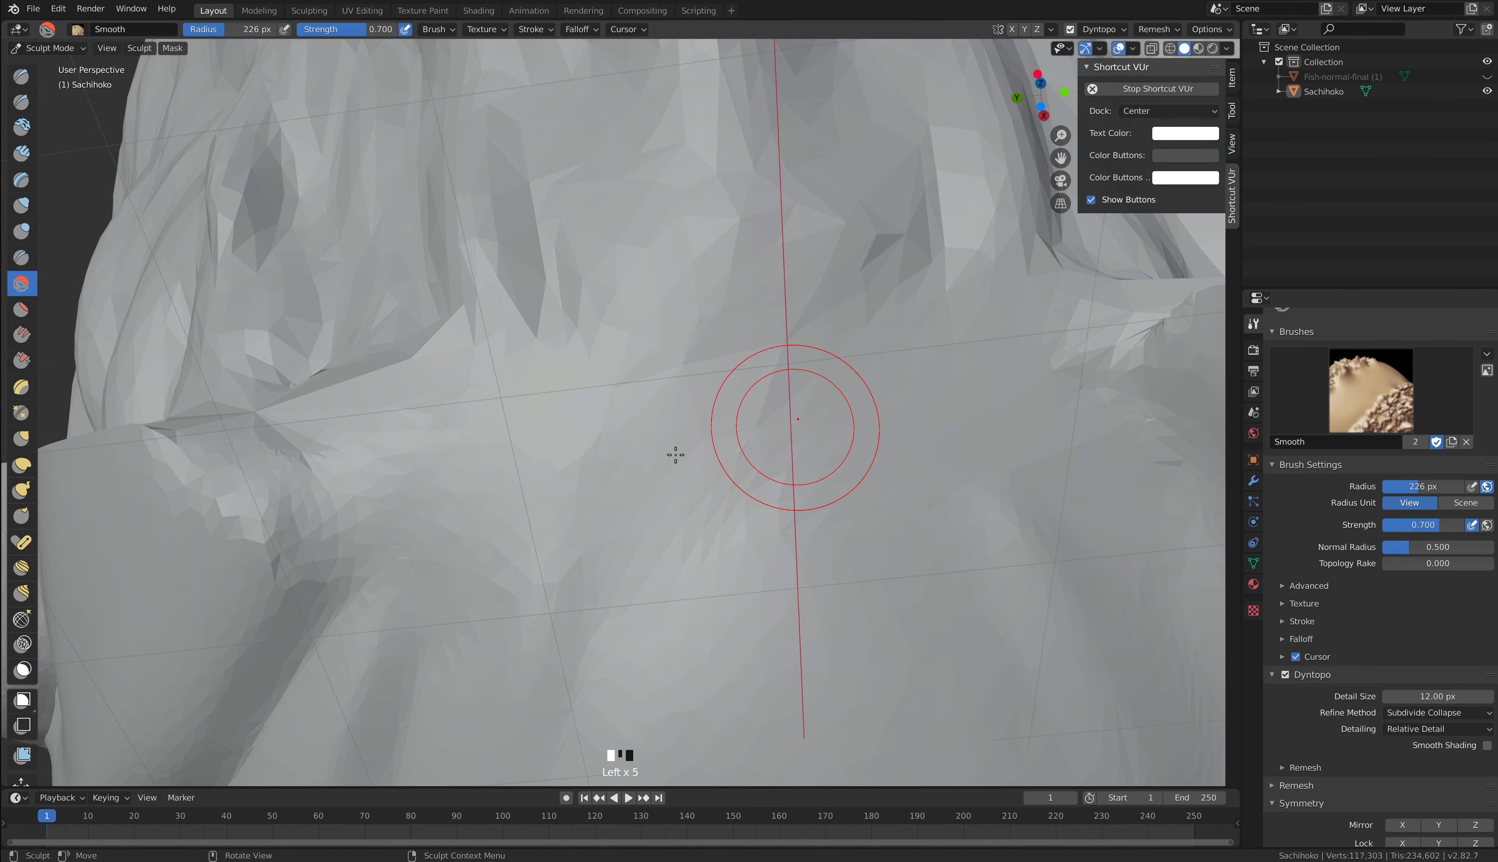
scroll(up, 3)
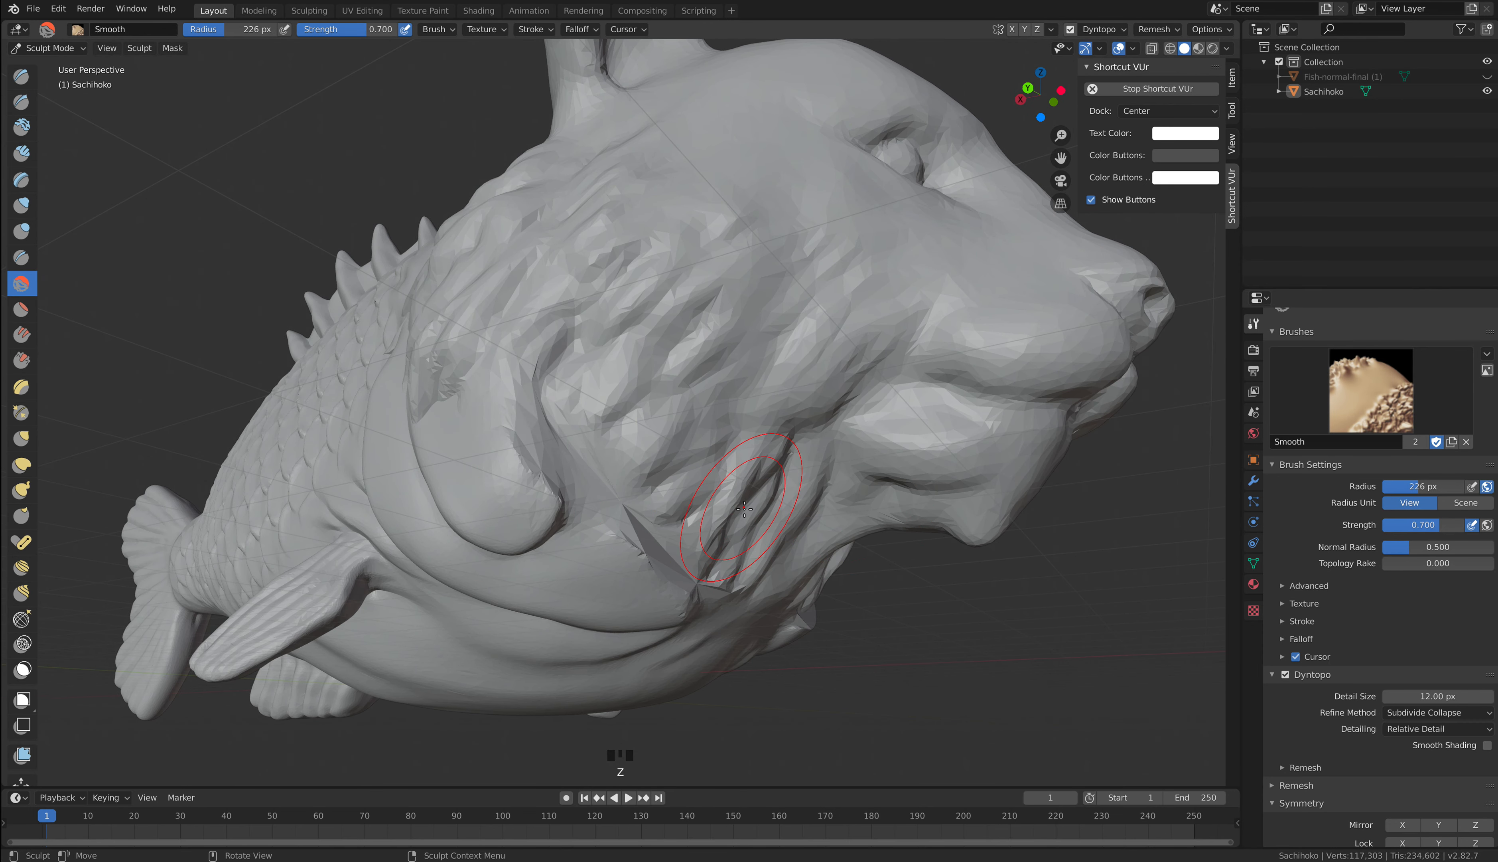
Smooth the jagged edges of the gill flap below the jaw with several strokes.
scroll(up, 3)
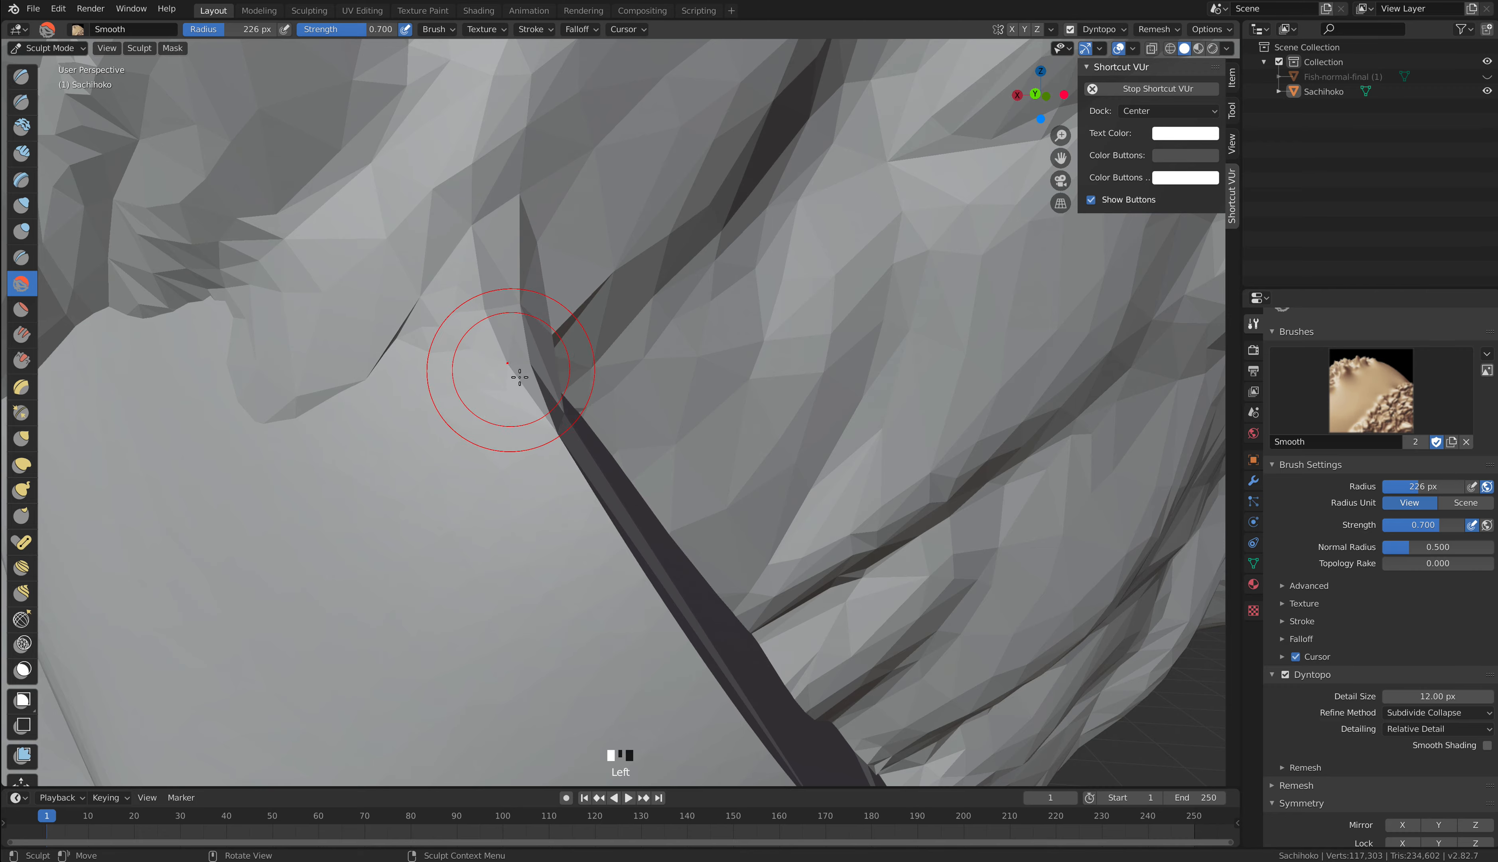
scroll(down, 3)
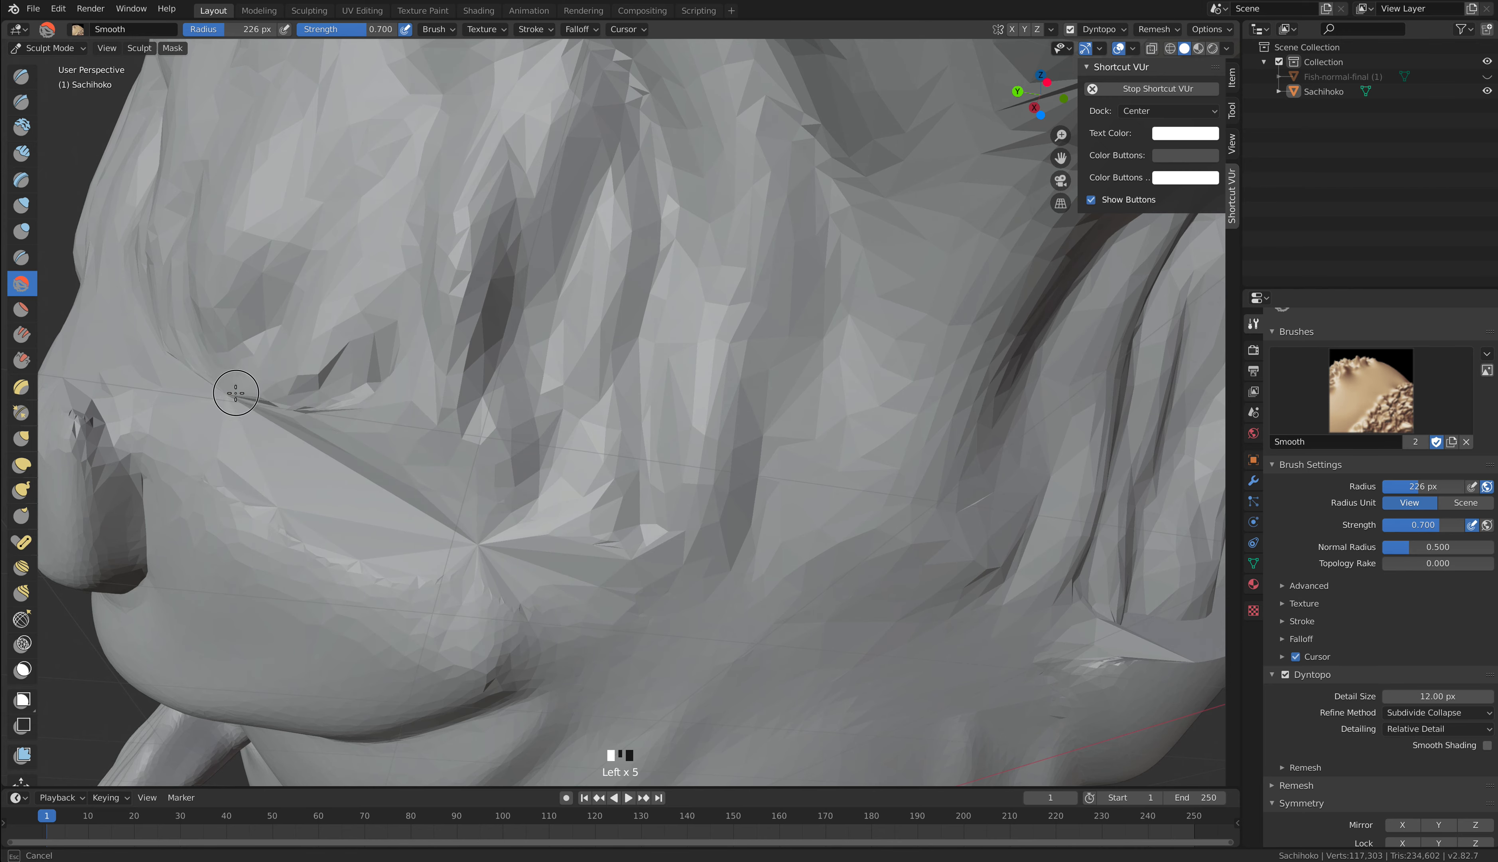
scroll(down, 3)
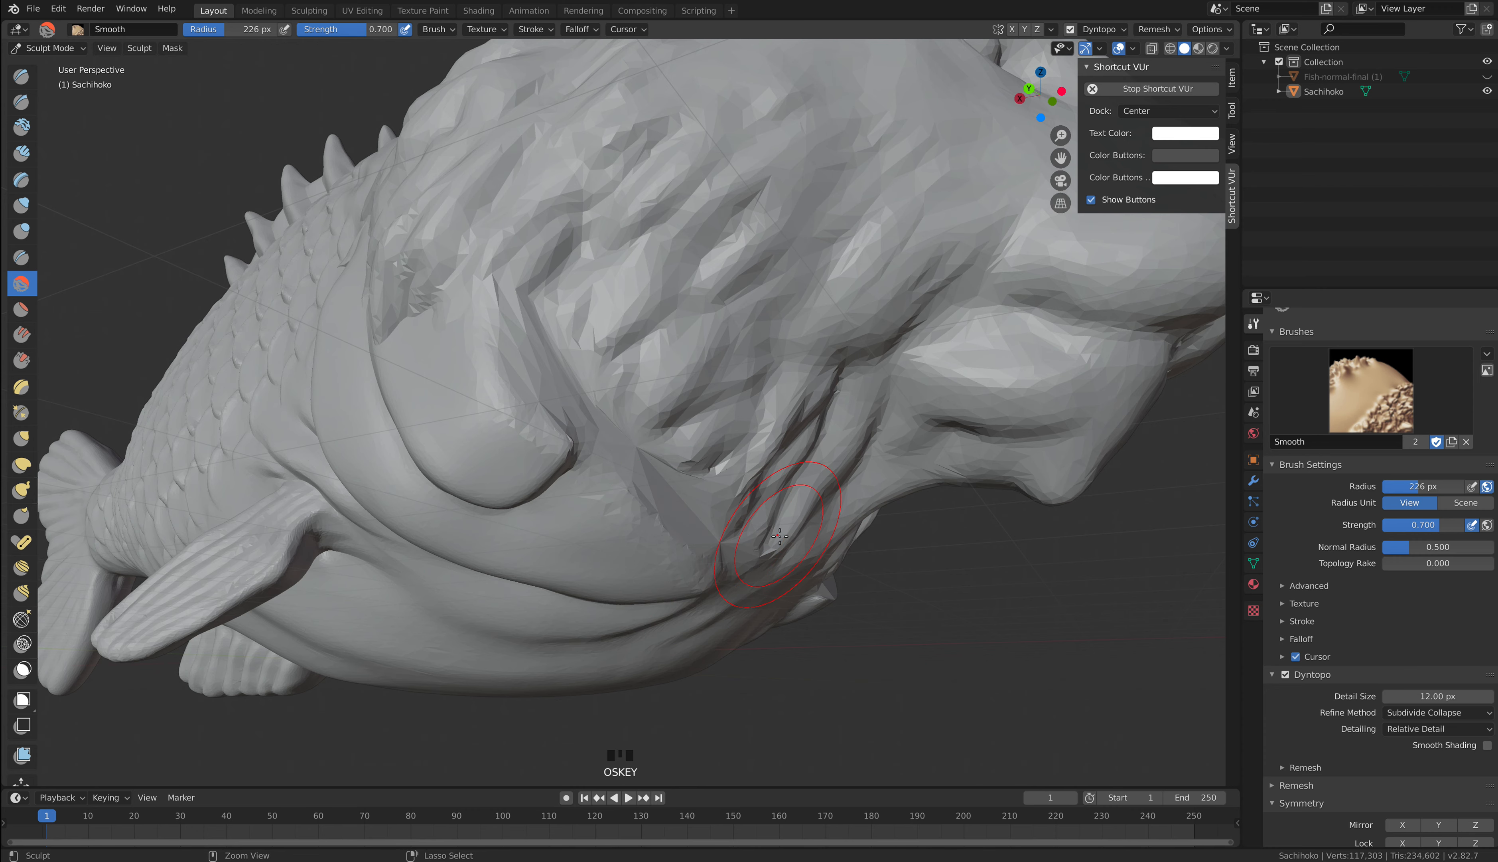
mouse_move(668, 482)
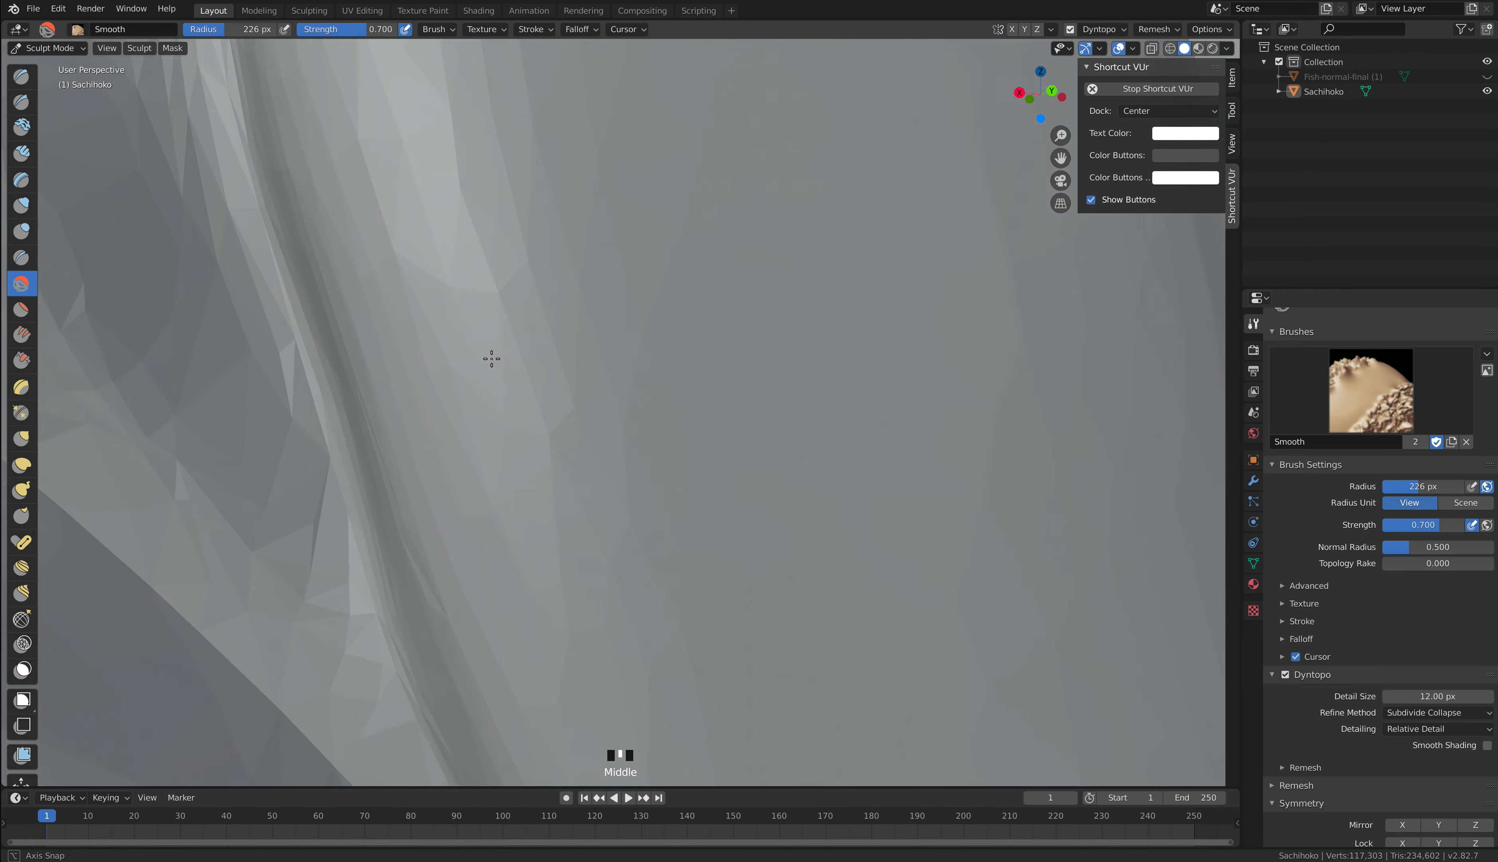
Smooth the faceted neck surface right next to the fish scales in close-up.
drag(492, 358, 559, 300)
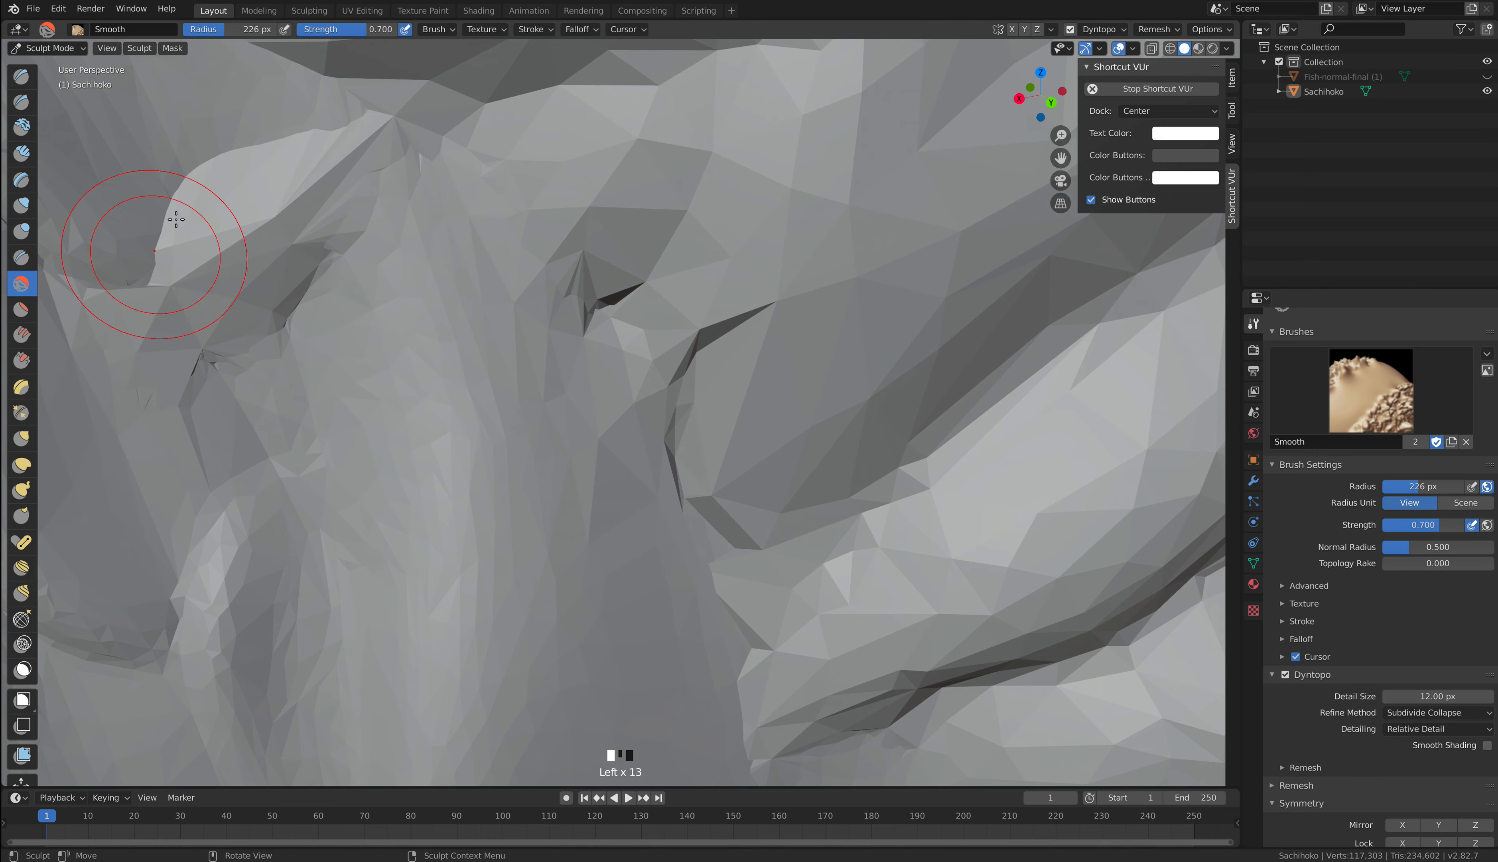
scroll(up, 3)
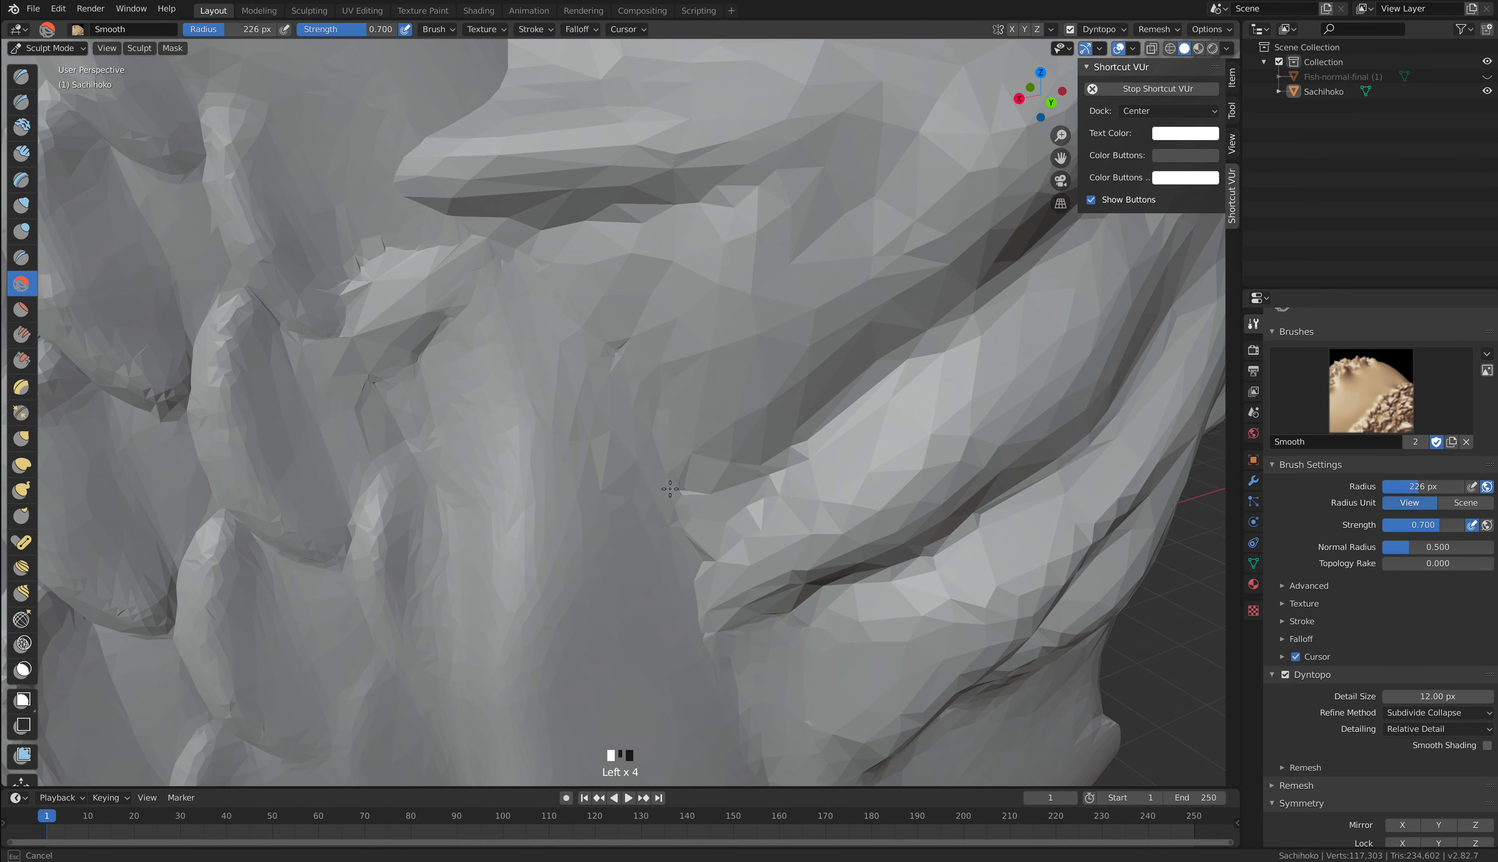
scroll(up, 3)
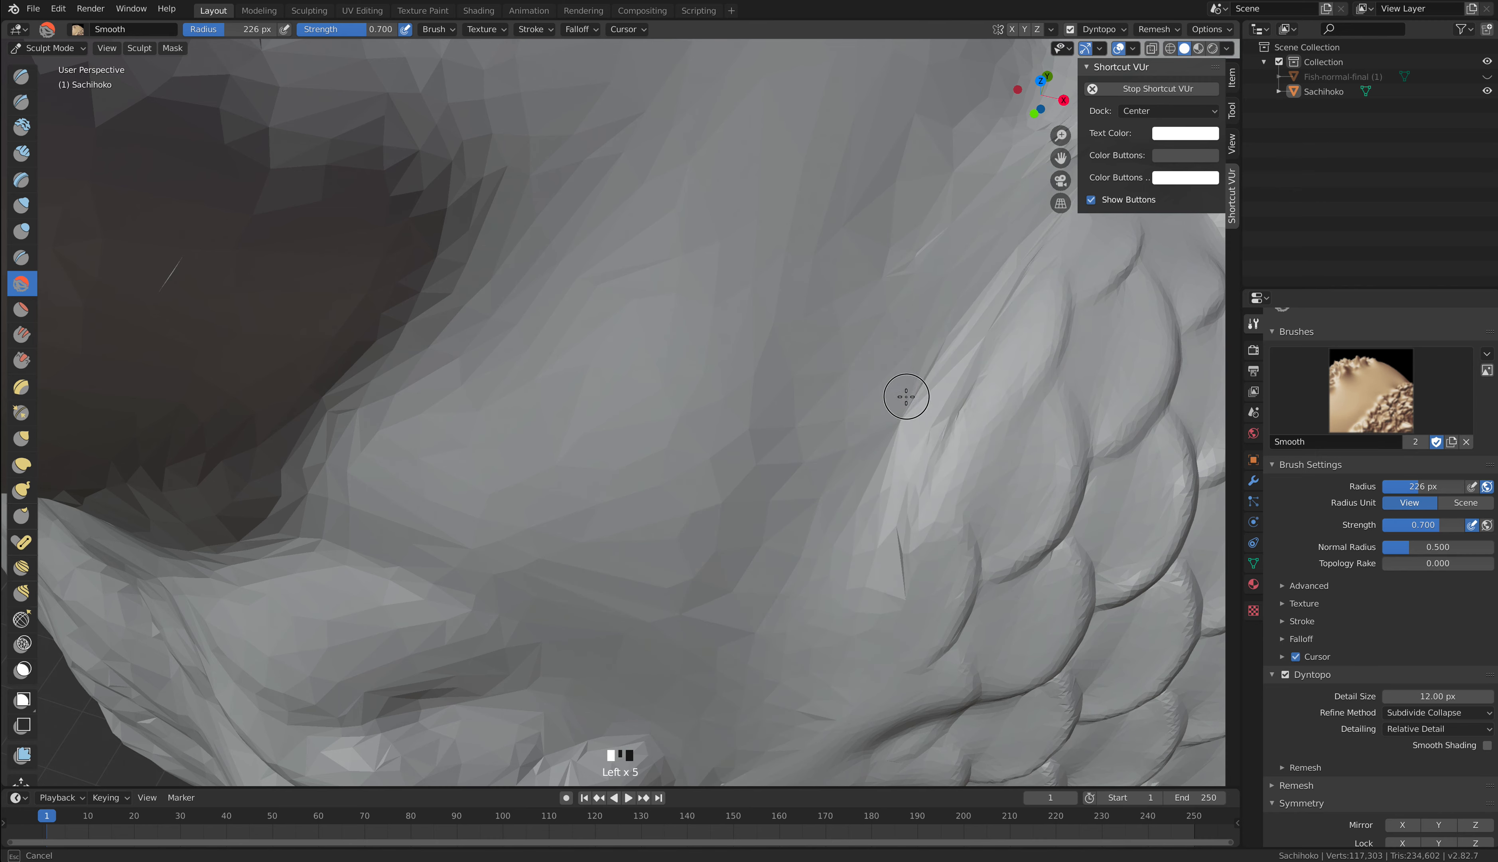
Smooth the blocky patches above the scales and where the head meets the body.
scroll(up, 3)
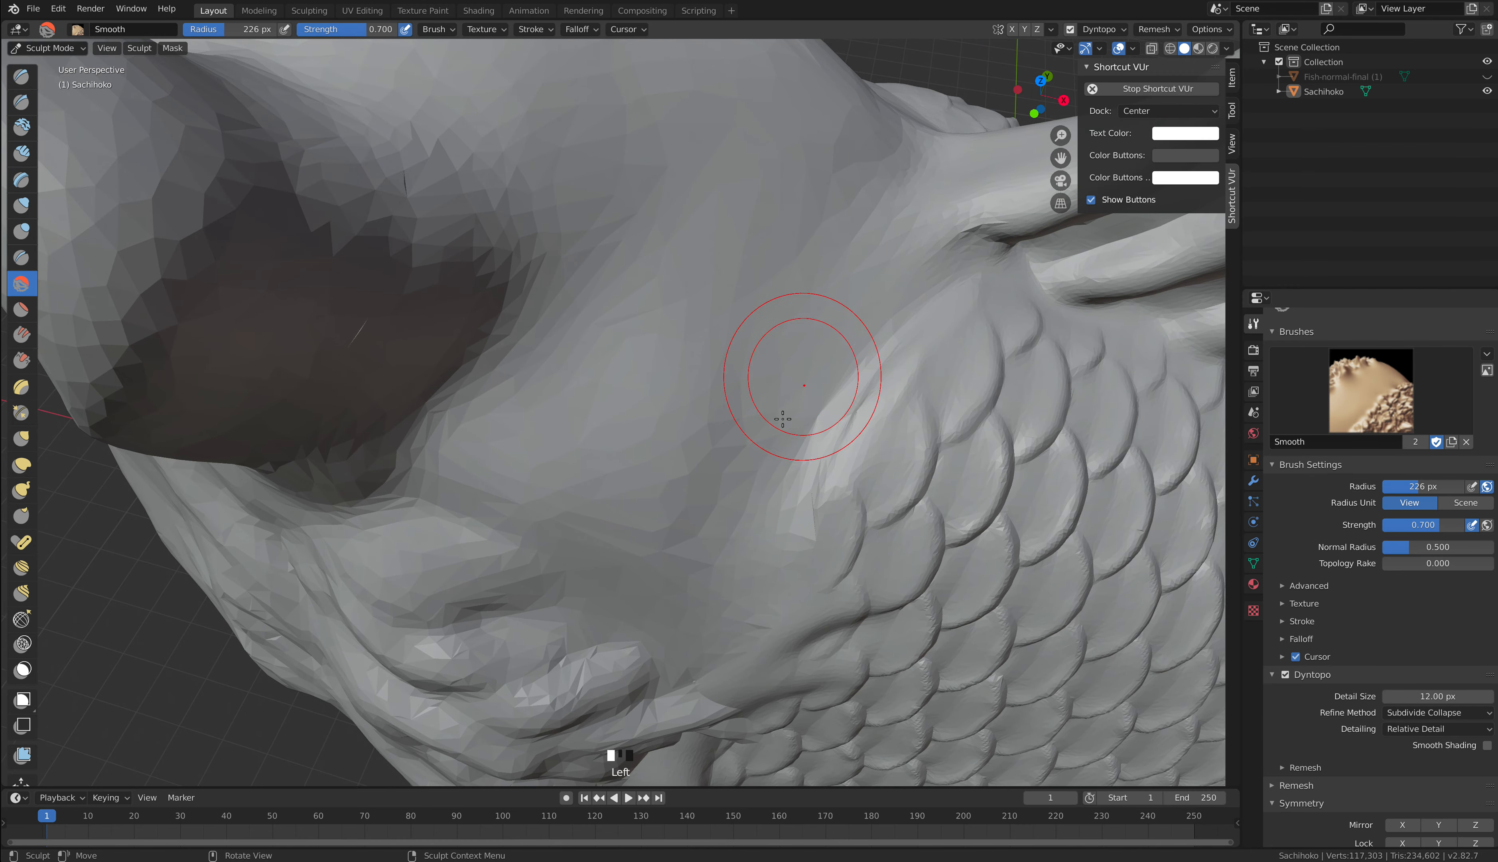
click(803, 382)
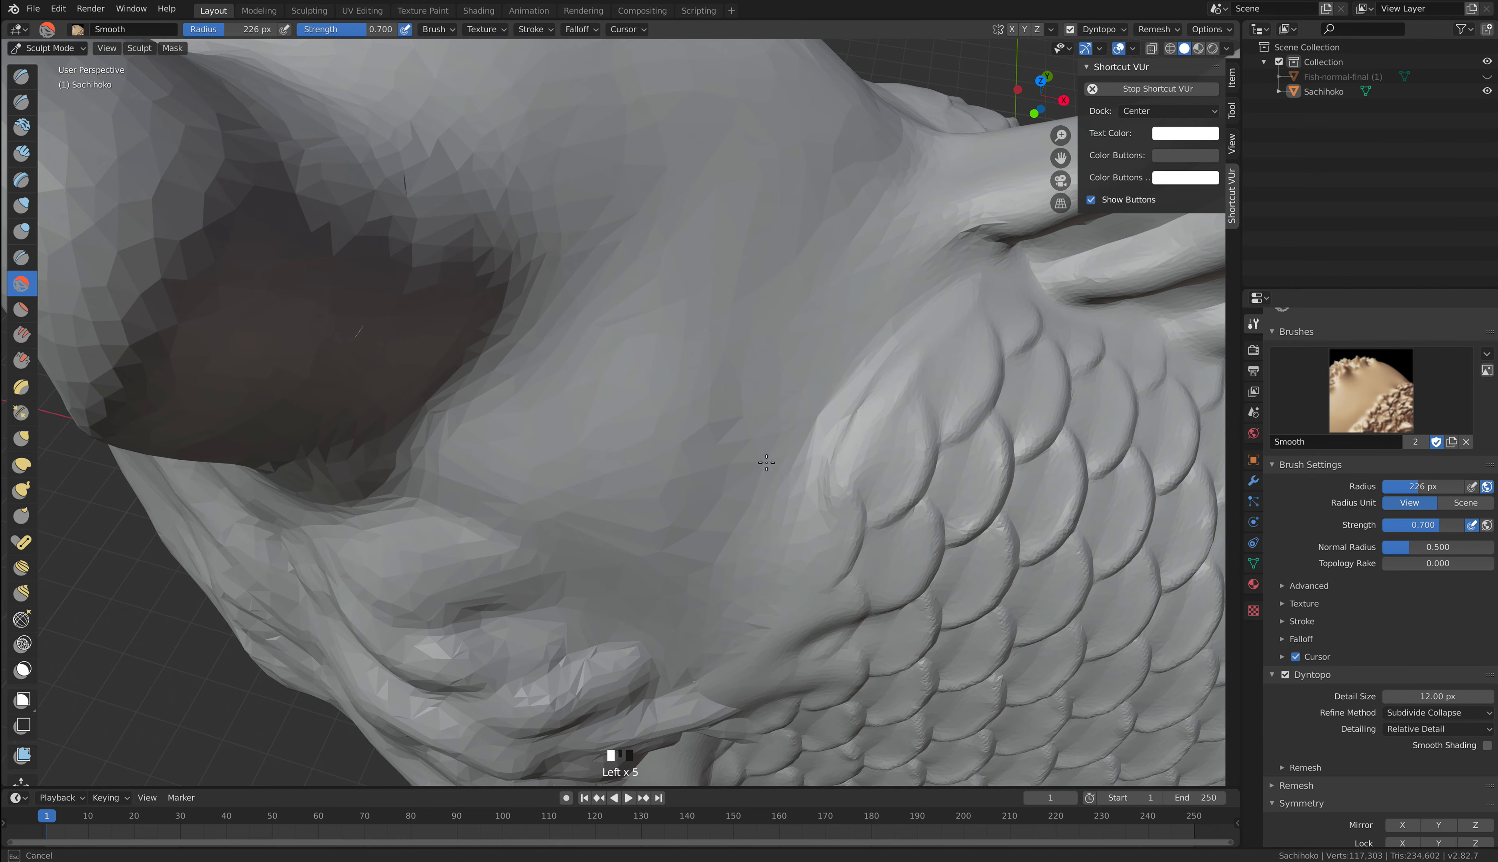
mouse_move(904, 292)
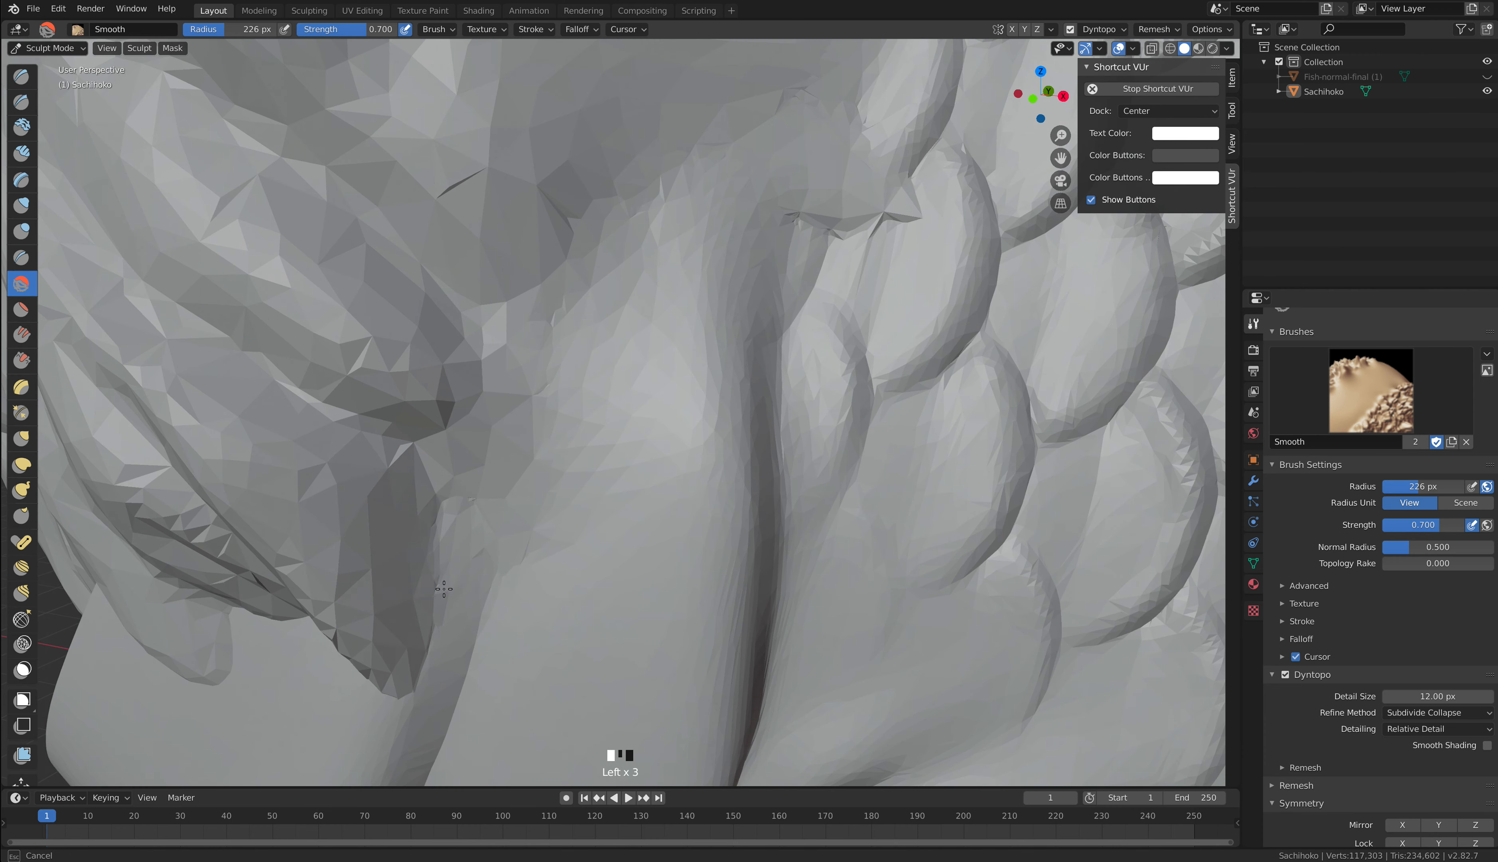
click(238, 629)
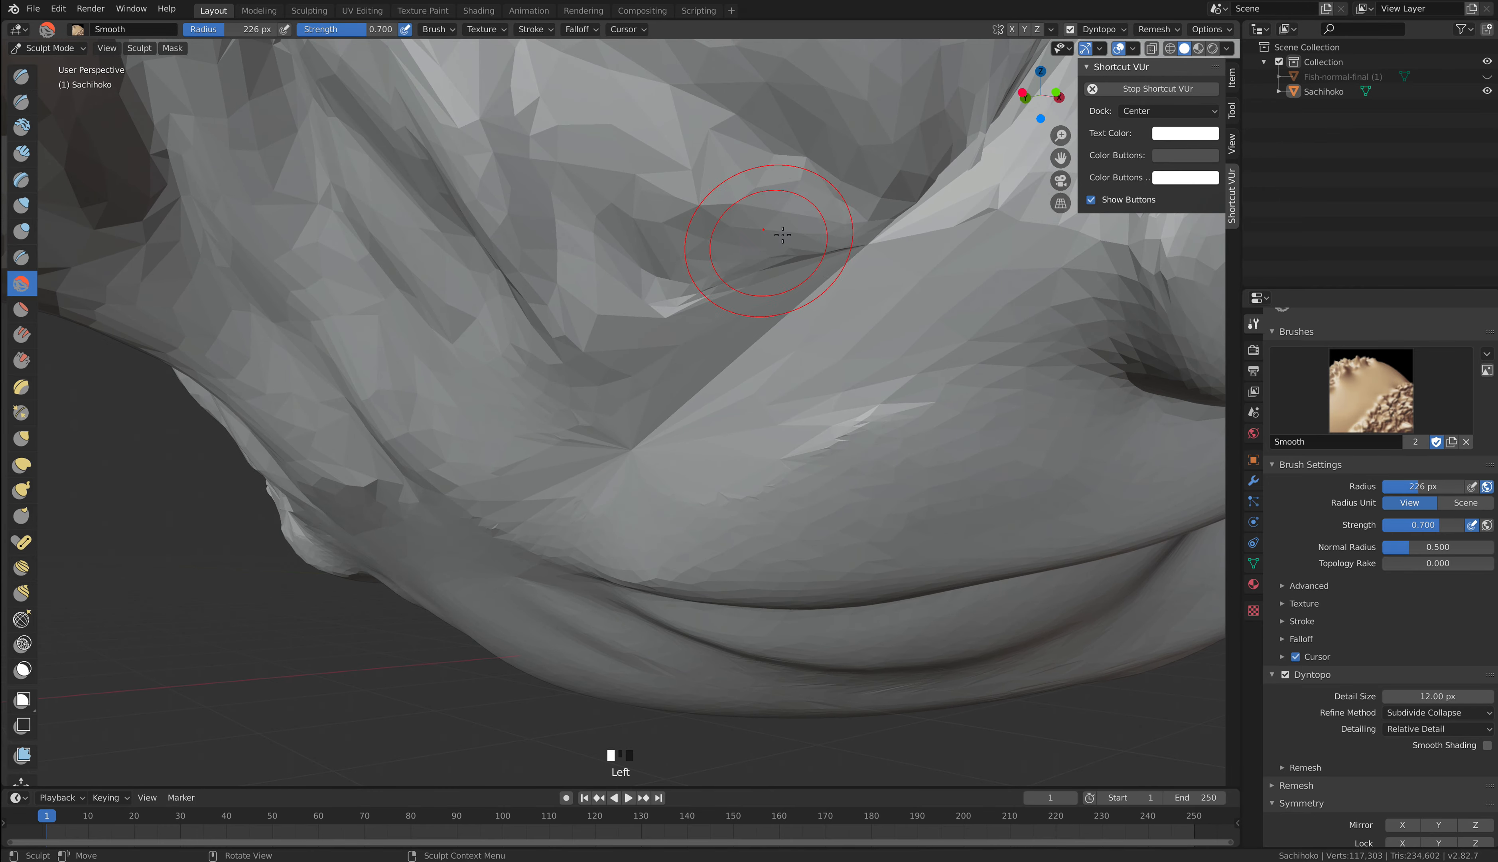
Soften the broad lumpy fold under the head, then frame the whole sachihoko.
scroll(down, 3)
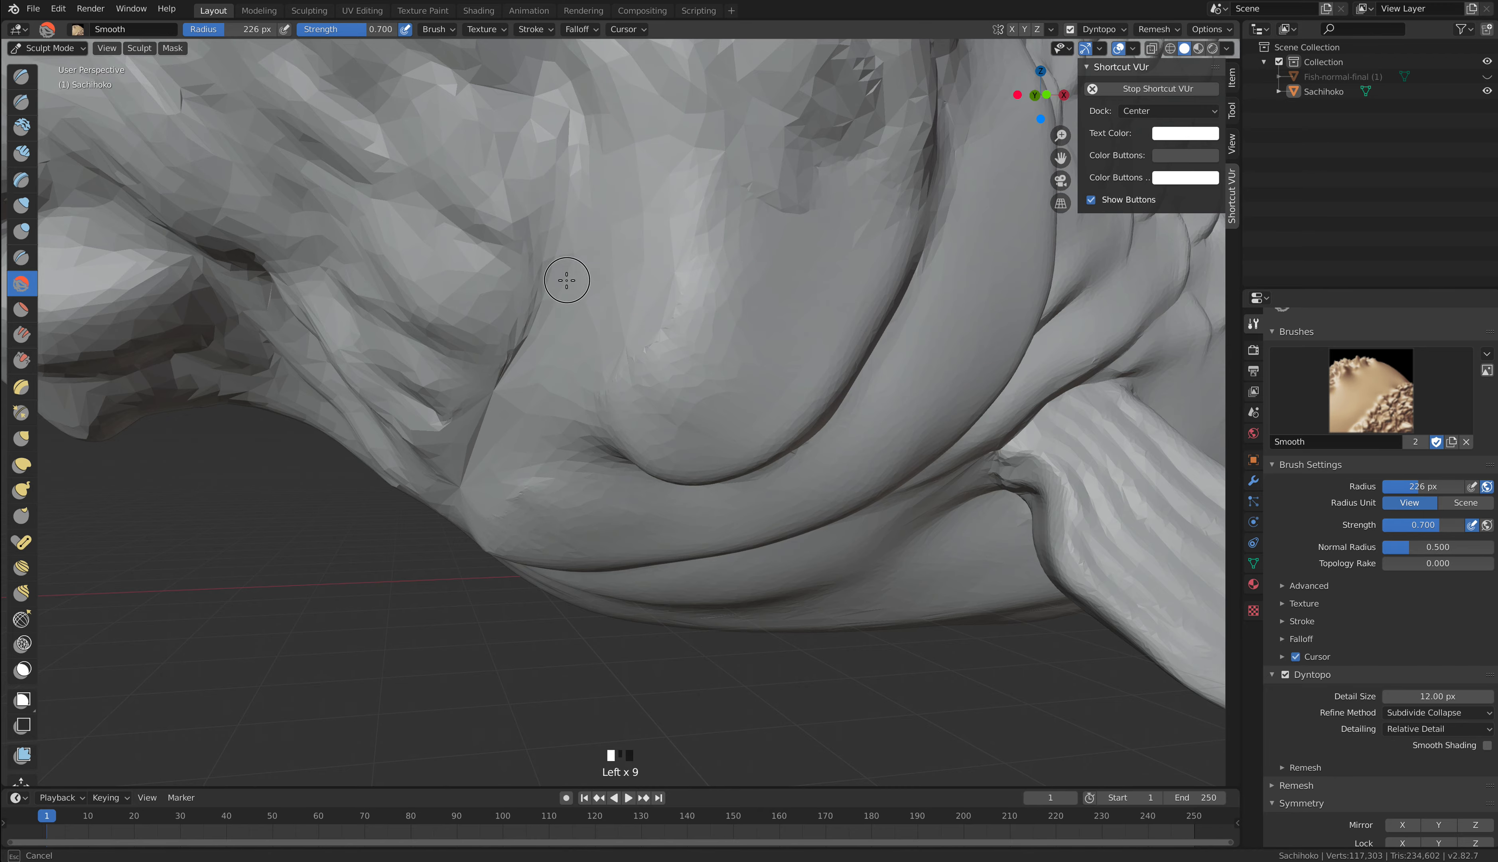
click(480, 460)
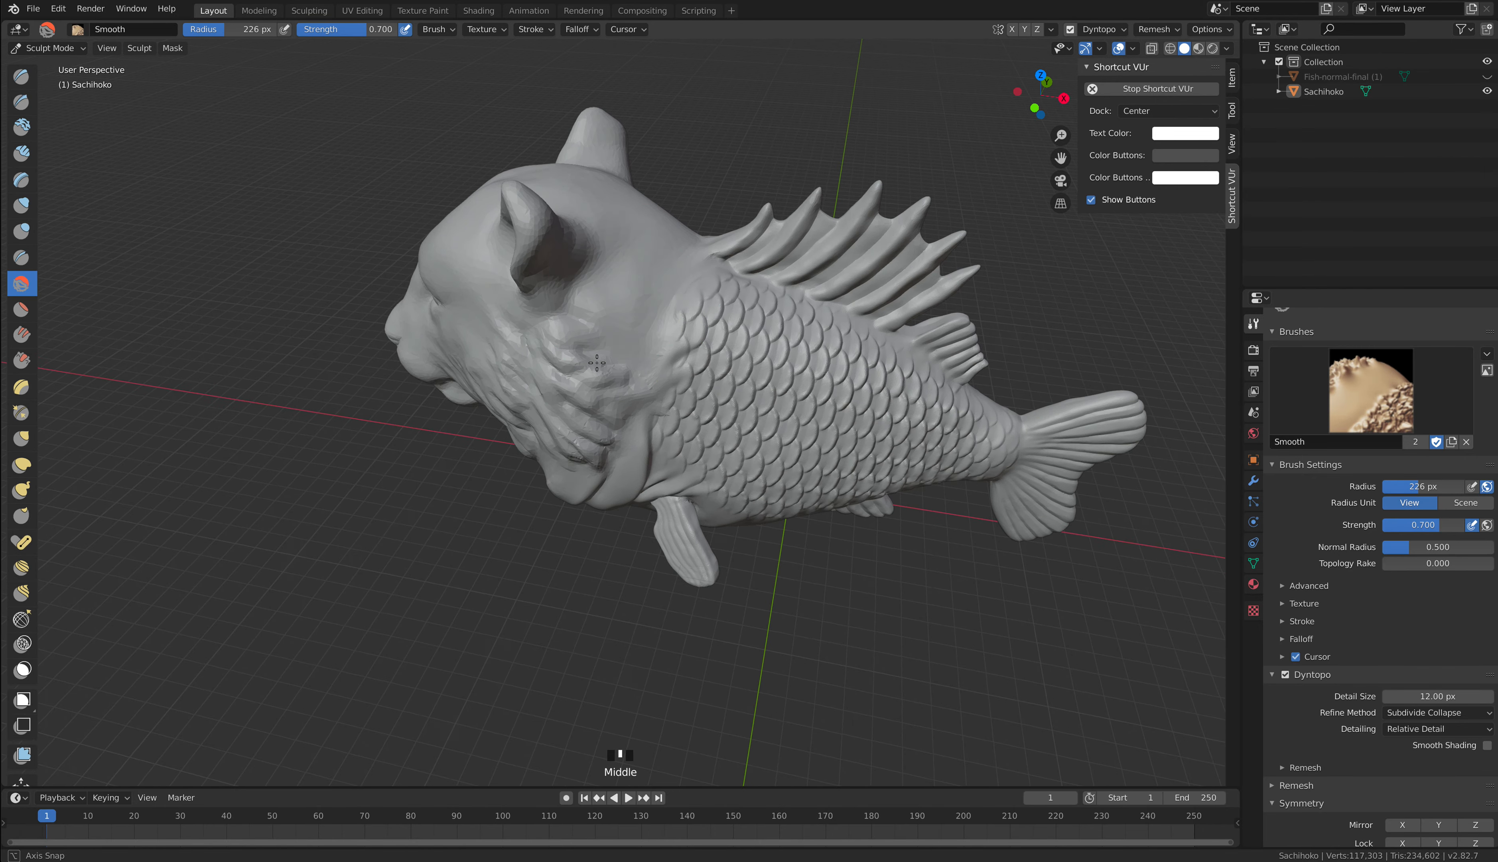
Smooth the faceted creases between the lower jaw and the belly fold from below.
scroll(up, 3)
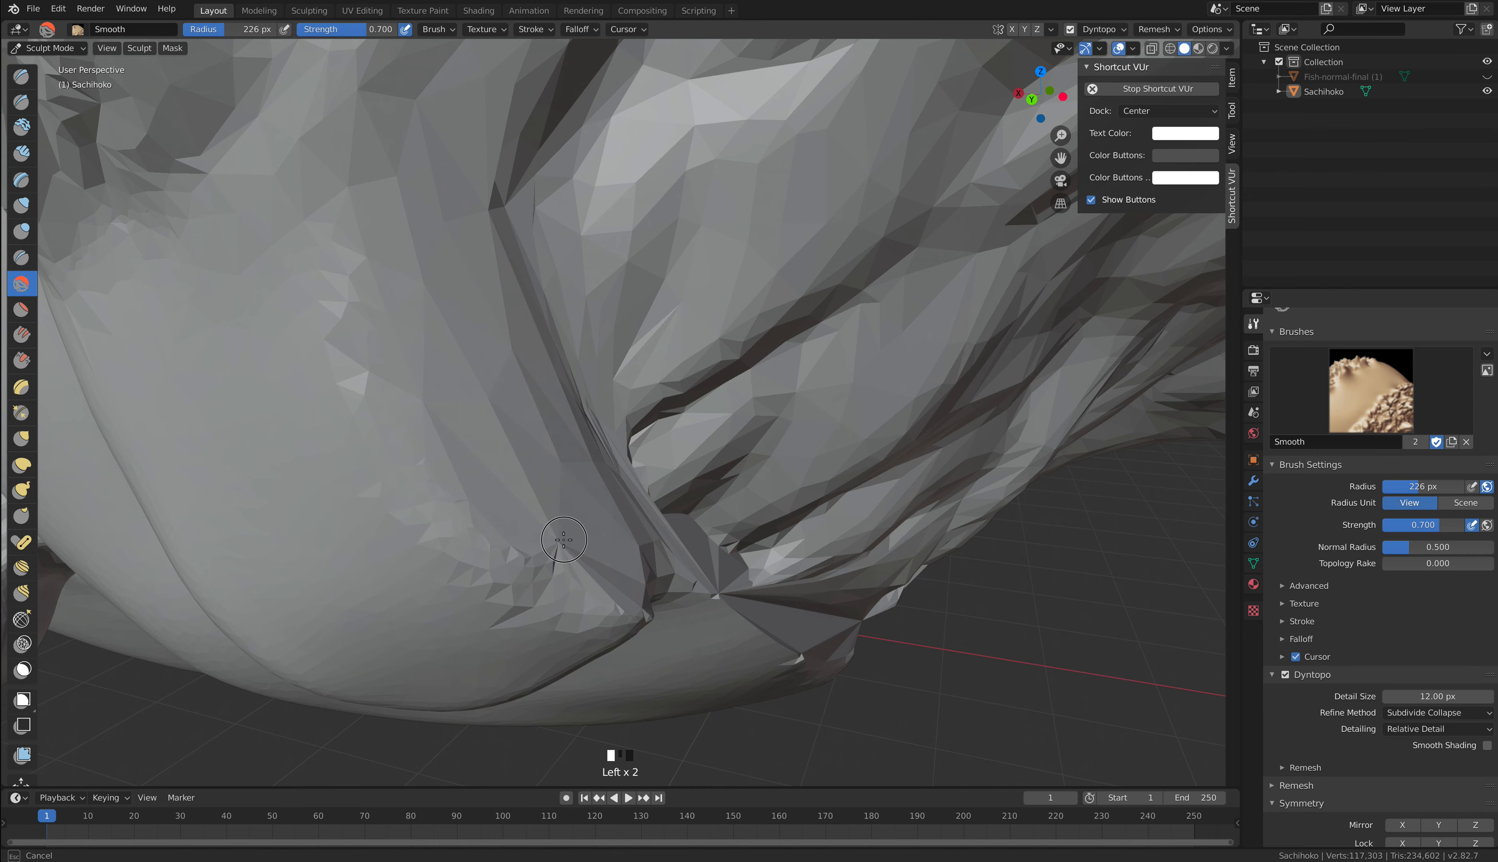
click(459, 501)
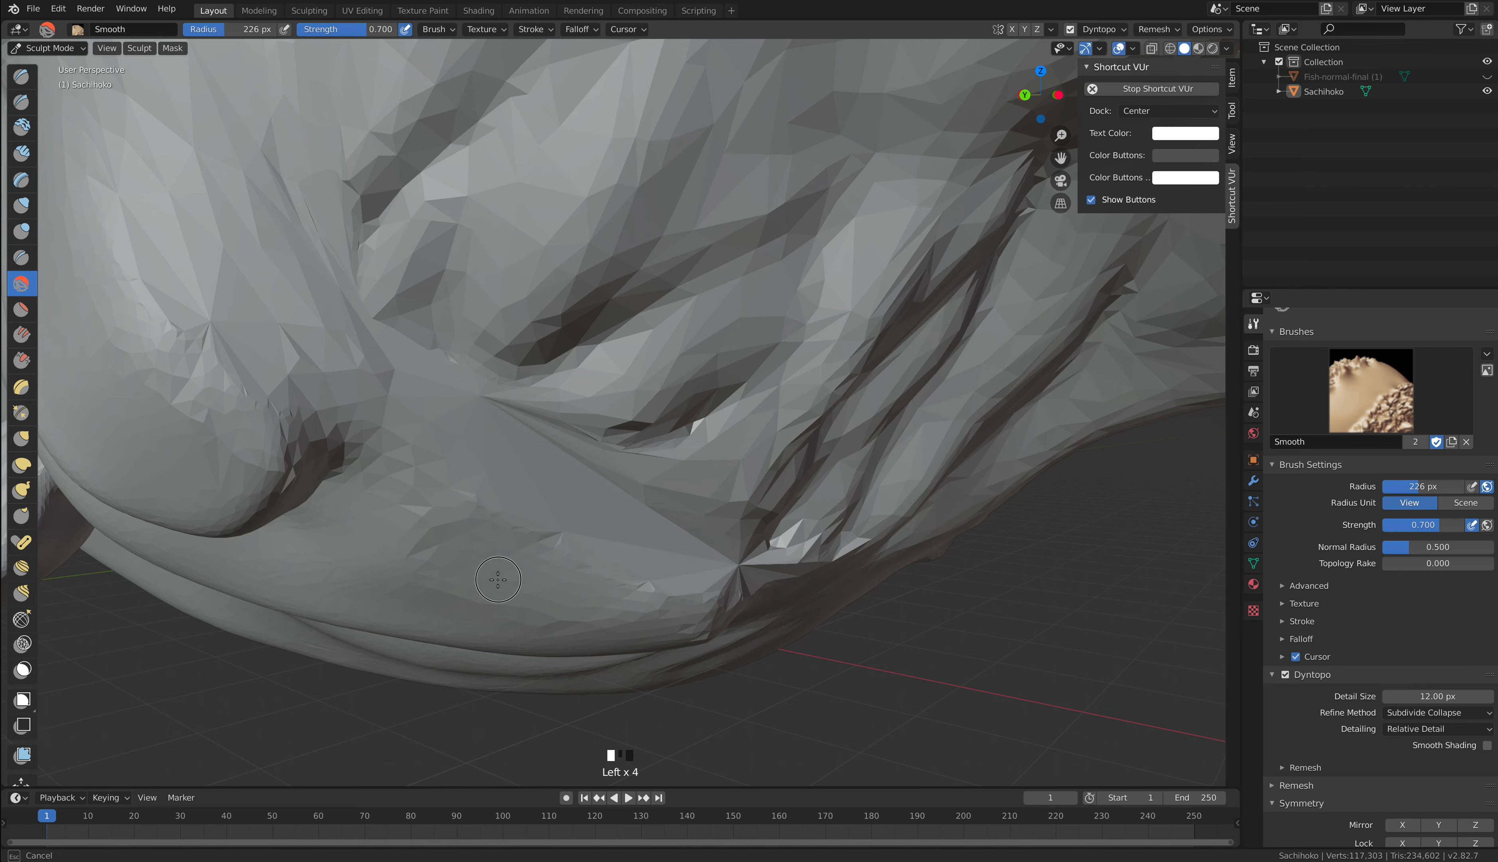
scroll(up, 3)
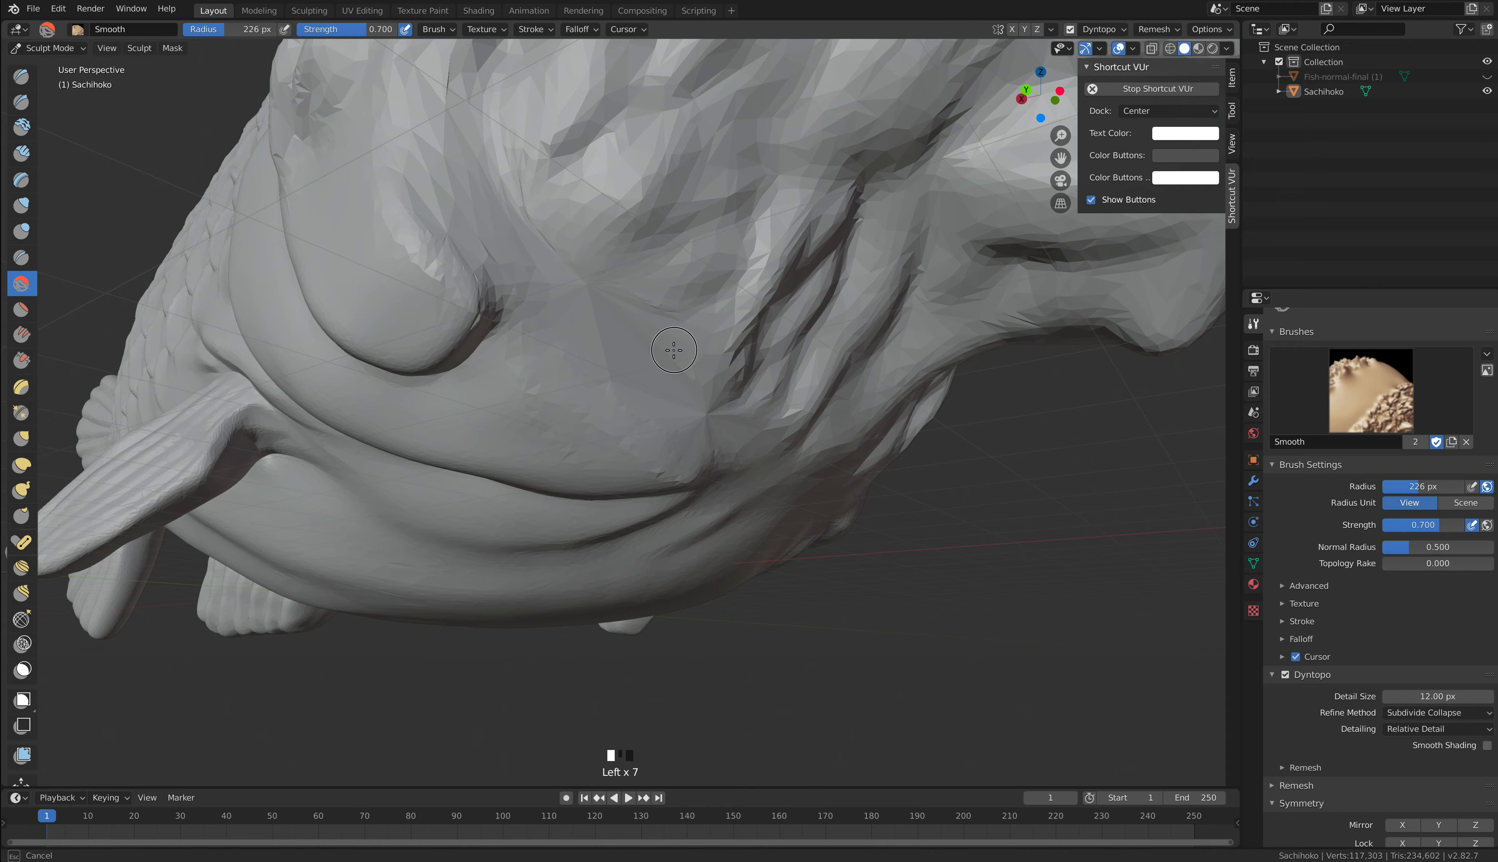
scroll(down, 3)
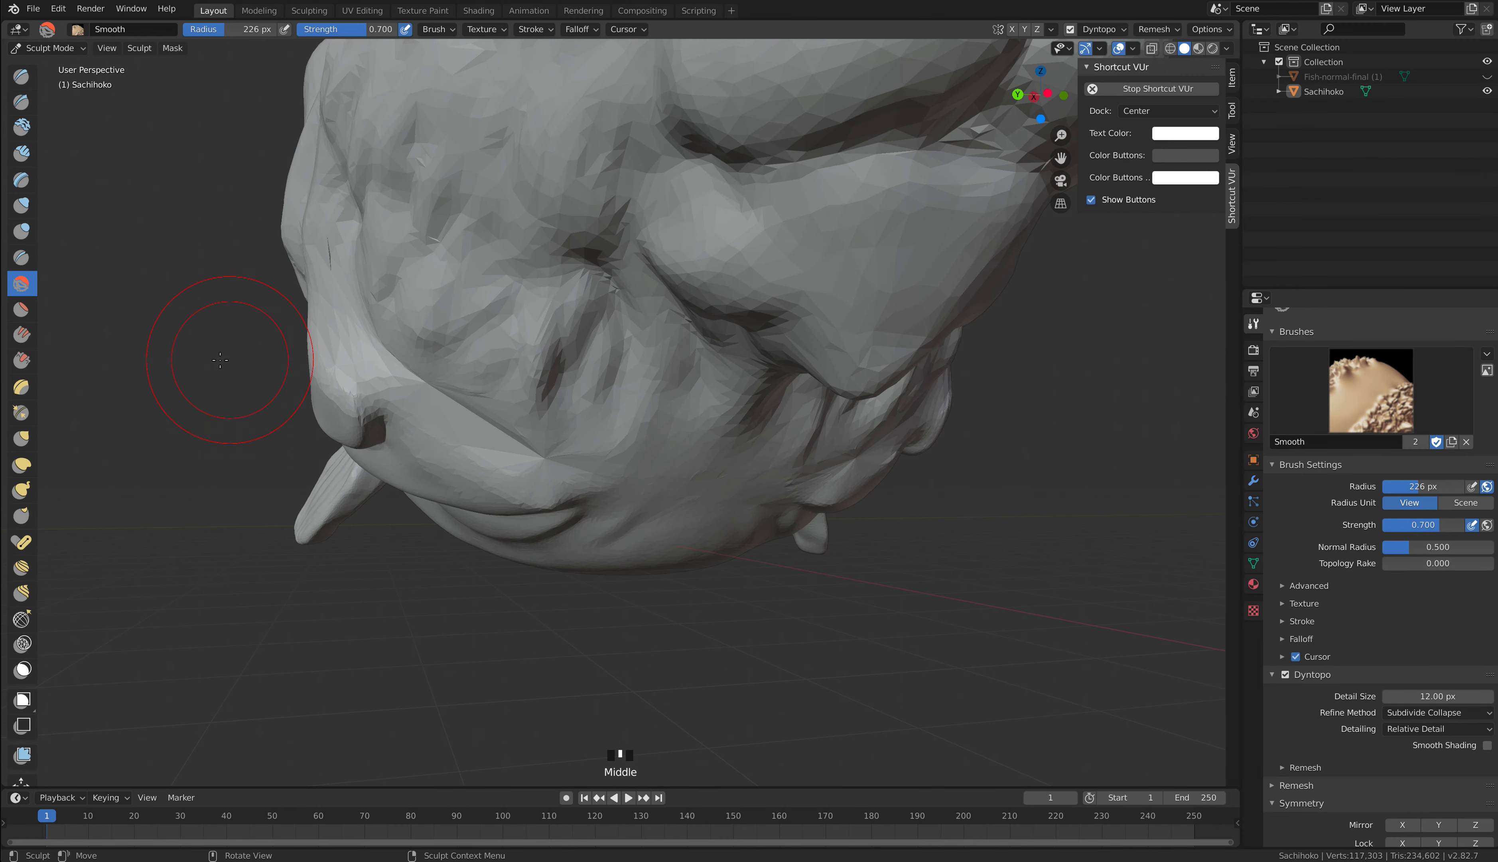
mouse_move(20, 465)
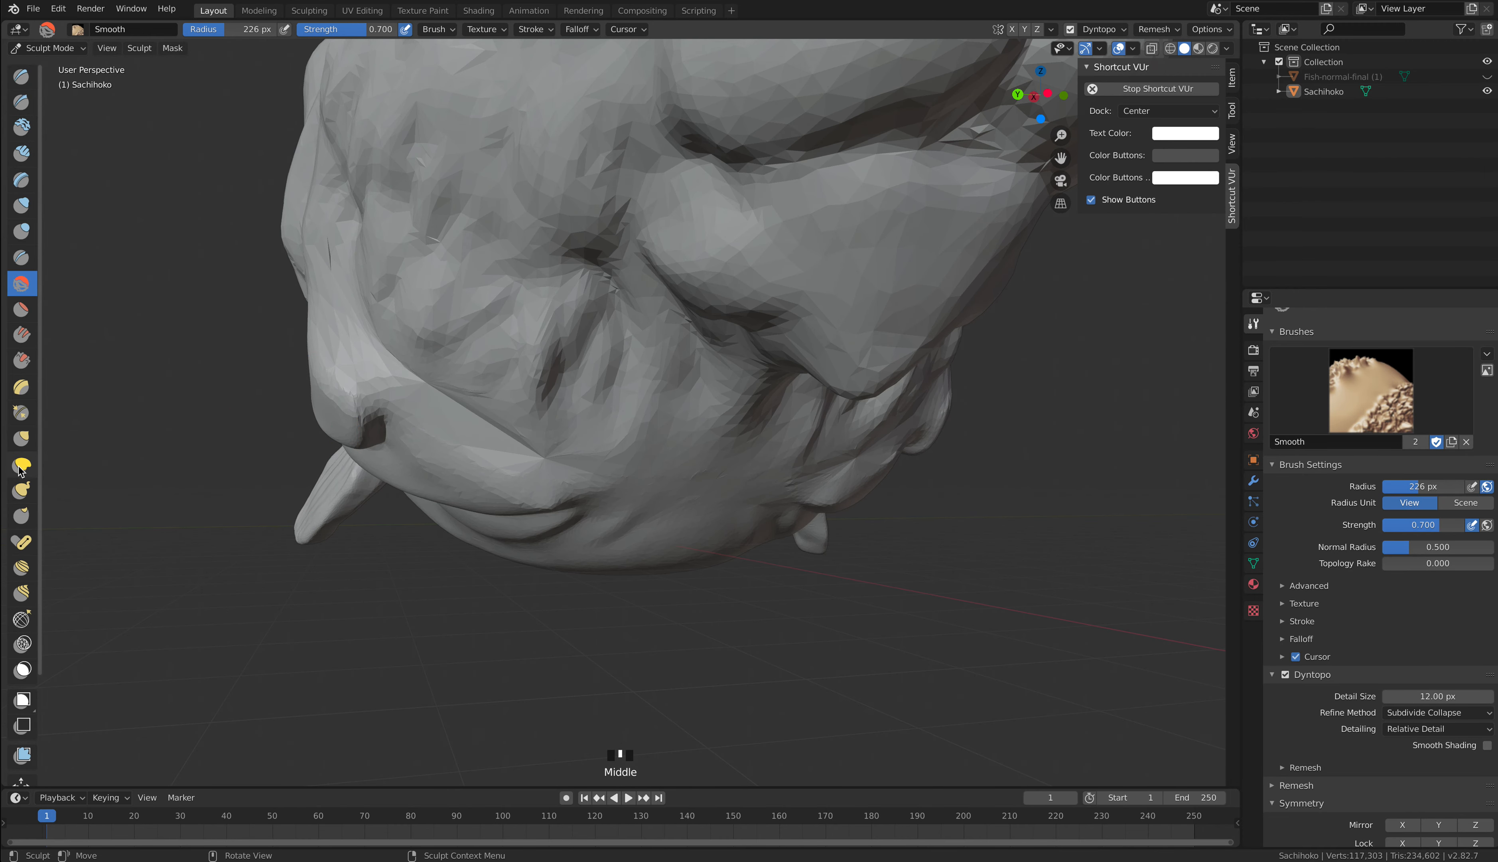
Switch to the Grab brush at 0.4 strength and pull the underside of the head into shape.
click(23, 465)
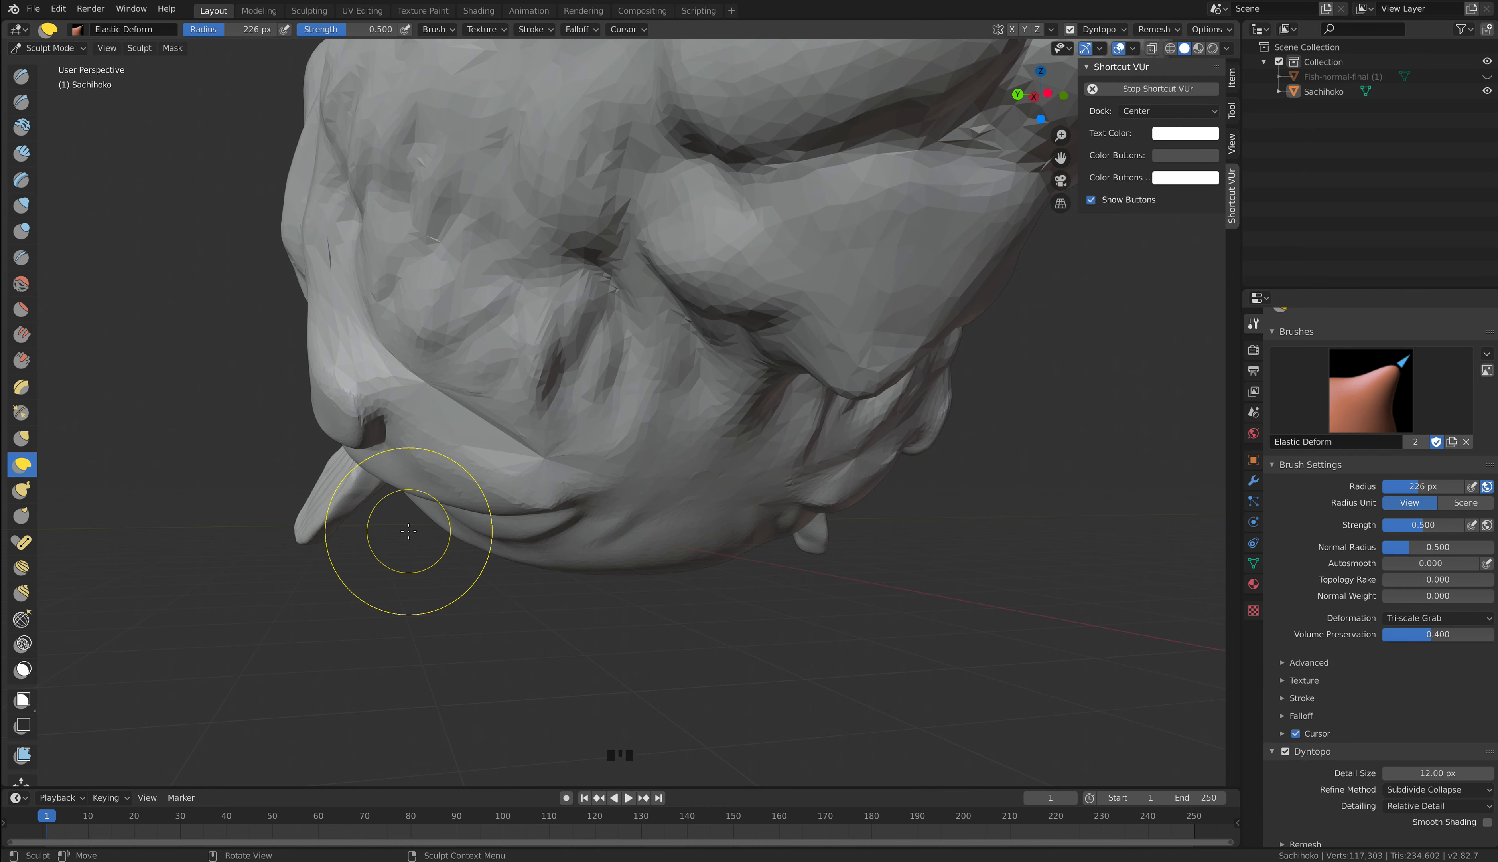
key(g)
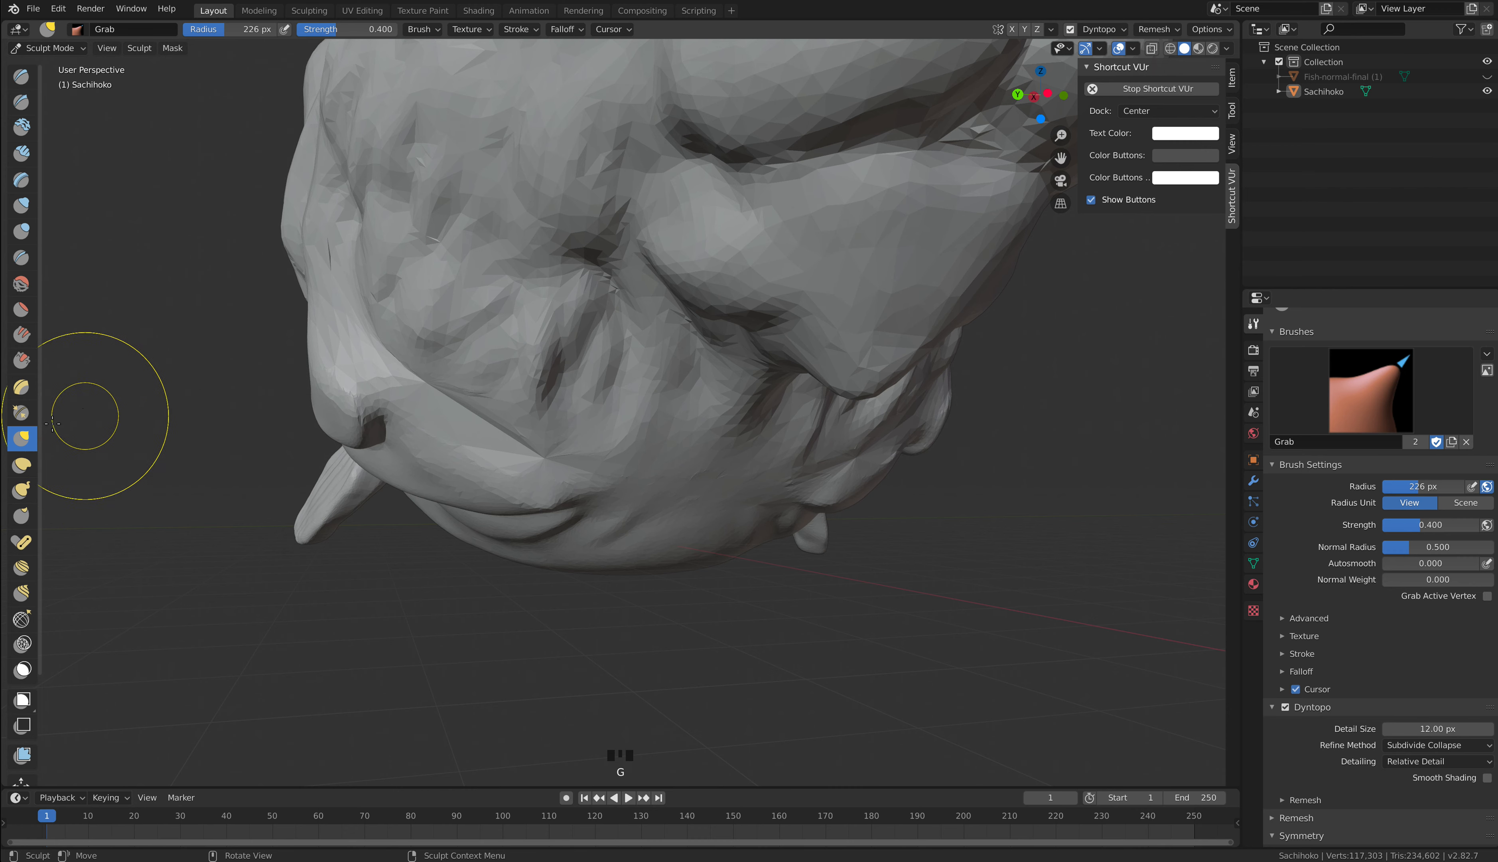
mouse_move(329, 392)
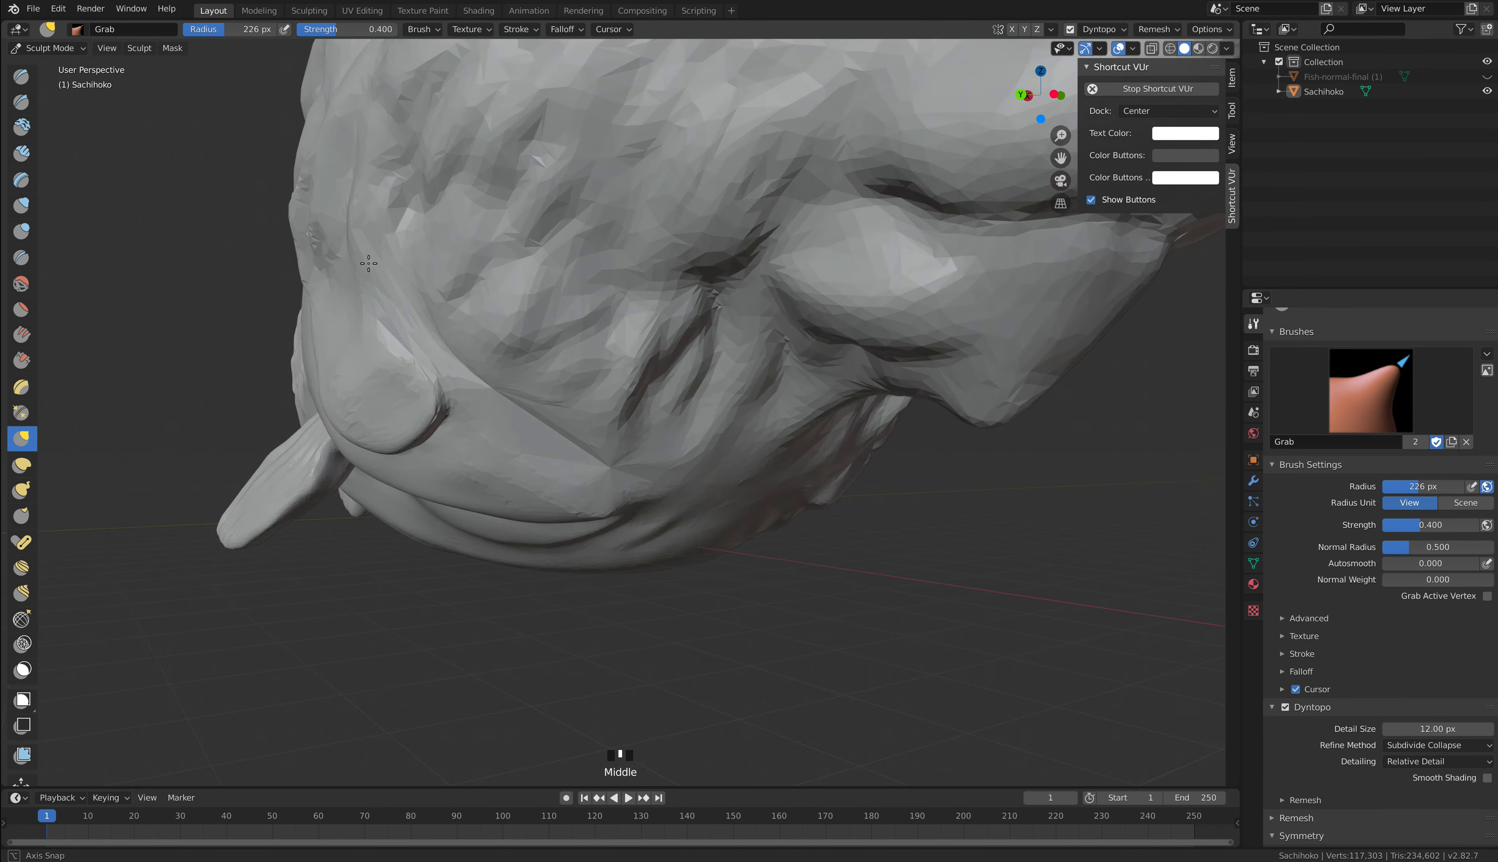
scroll(down, 3)
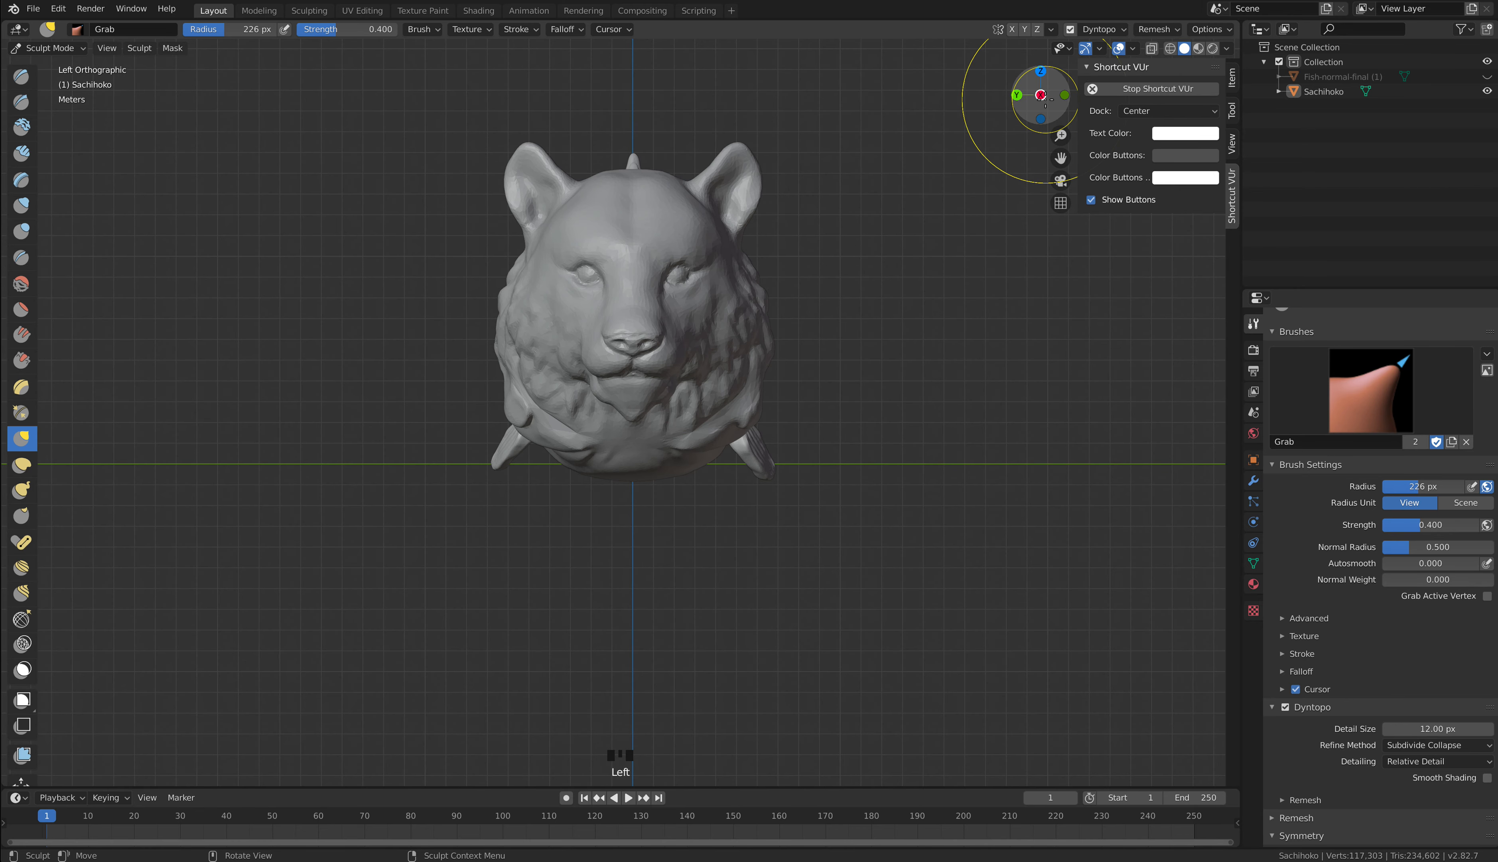
From Left Orthographic, push the ruff beside the chin inward with the Grab brush.
scroll(up, 3)
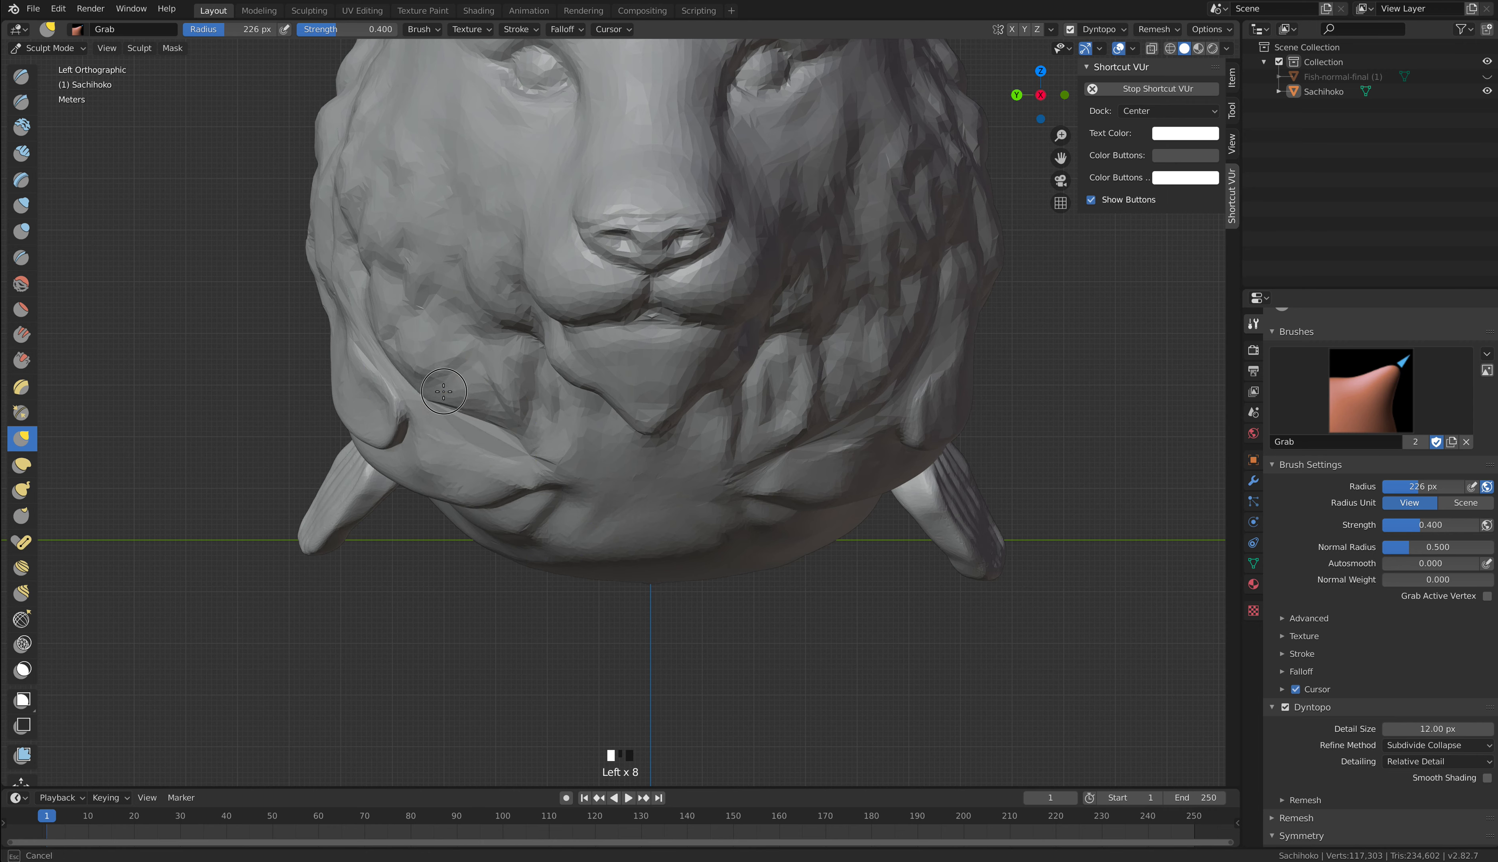
drag(444, 391, 363, 350)
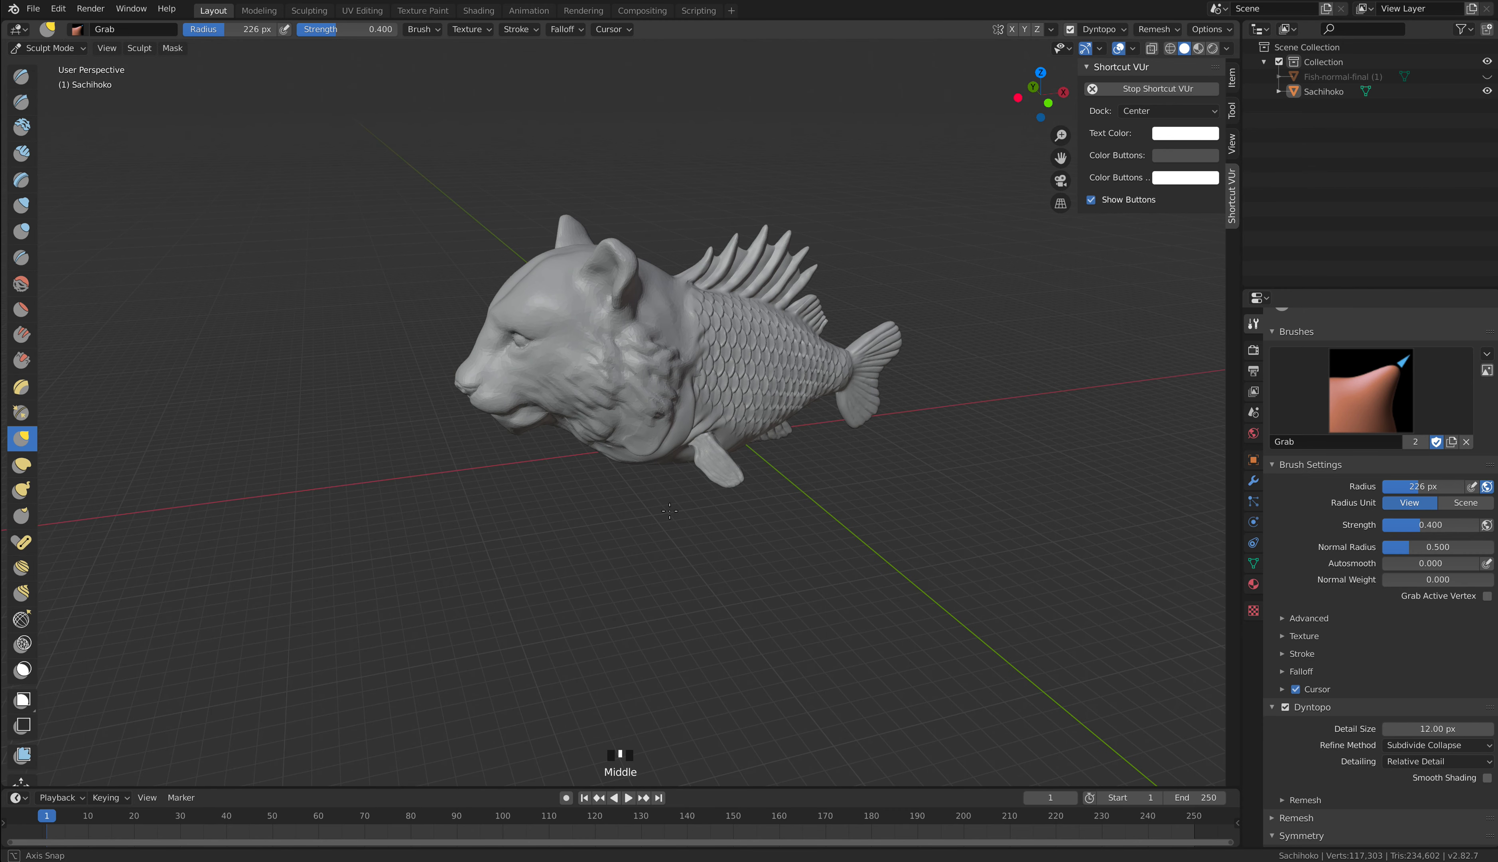
mouse_move(671, 375)
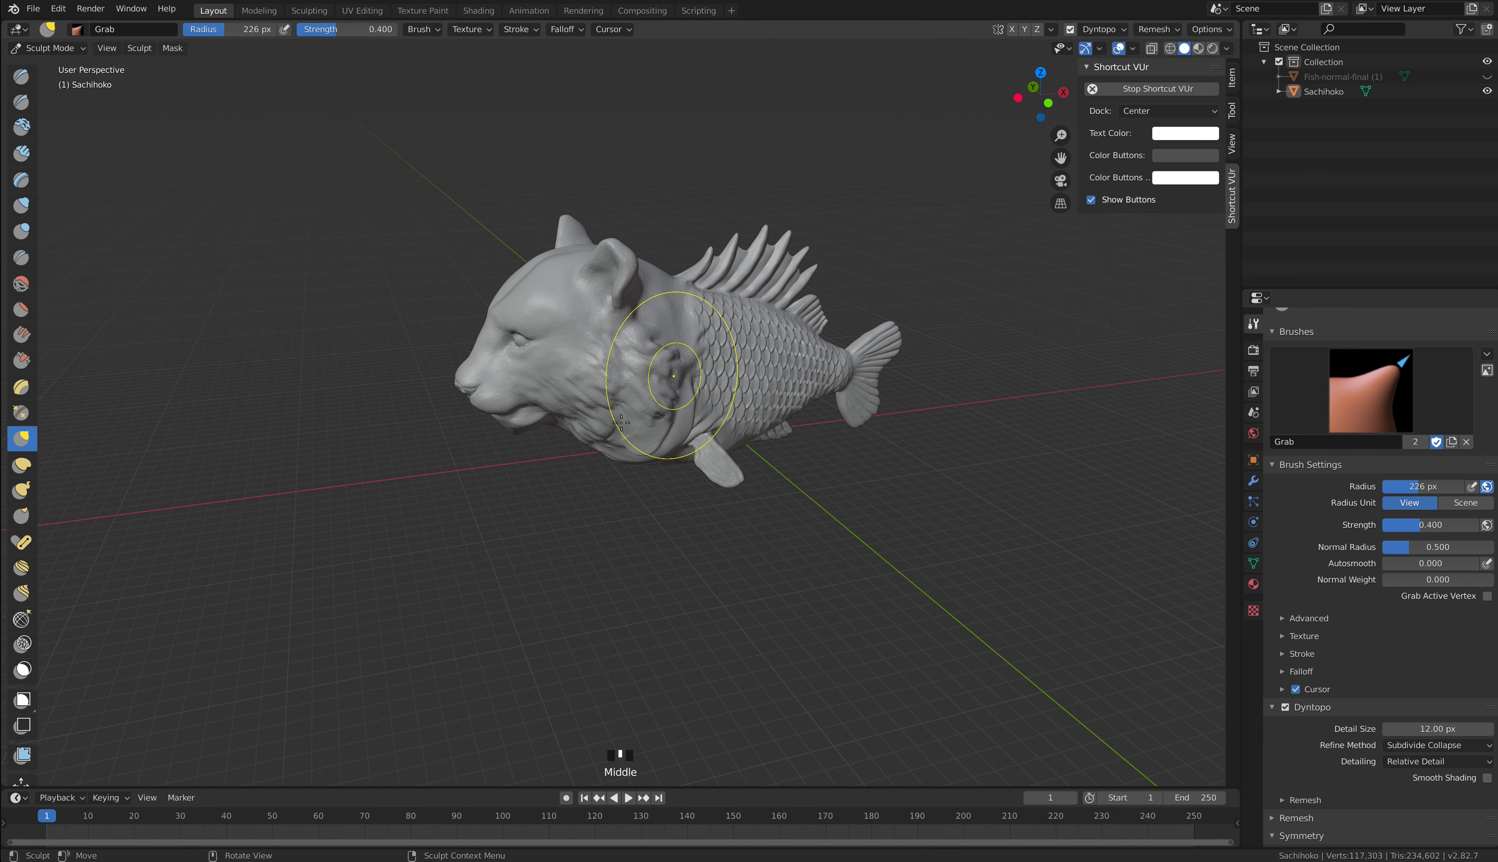
mouse_move(640, 430)
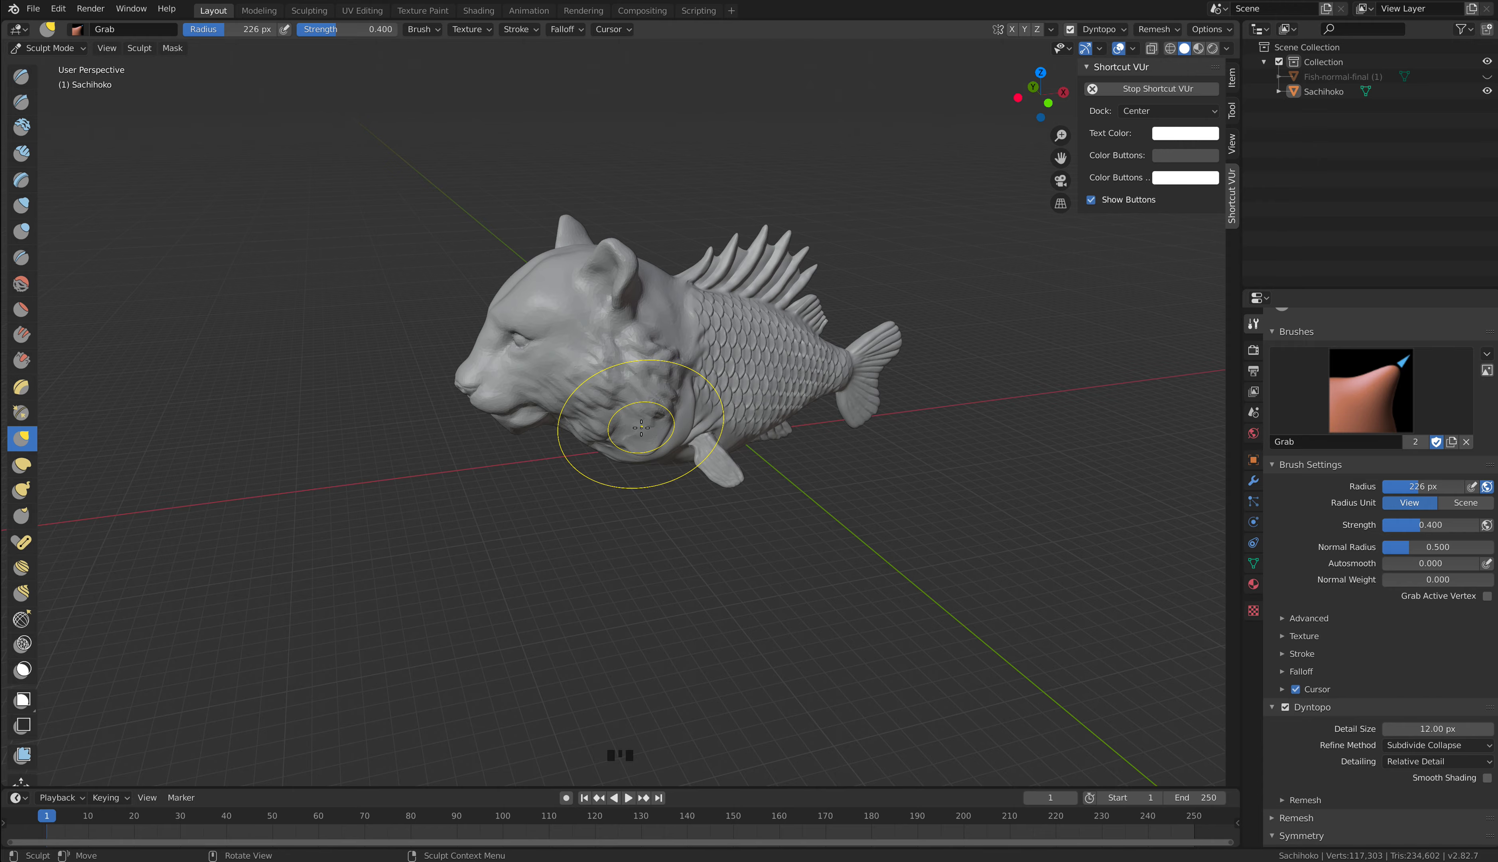